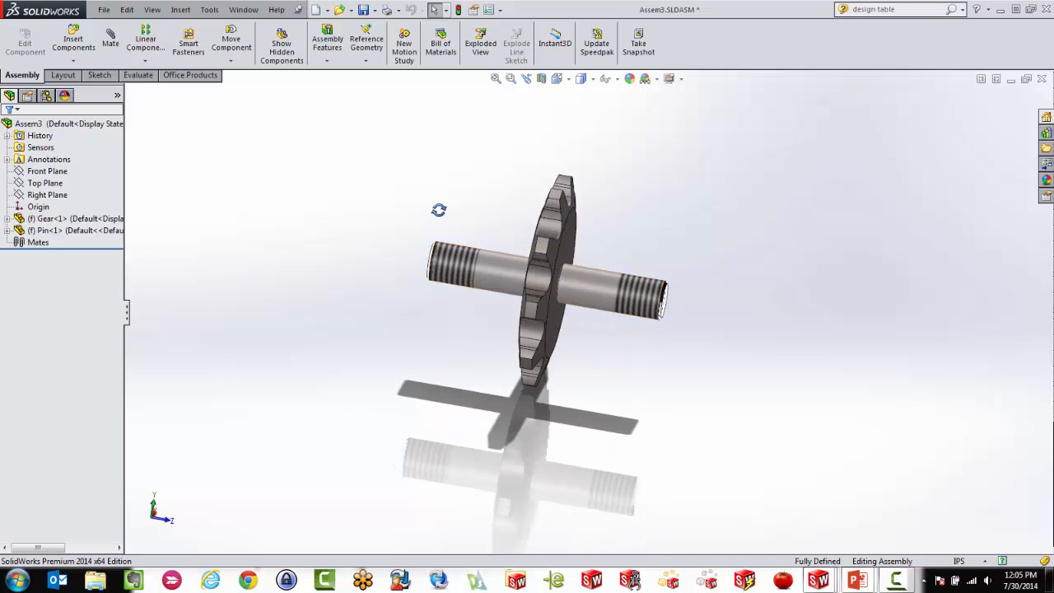
Step: Insert the gear-pin assembly (Assem3) as a component into the chain guide assembly
{"action": "left_click_drag", "start_coordinate": [438, 211], "coordinate": [738, 208]}
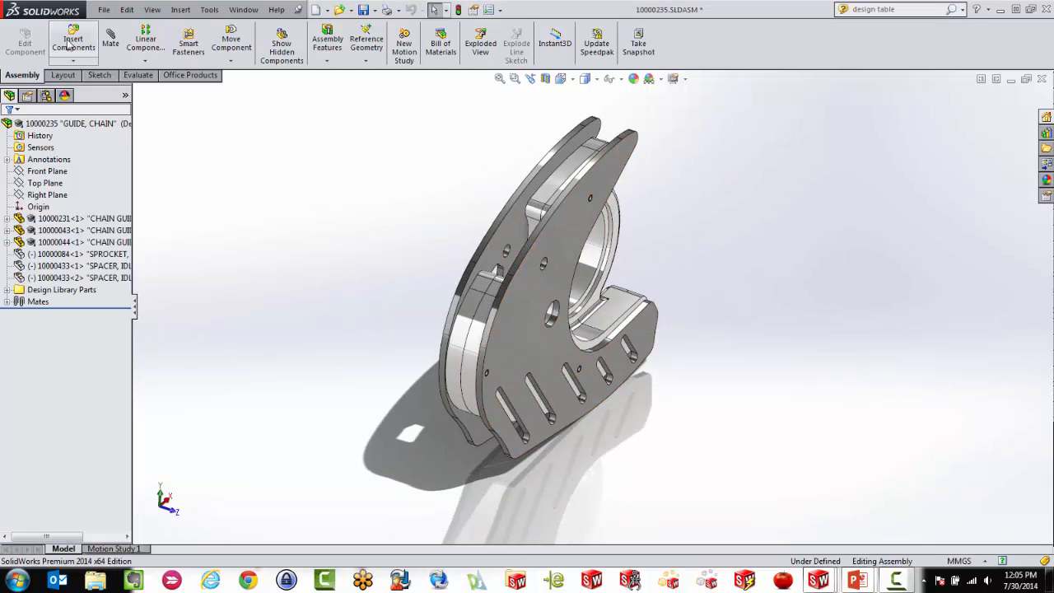
{"action": "left_click", "coordinate": [73, 43]}
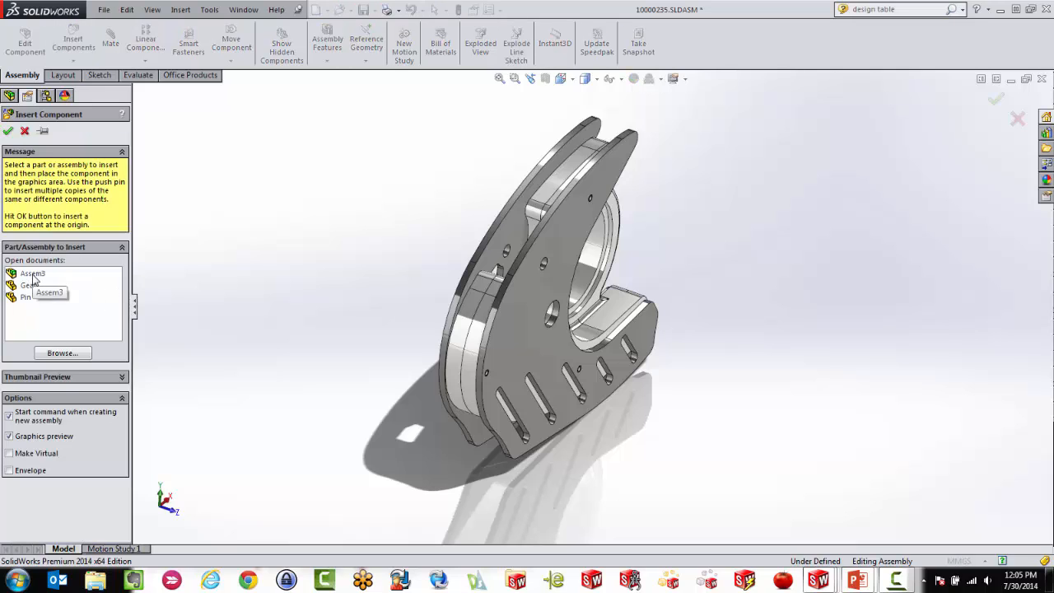
{"action": "left_click", "coordinate": [33, 273]}
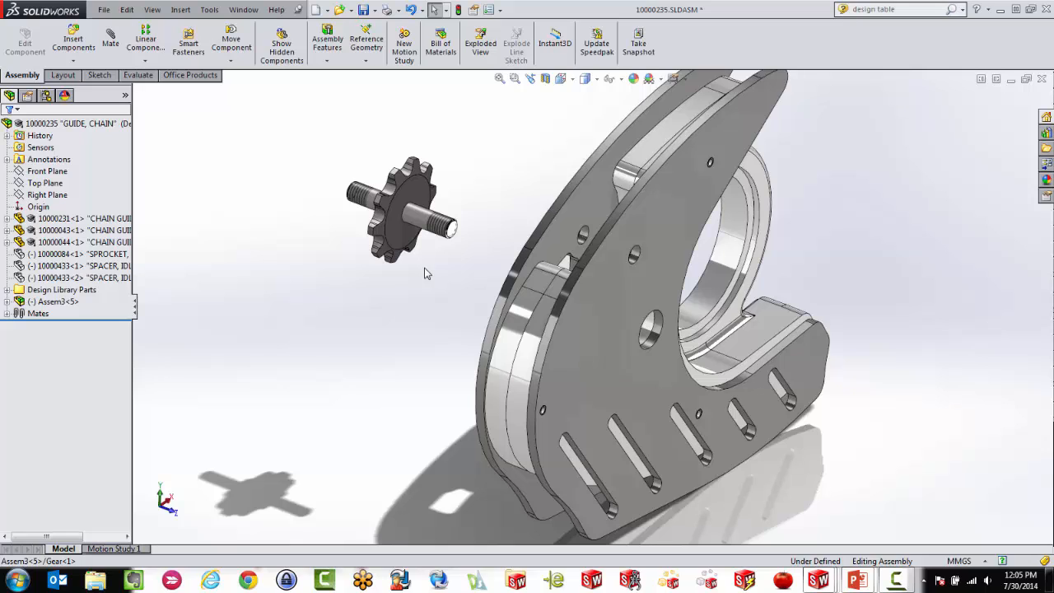
{"action": "mouse_move", "coordinate": [497, 94]}
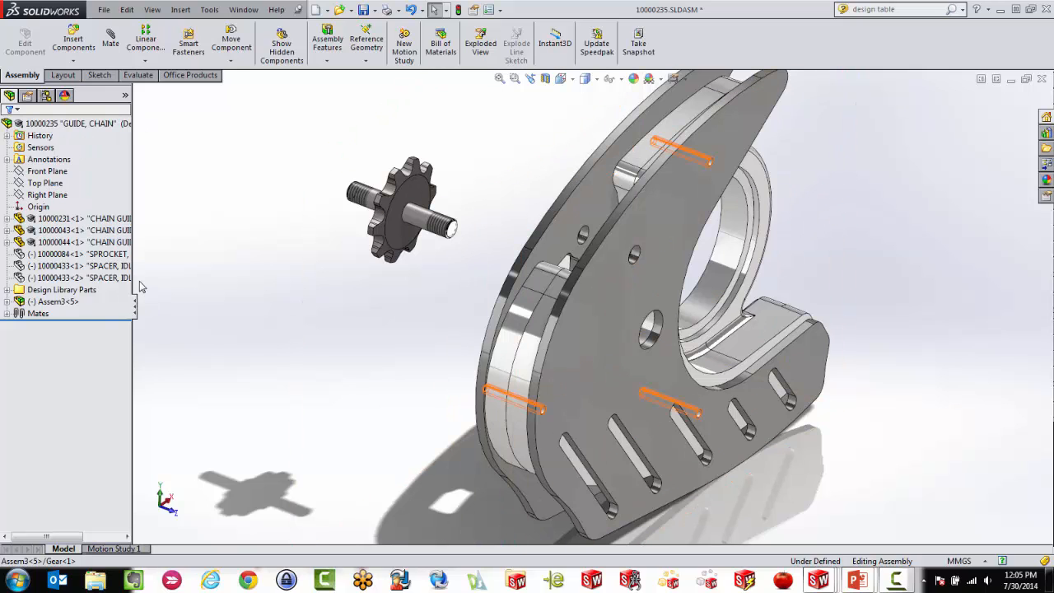
{"action": "mouse_move", "coordinate": [383, 221]}
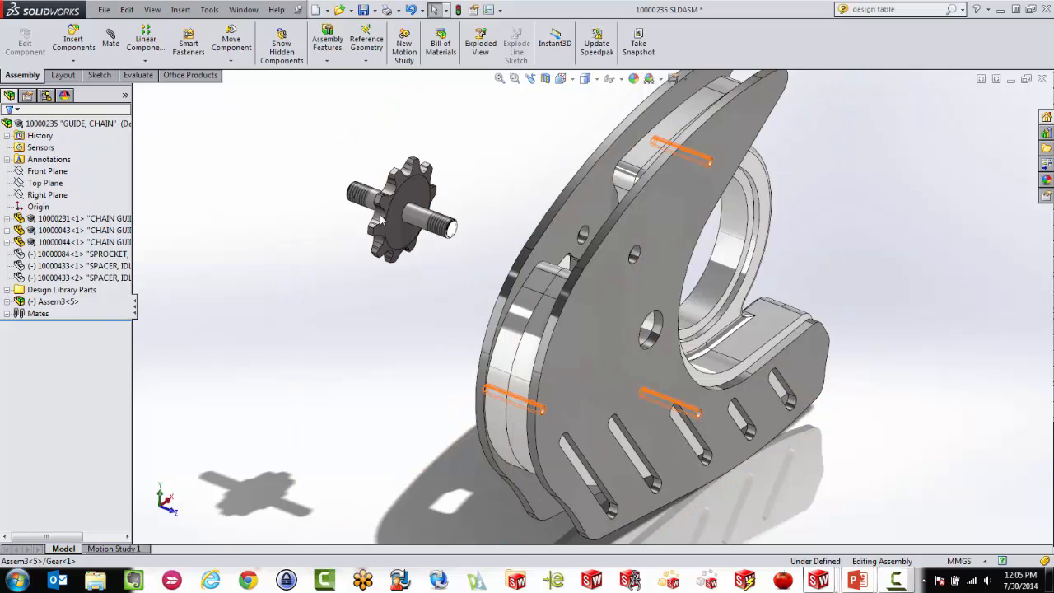
{"action": "mouse_move", "coordinate": [441, 283]}
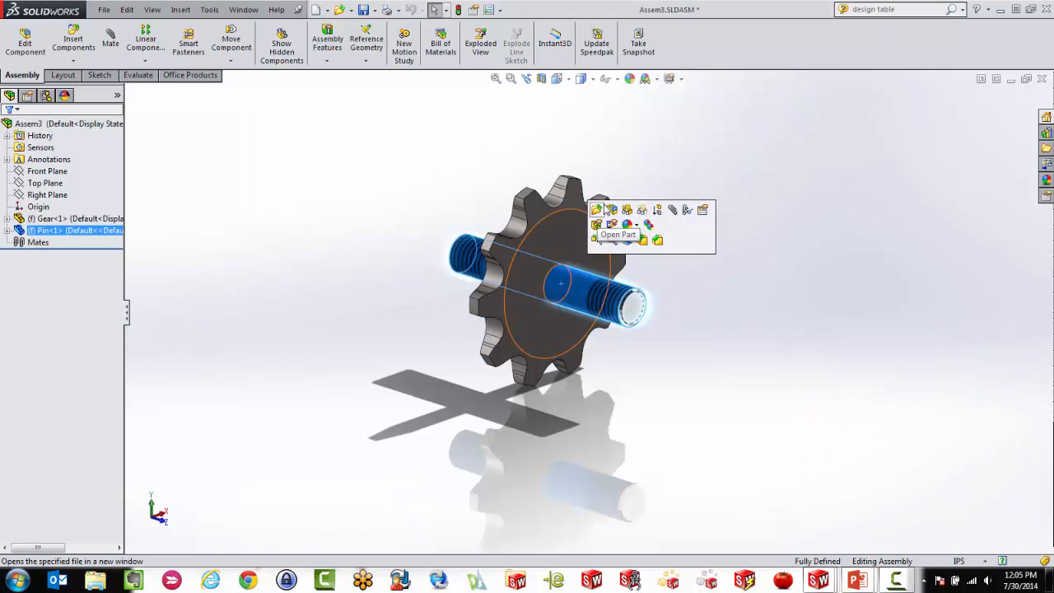
Step: In the pin part, rename the Default configuration to Small Pin
{"action": "left_click", "coordinate": [618, 234]}
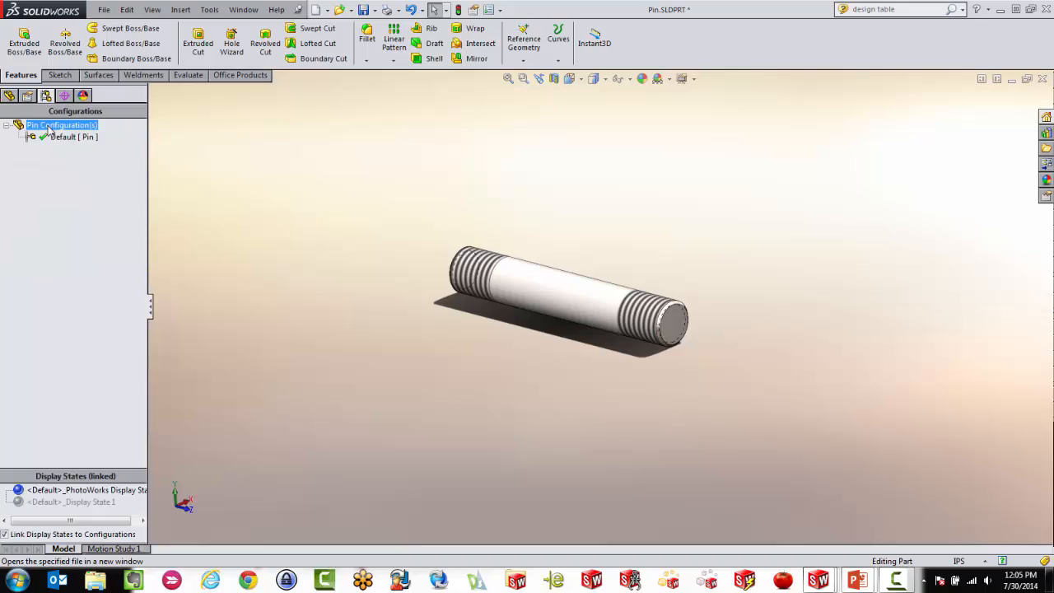
{"action": "left_click", "coordinate": [73, 137]}
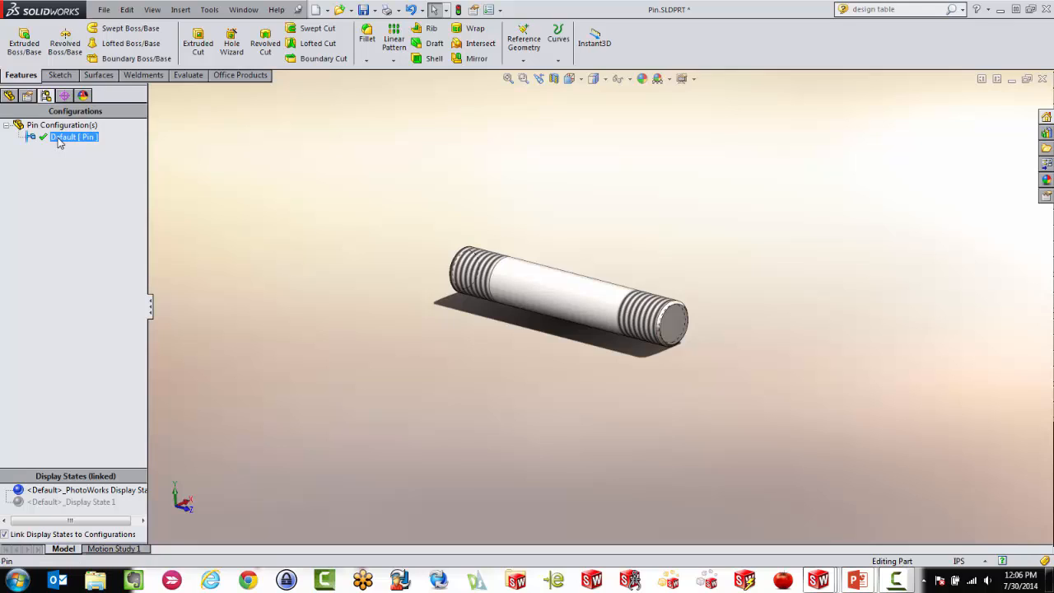
{"action": "double_click", "coordinate": [66, 135]}
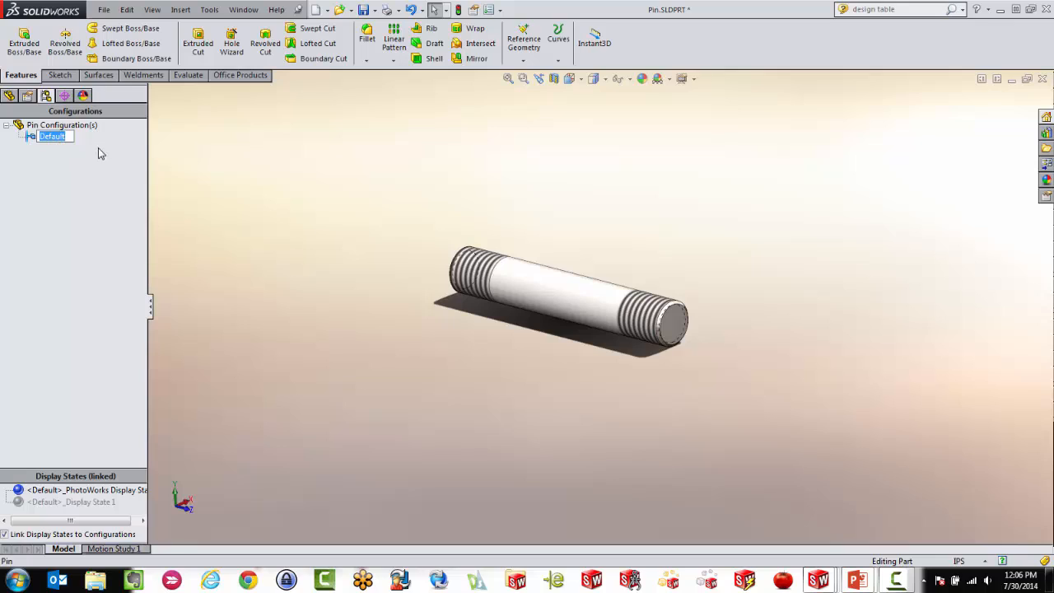
{"action": "mouse_move", "coordinate": [105, 179]}
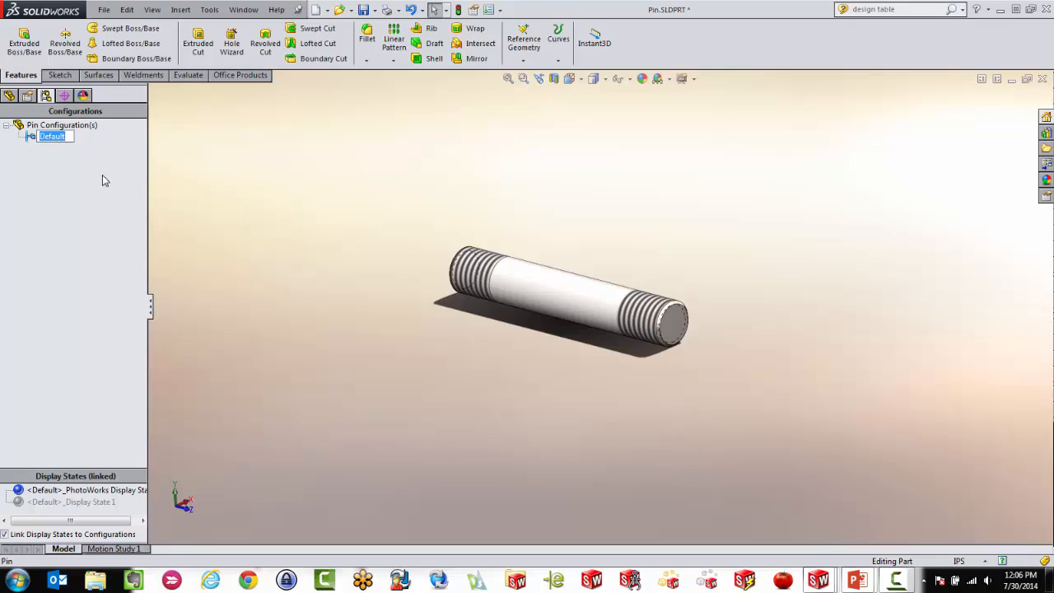
{"action": "type", "text": "Sm"}
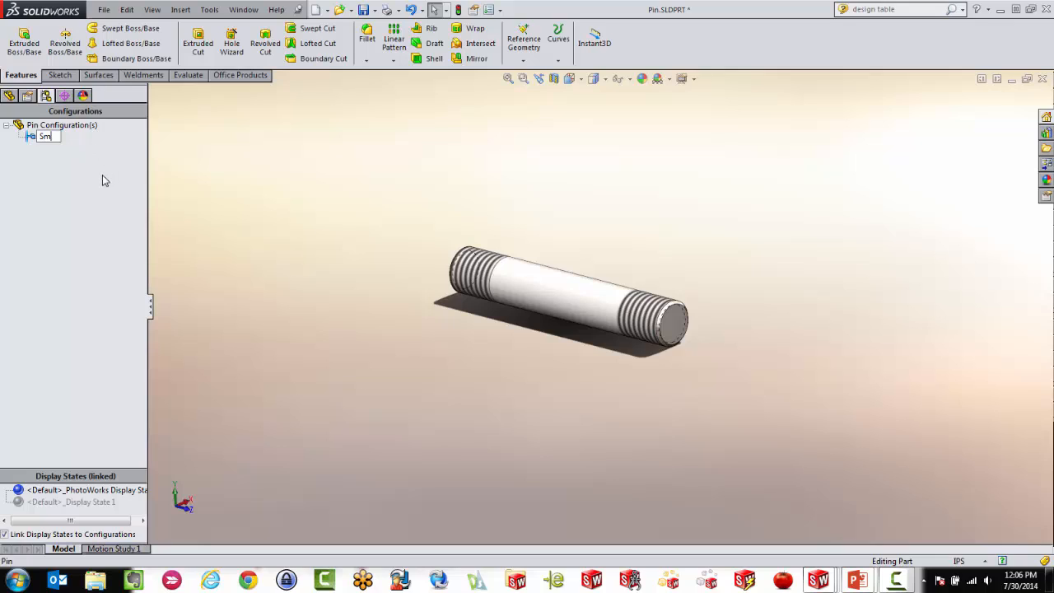
{"action": "type", "text": "Small Pi"}
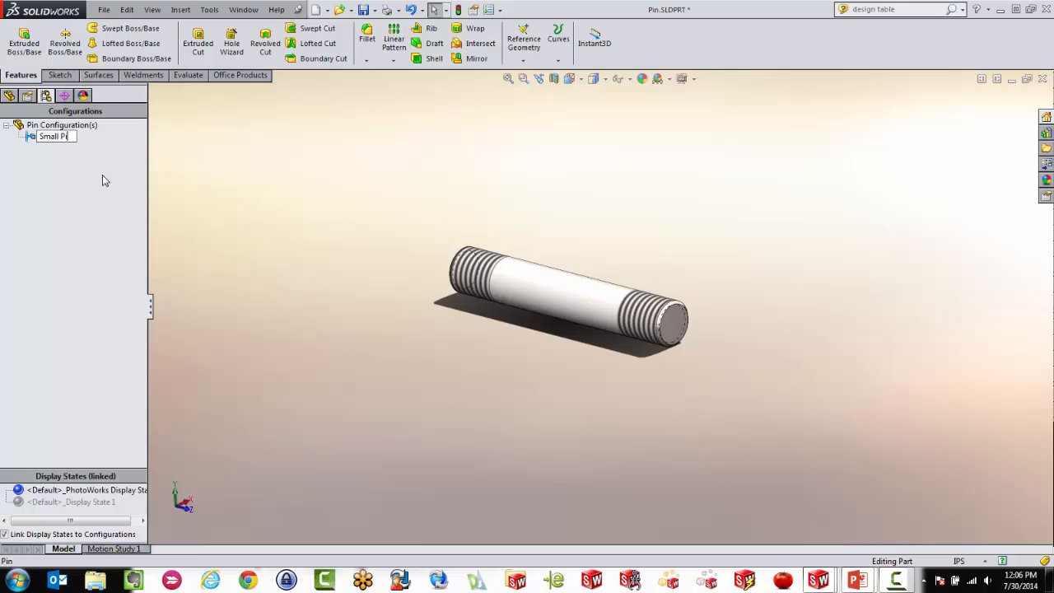
{"action": "type", "text": "n [ Pin"}
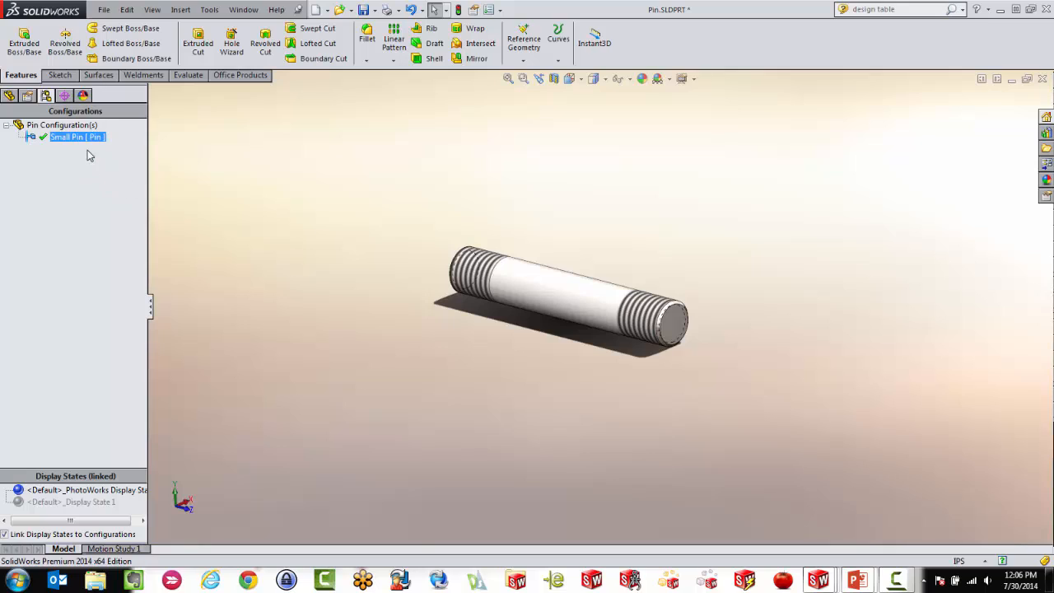
{"action": "mouse_move", "coordinate": [66, 187]}
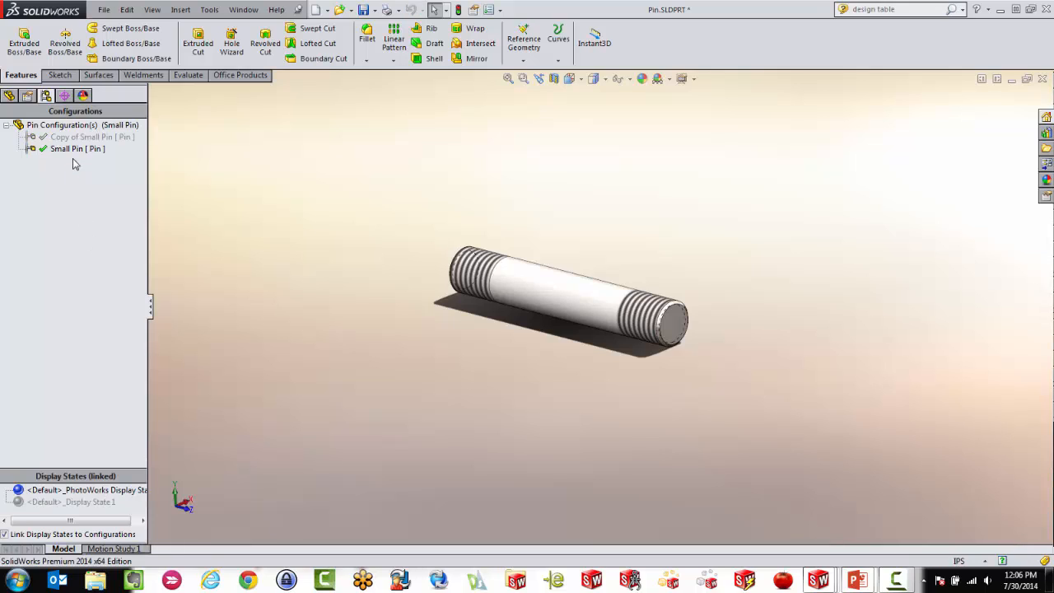
Step: Rename the copied configuration to Big Pin and make it active
{"action": "double_click", "coordinate": [86, 136]}
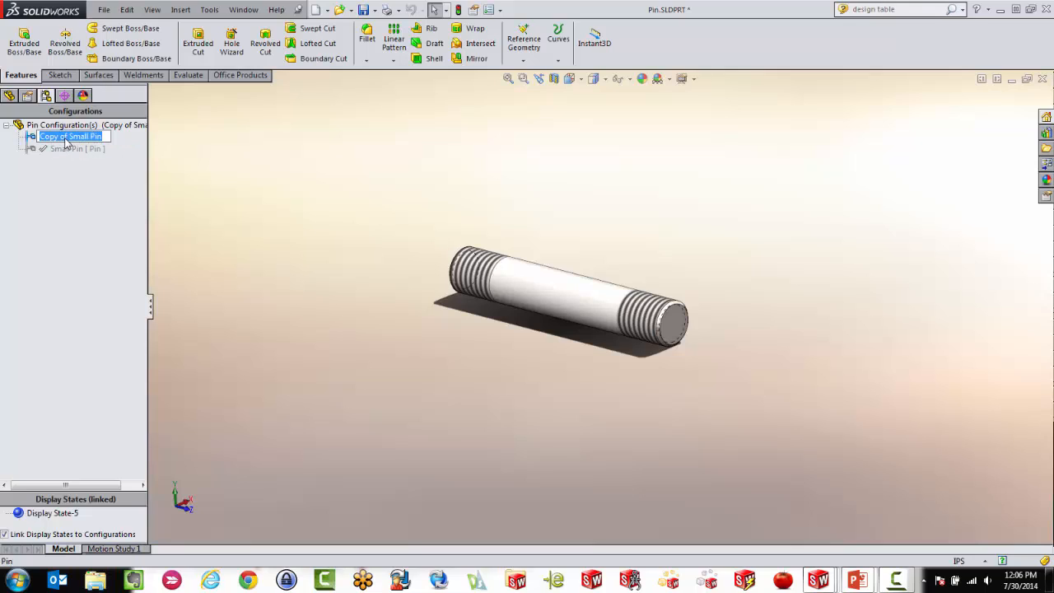
{"action": "type", "text": "Big Pin [ Pin"}
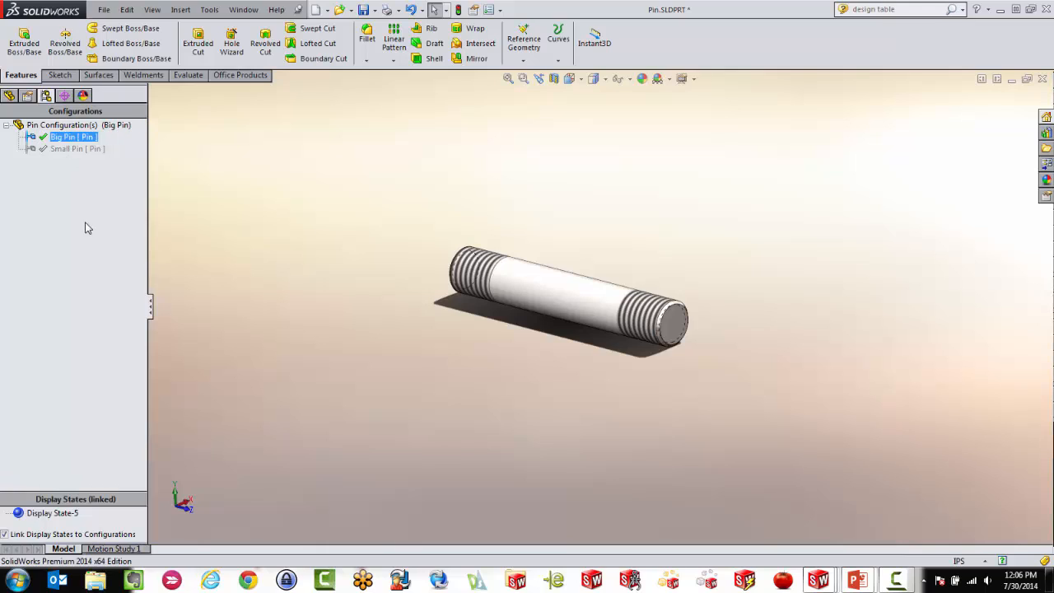
{"action": "double_click", "coordinate": [66, 148]}
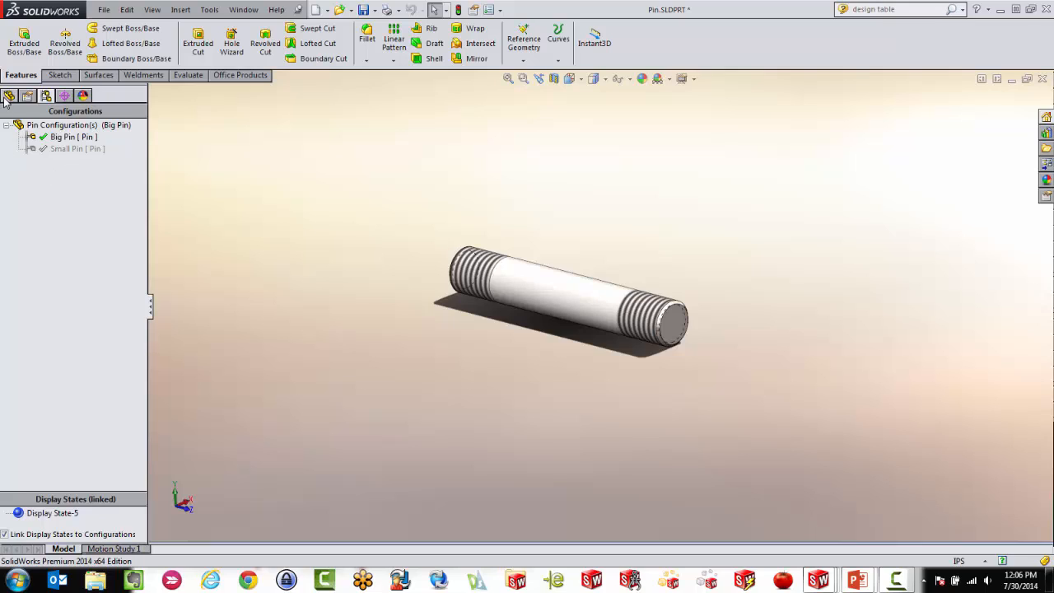
{"action": "left_click", "coordinate": [10, 95]}
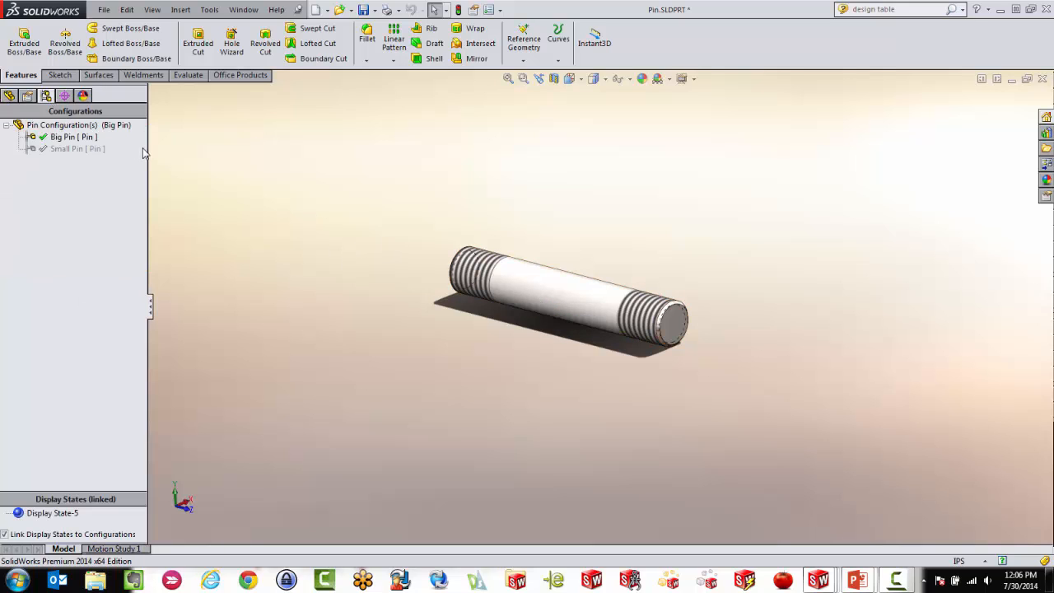
Step: Set the pin dimension to .375 in for this configuration only
{"action": "left_click", "coordinate": [547, 289]}
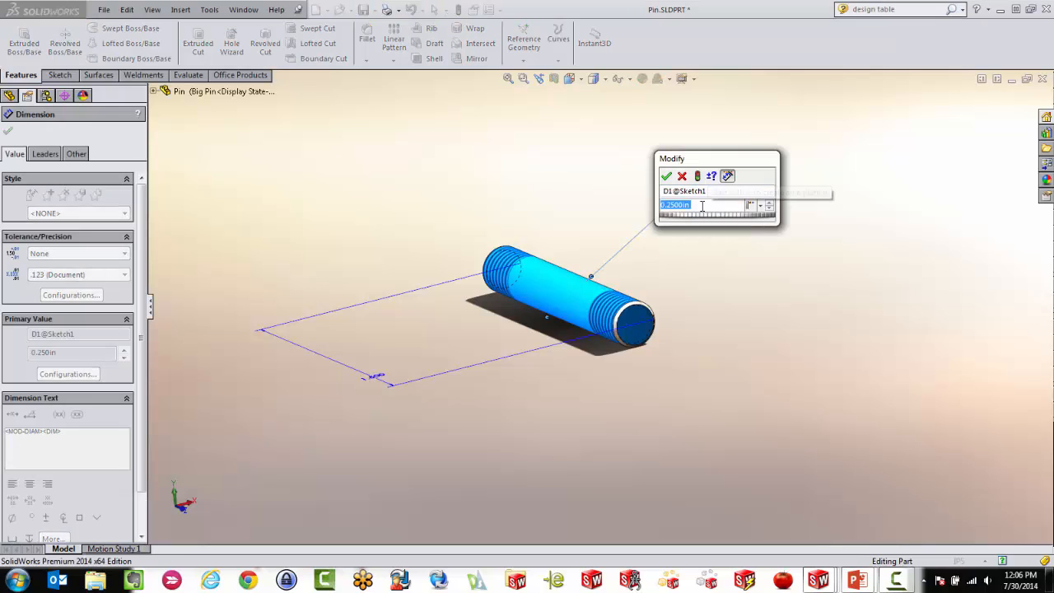
{"action": "type", "text": ".375"}
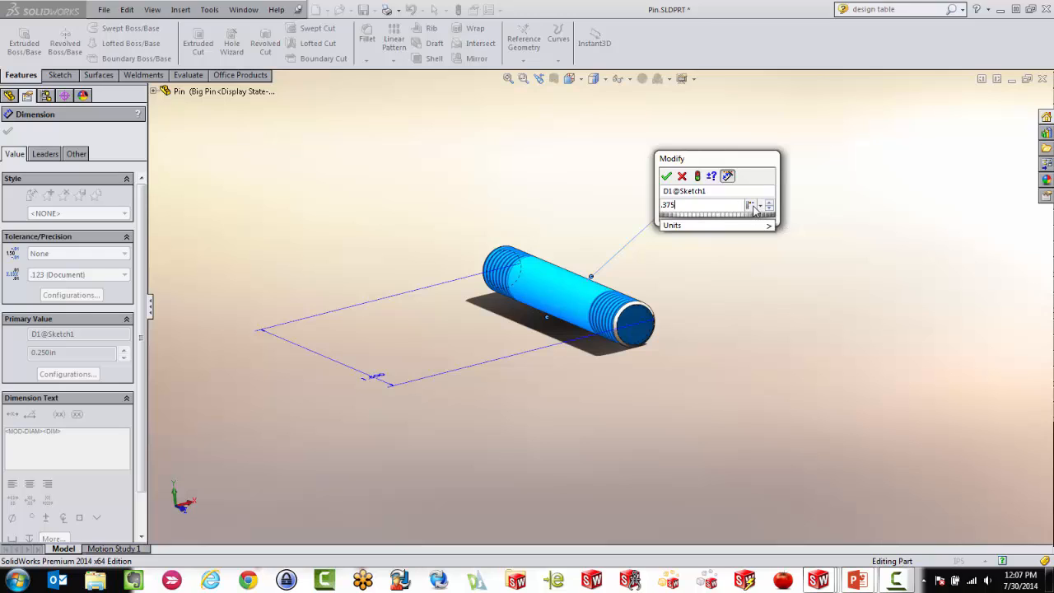
{"action": "left_click", "coordinate": [758, 204]}
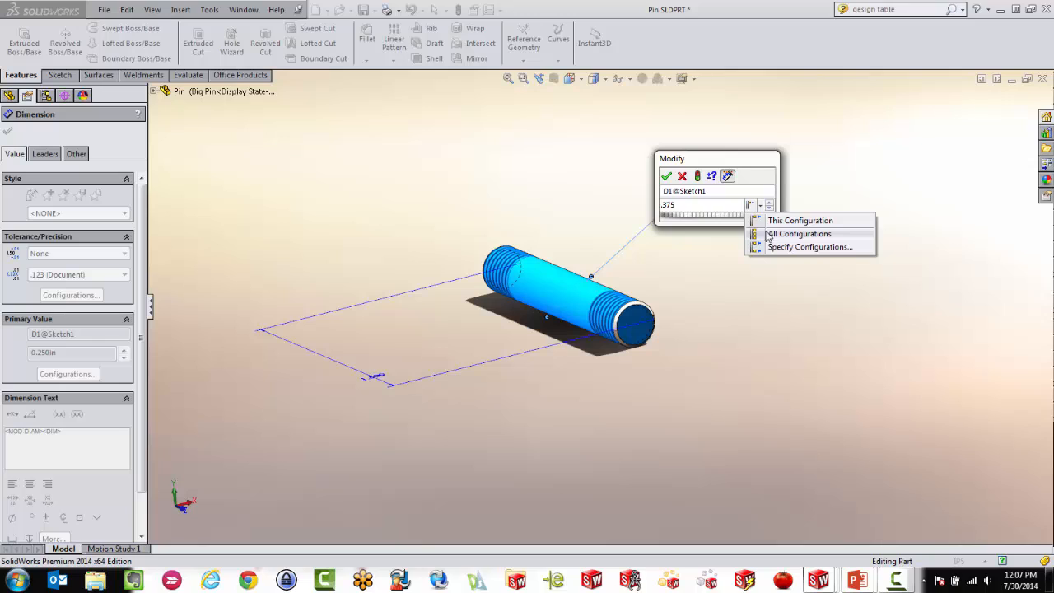
{"action": "mouse_move", "coordinate": [811, 247]}
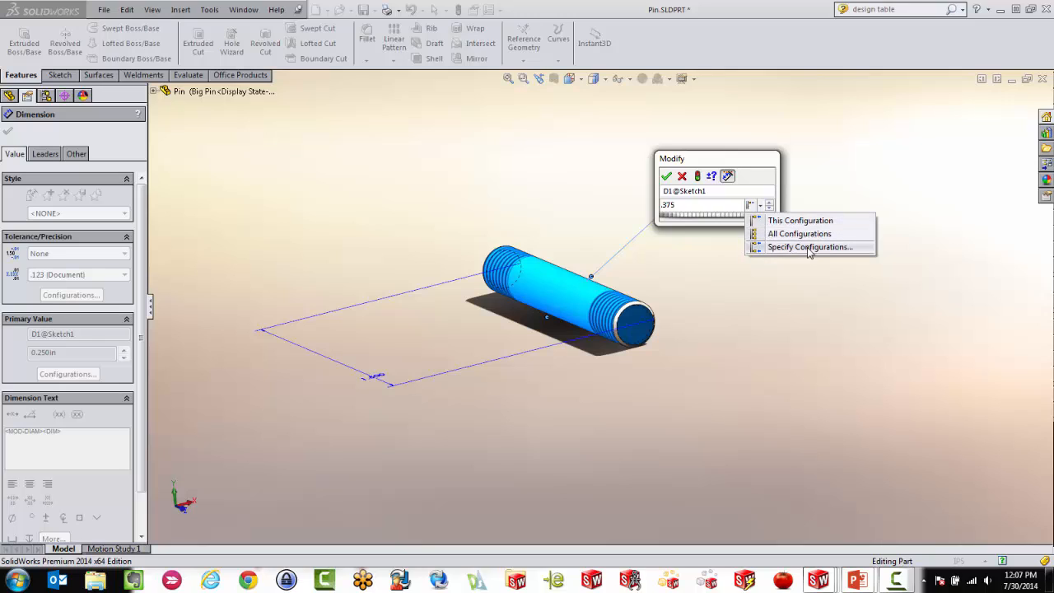
{"action": "mouse_move", "coordinate": [800, 221]}
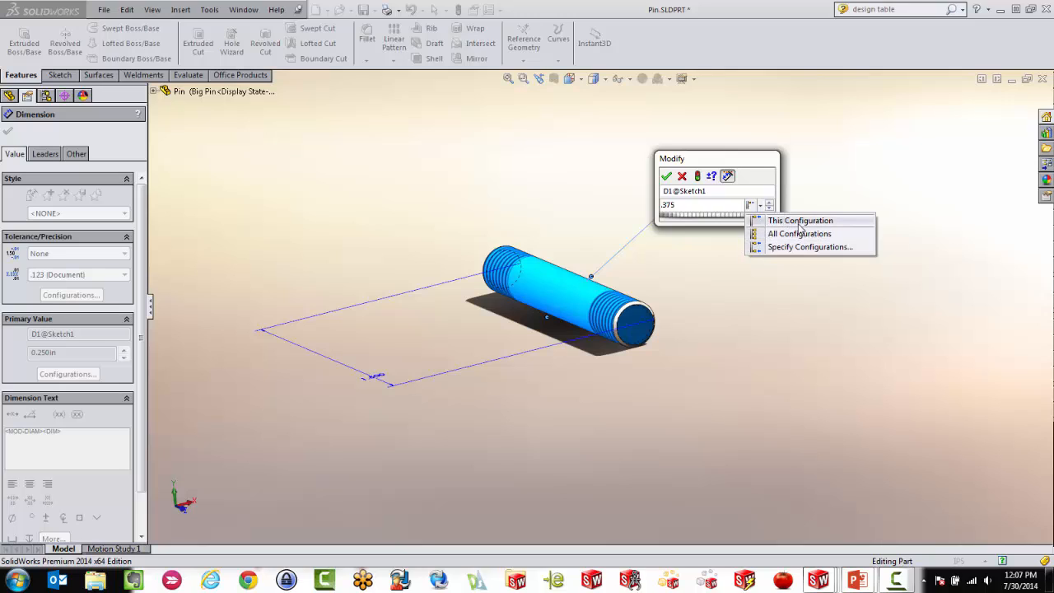
{"action": "left_click", "coordinate": [801, 221]}
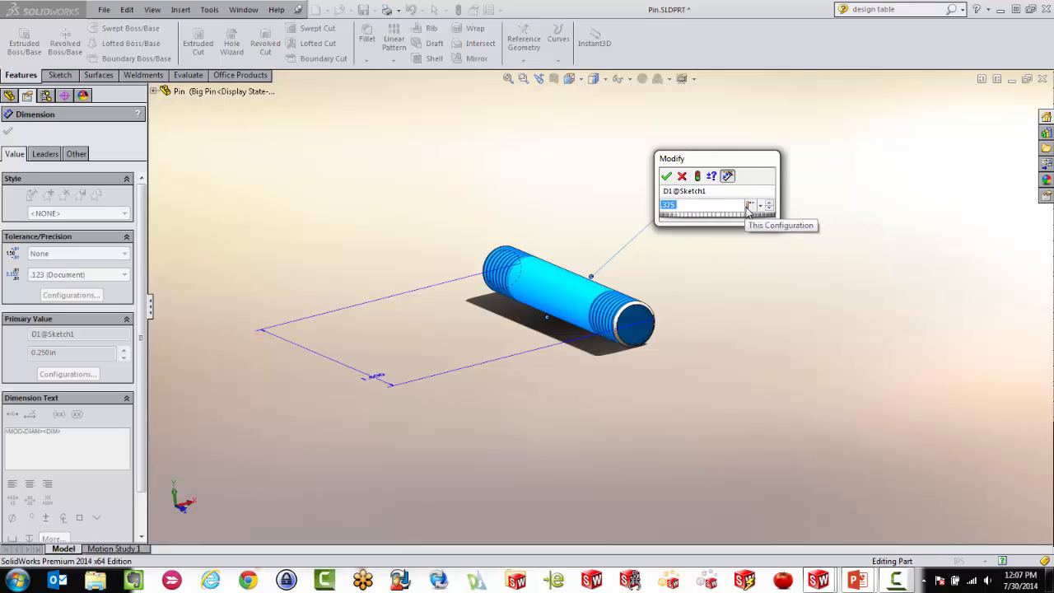
{"action": "left_click", "coordinate": [666, 174]}
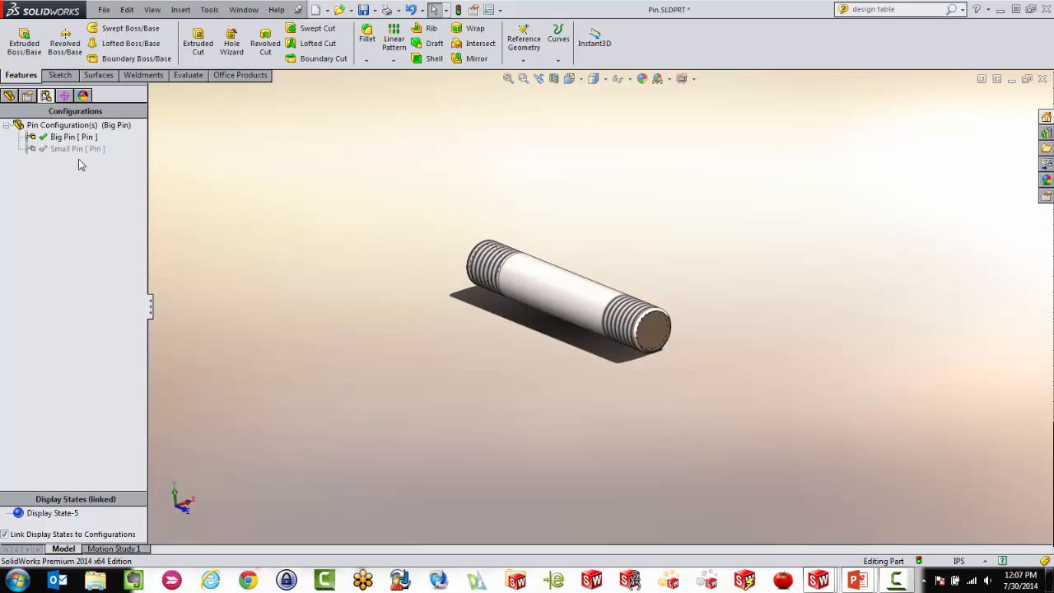
Step: Toggle between Small Pin and Big Pin to compare the two thicknesses
{"action": "double_click", "coordinate": [66, 148]}
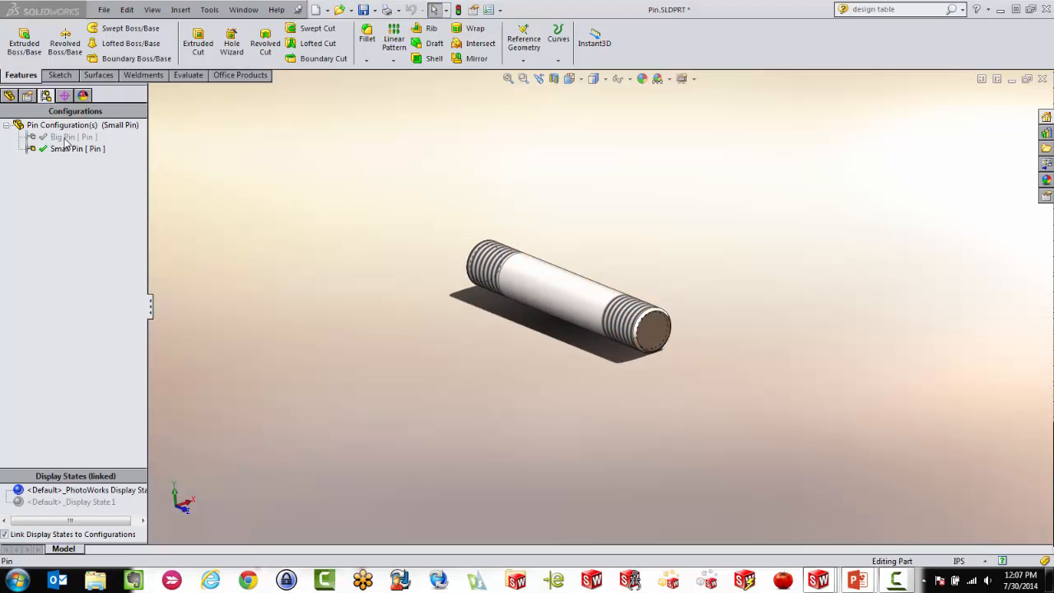
{"action": "double_click", "coordinate": [63, 137]}
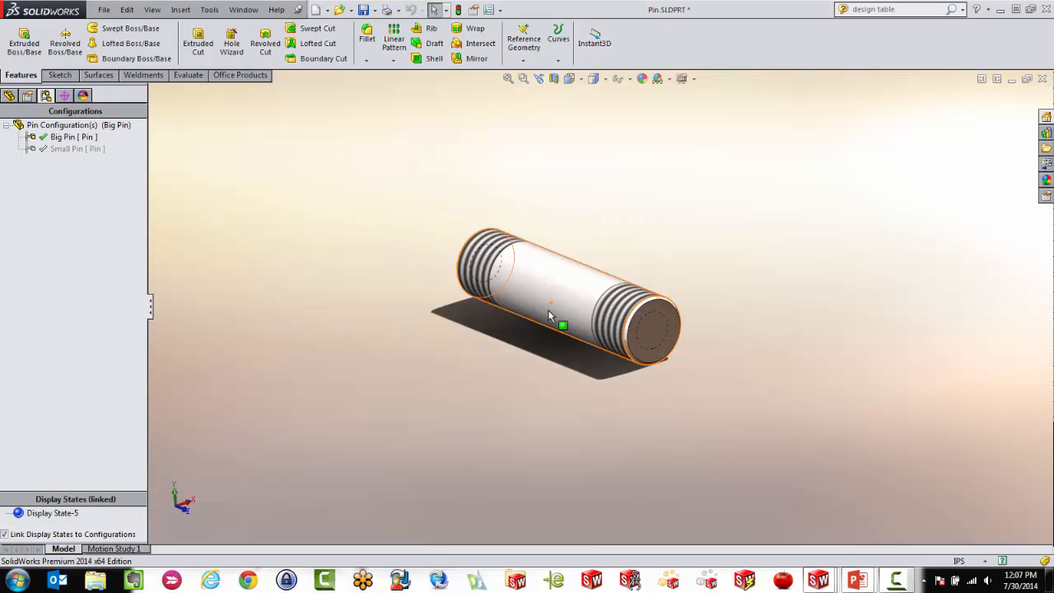
{"action": "double_click", "coordinate": [73, 137]}
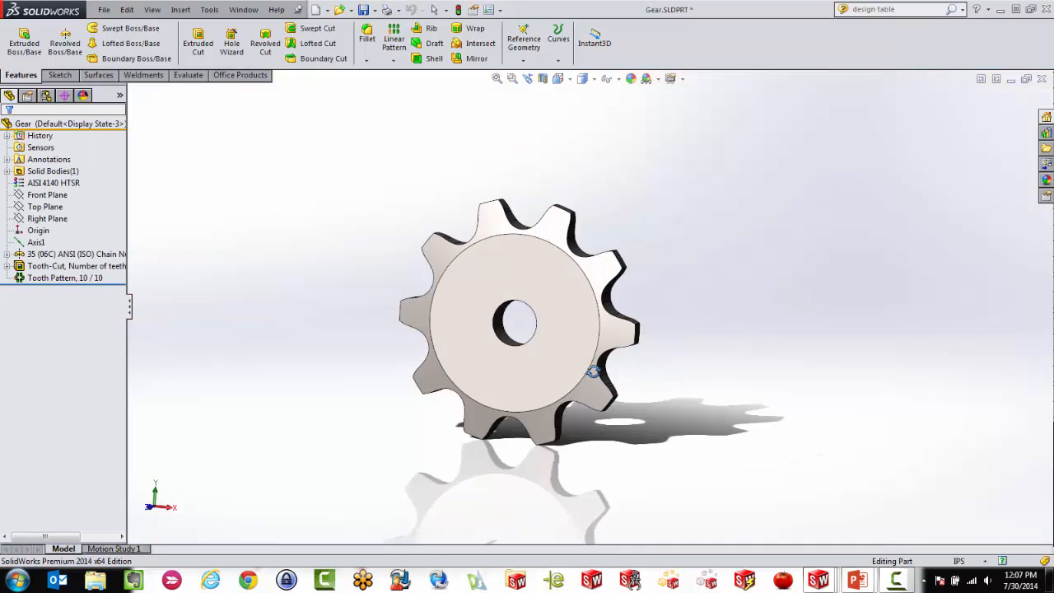
Step: Orbit the gear to view it from another side and turn it back to face forward
{"action": "left_click_drag", "start_coordinate": [593, 371], "coordinate": [577, 420]}
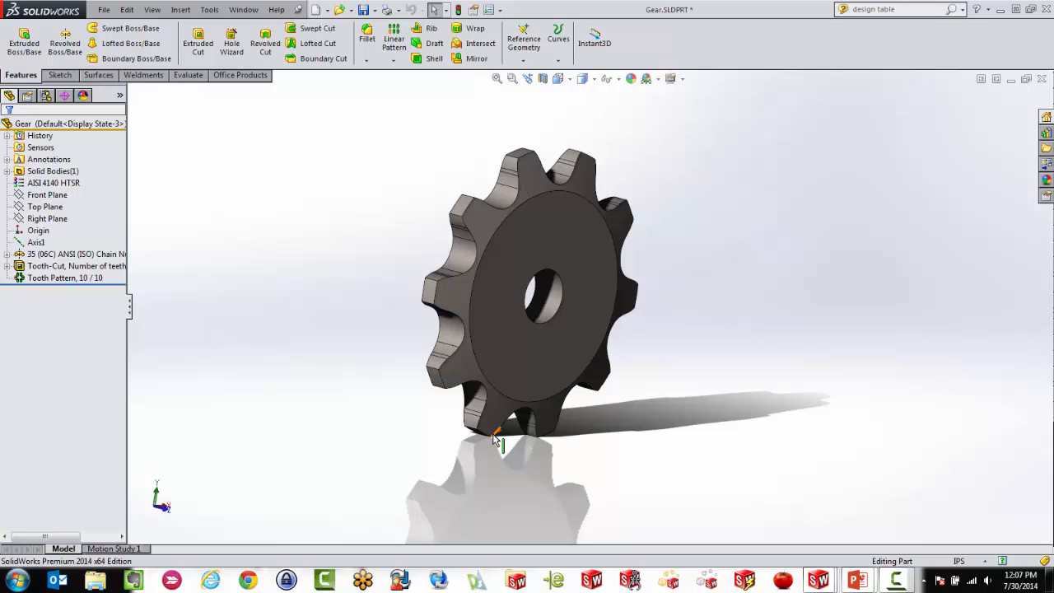
{"action": "left_click_drag", "start_coordinate": [494, 436], "coordinate": [501, 334]}
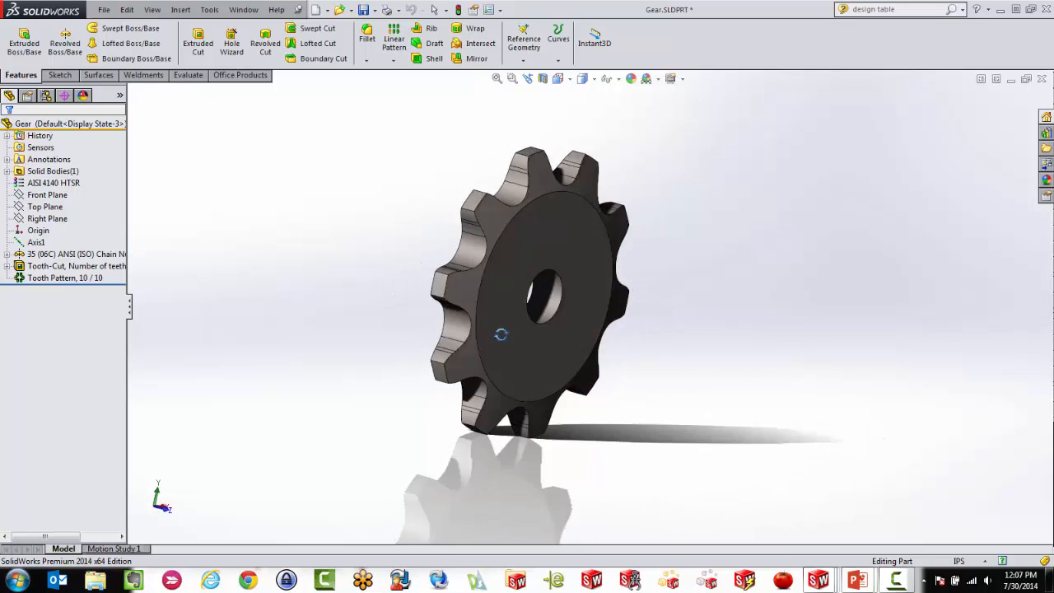
{"action": "left_click_drag", "start_coordinate": [501, 336], "coordinate": [495, 353]}
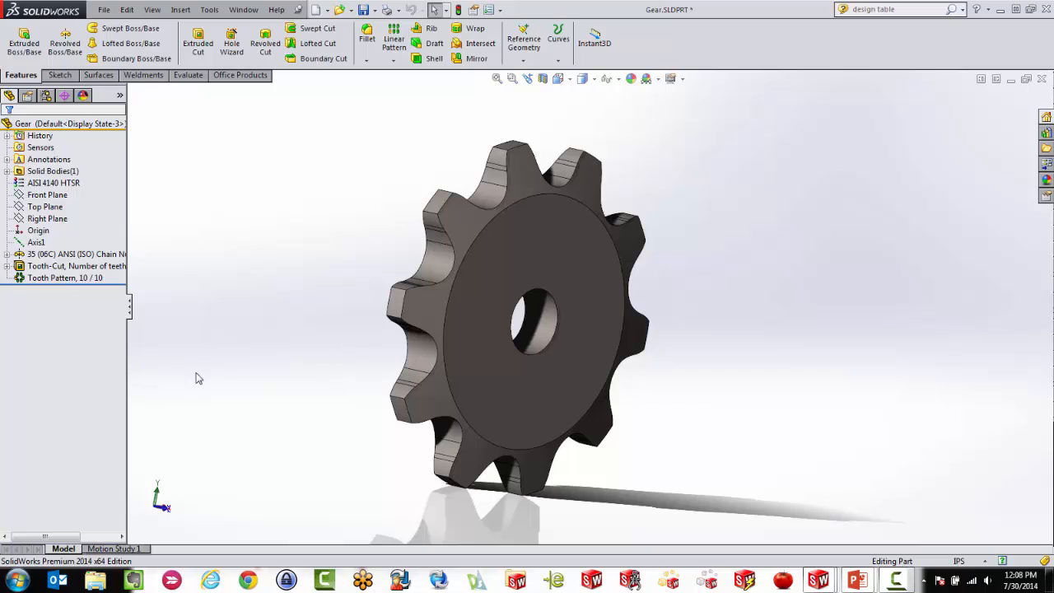
{"action": "mouse_move", "coordinate": [118, 287]}
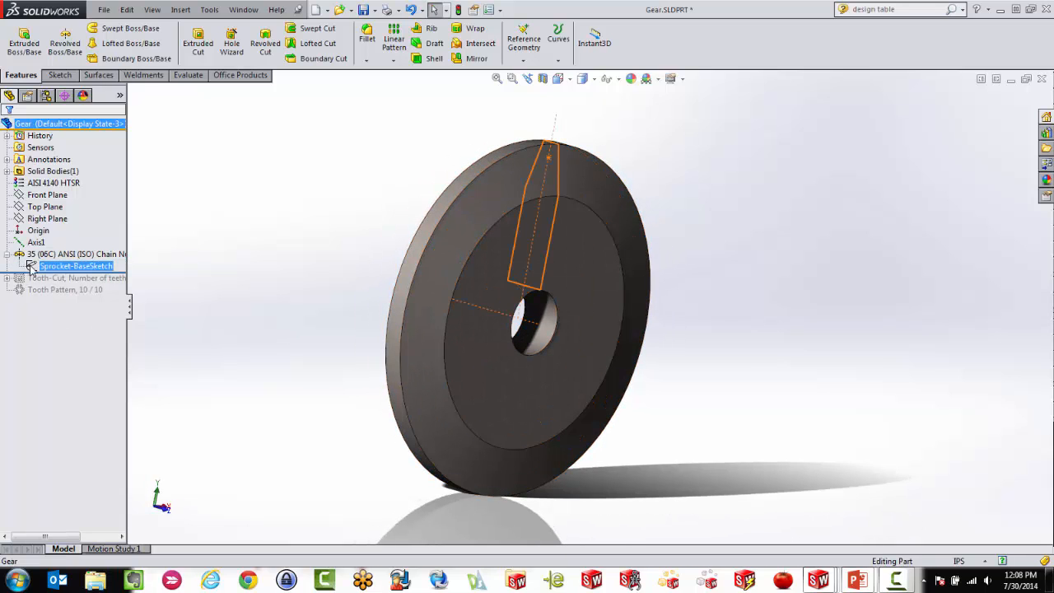
Step: In Sprocket-BaseSketch, rename the 0.87 outer diameter dimension to OD
{"action": "double_click", "coordinate": [76, 267]}
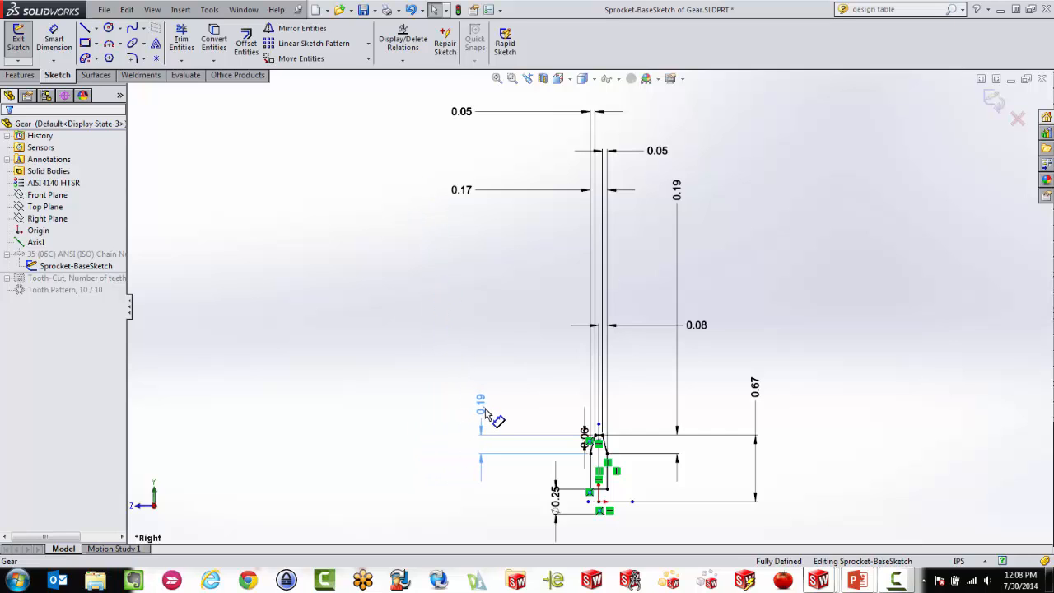
{"action": "left_click", "coordinate": [481, 409]}
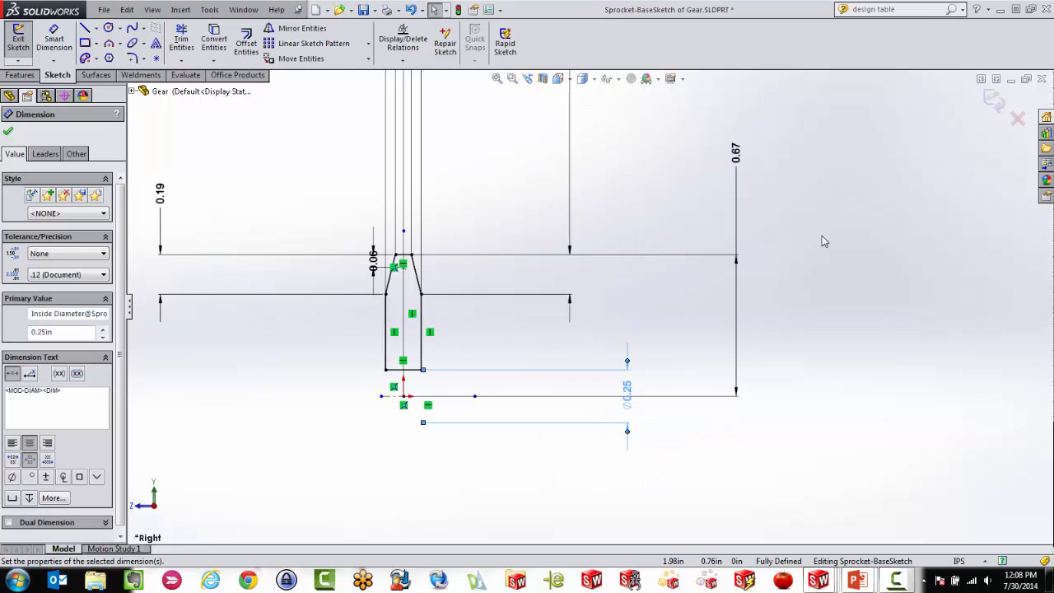
{"action": "mouse_move", "coordinate": [735, 151]}
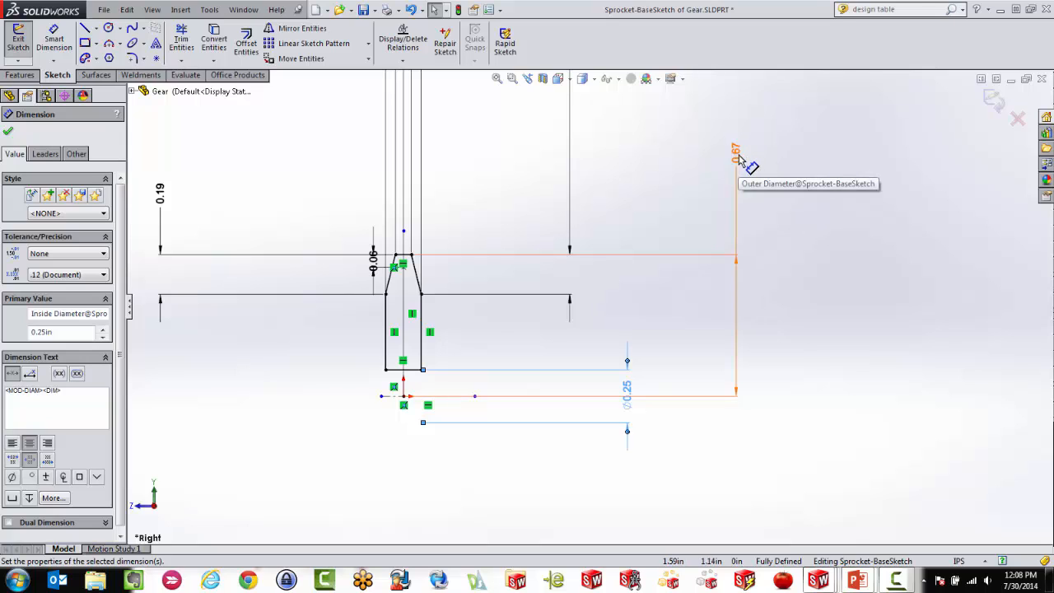
{"action": "mouse_move", "coordinate": [632, 404]}
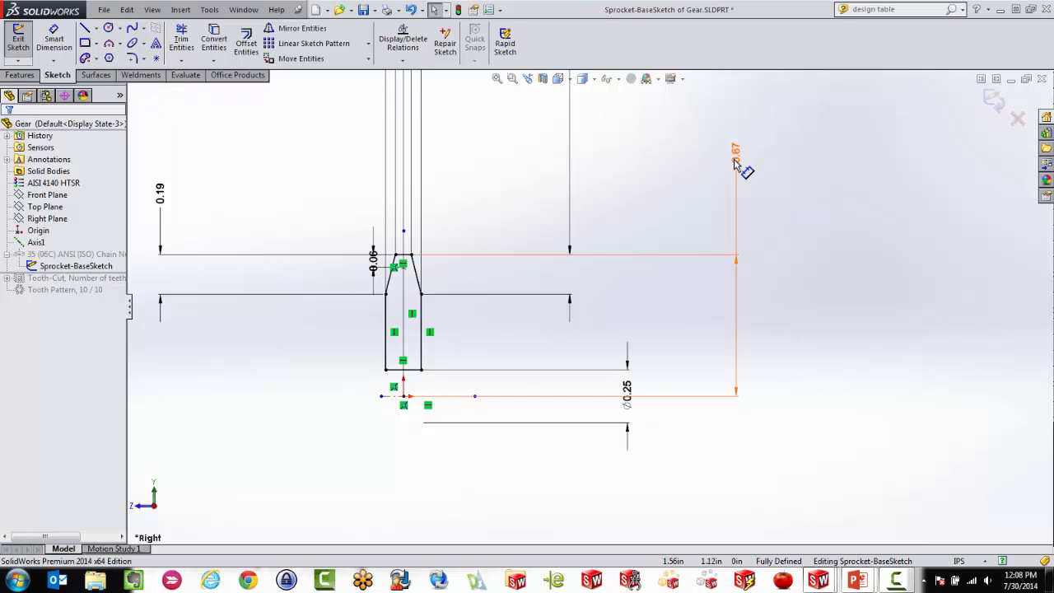
{"action": "left_click", "coordinate": [735, 152]}
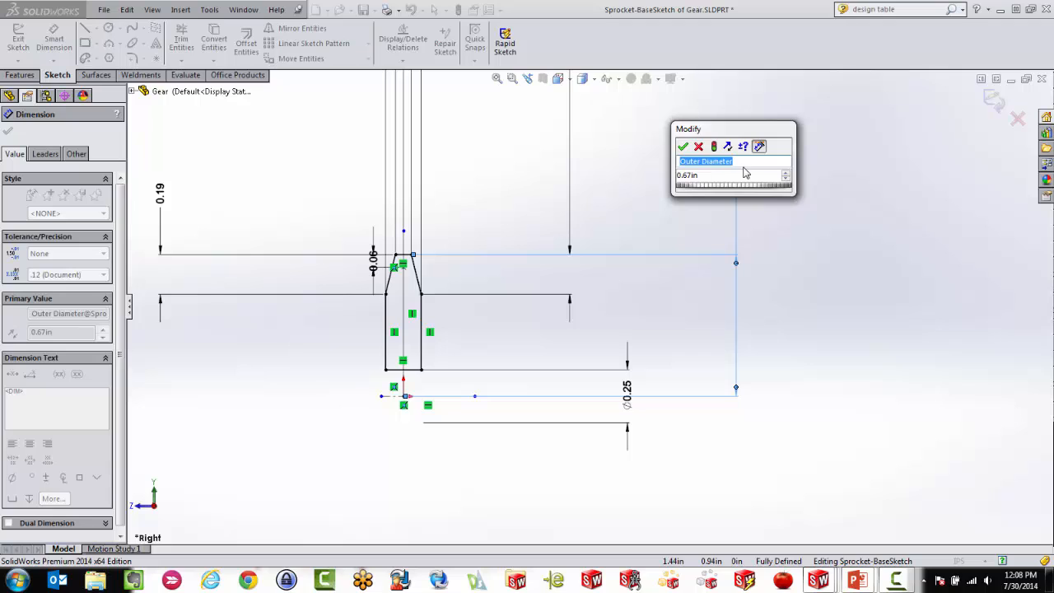
{"action": "type", "text": "OD"}
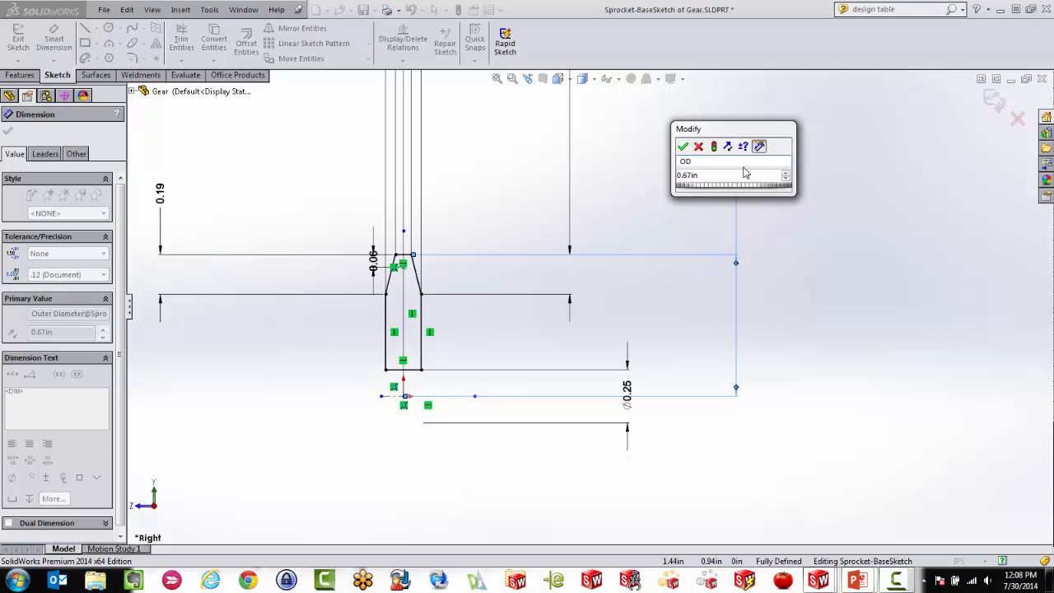
{"action": "left_click", "coordinate": [682, 147]}
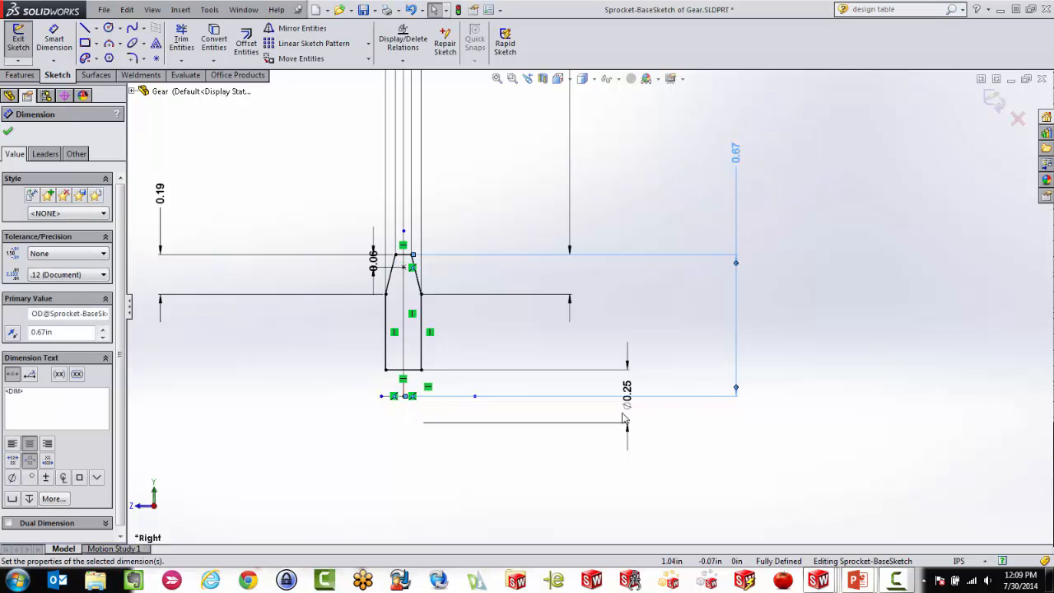
Step: Review the inside diameter dimension and accept it unchanged
{"action": "double_click", "coordinate": [626, 387]}
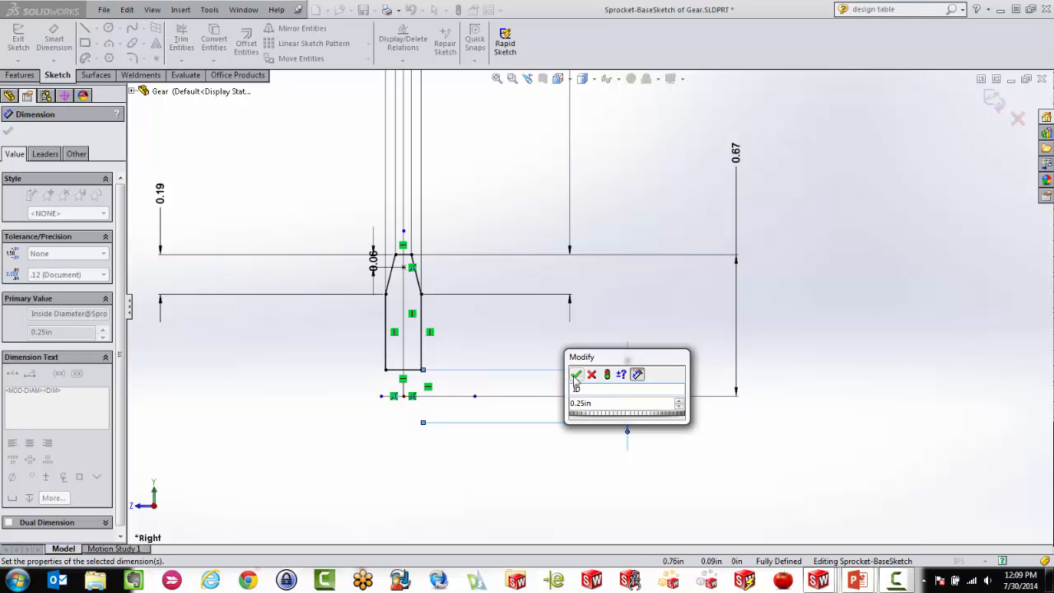
{"action": "left_click", "coordinate": [577, 376]}
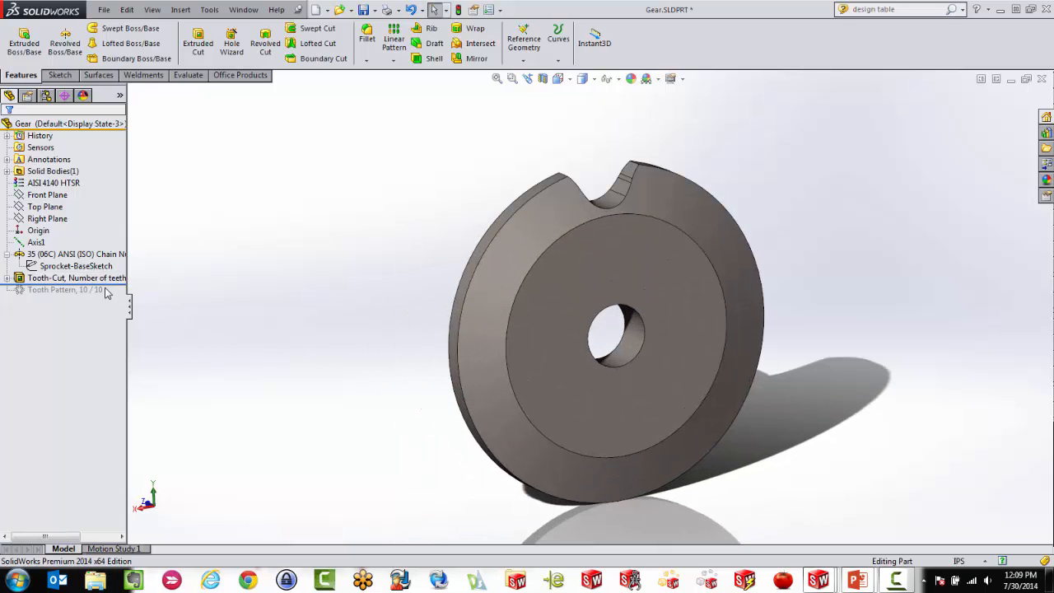
Step: Rebuild the ten-tooth gear and name the Tooth Pattern count dimension Number Teeth
{"action": "left_click", "coordinate": [66, 290]}
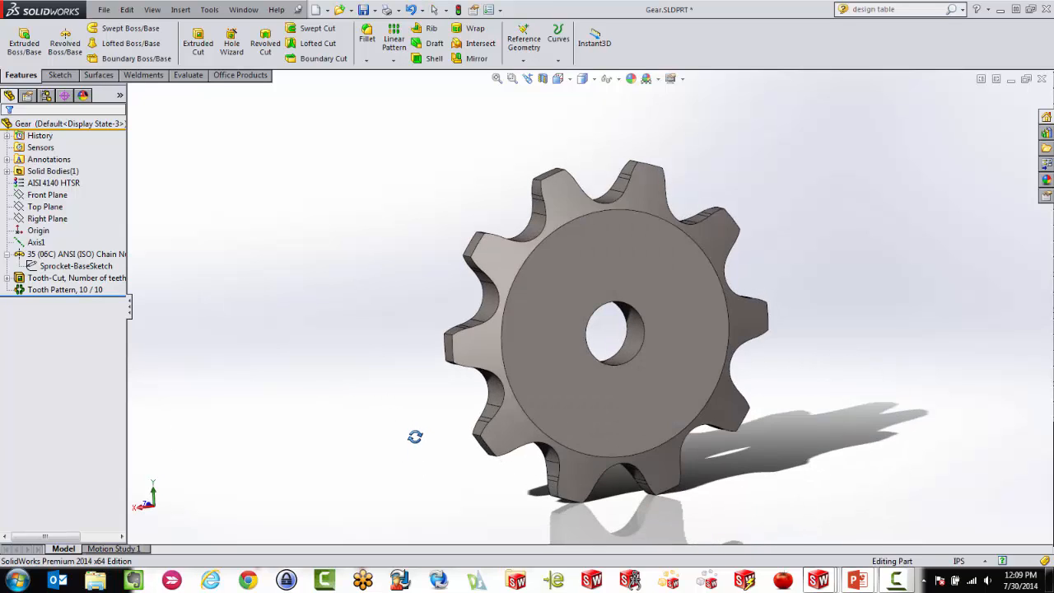
{"action": "left_click", "coordinate": [66, 290]}
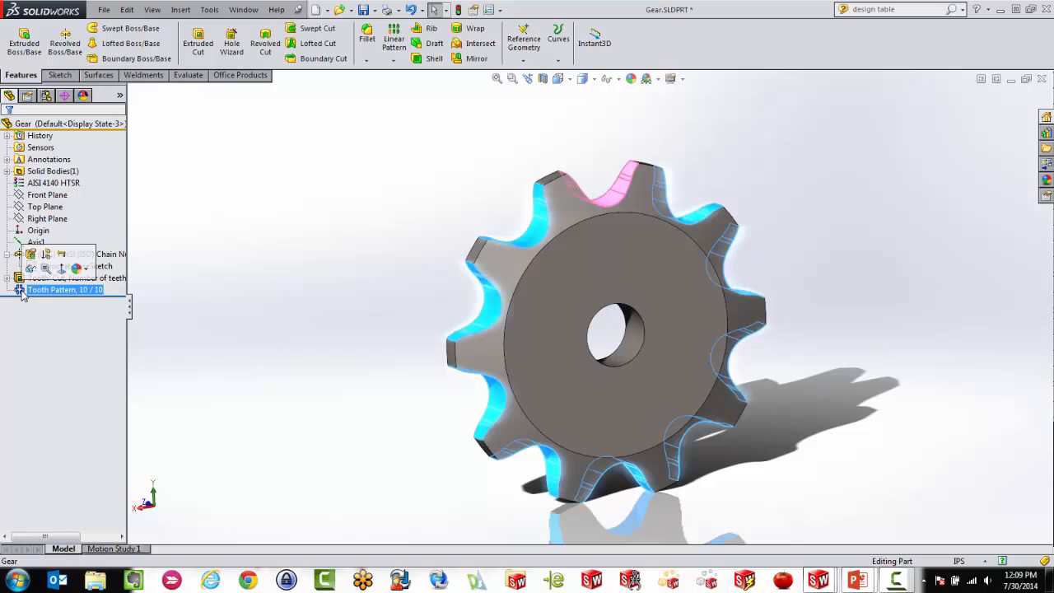
{"action": "double_click", "coordinate": [65, 290]}
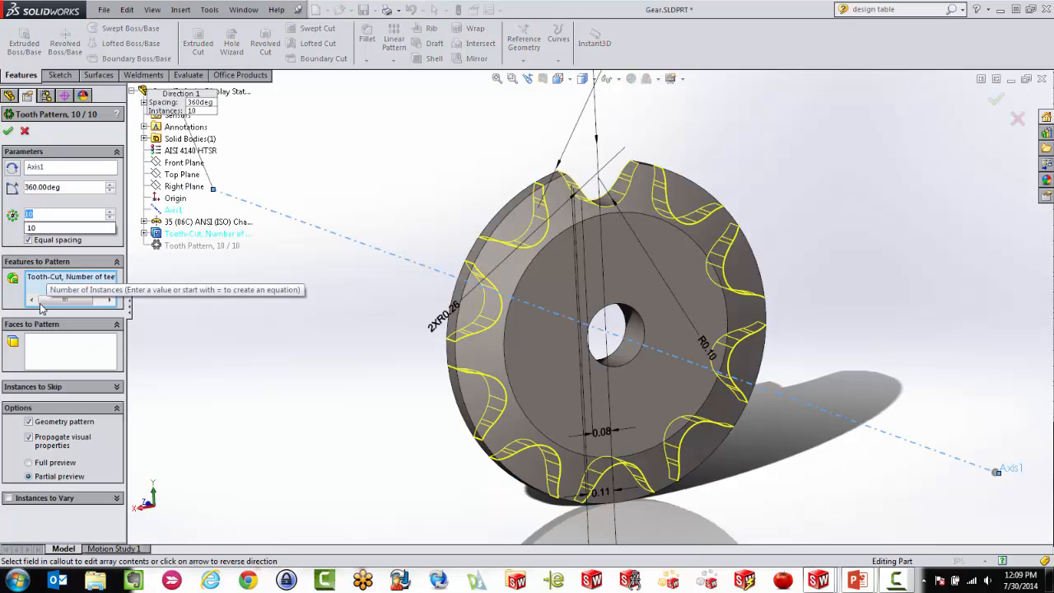
{"action": "mouse_move", "coordinate": [255, 353]}
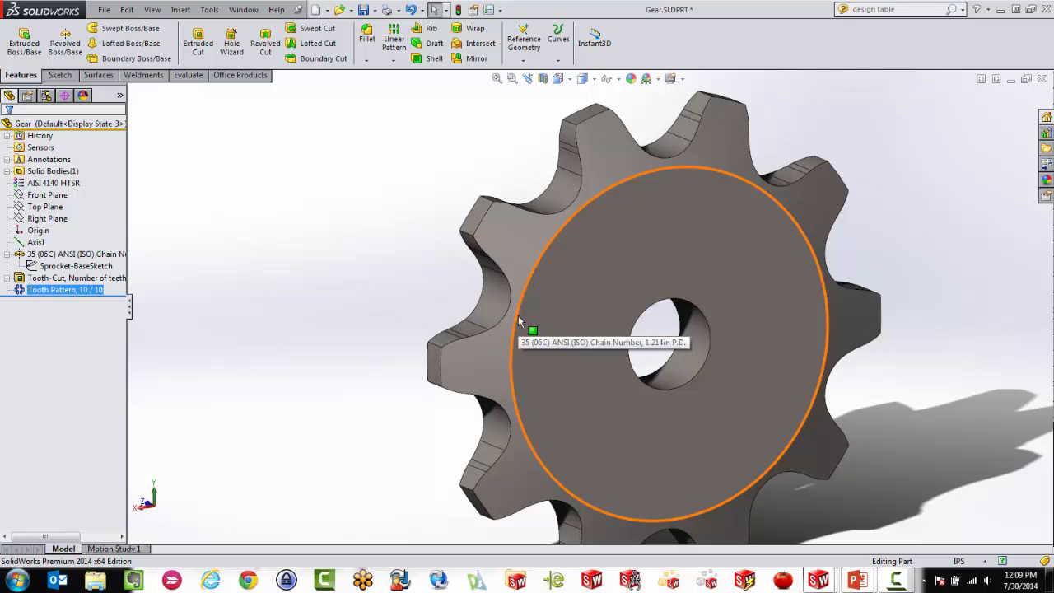
{"action": "mouse_move", "coordinate": [530, 372]}
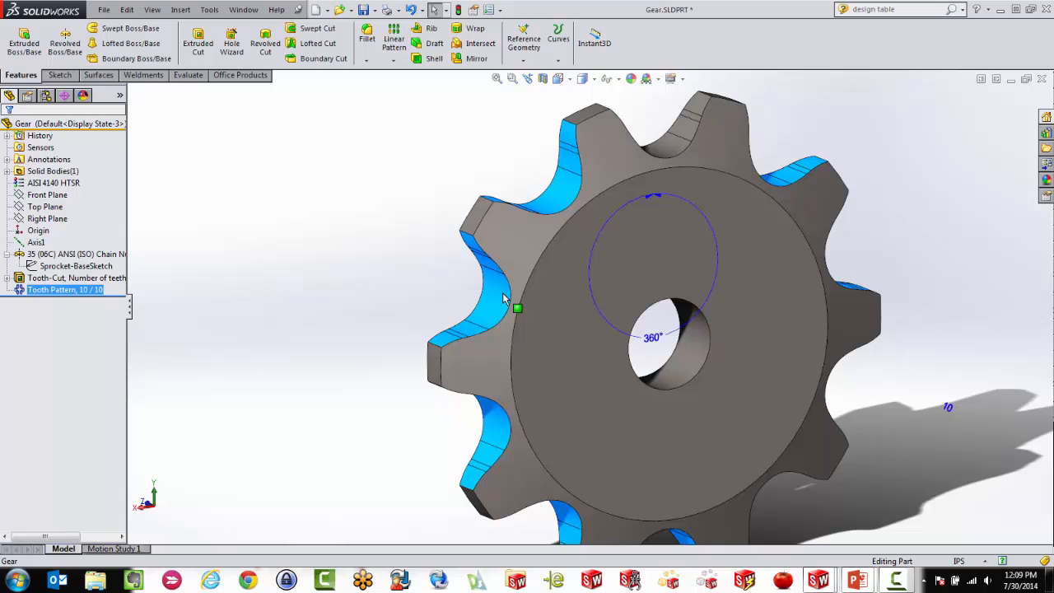
{"action": "mouse_move", "coordinate": [606, 330]}
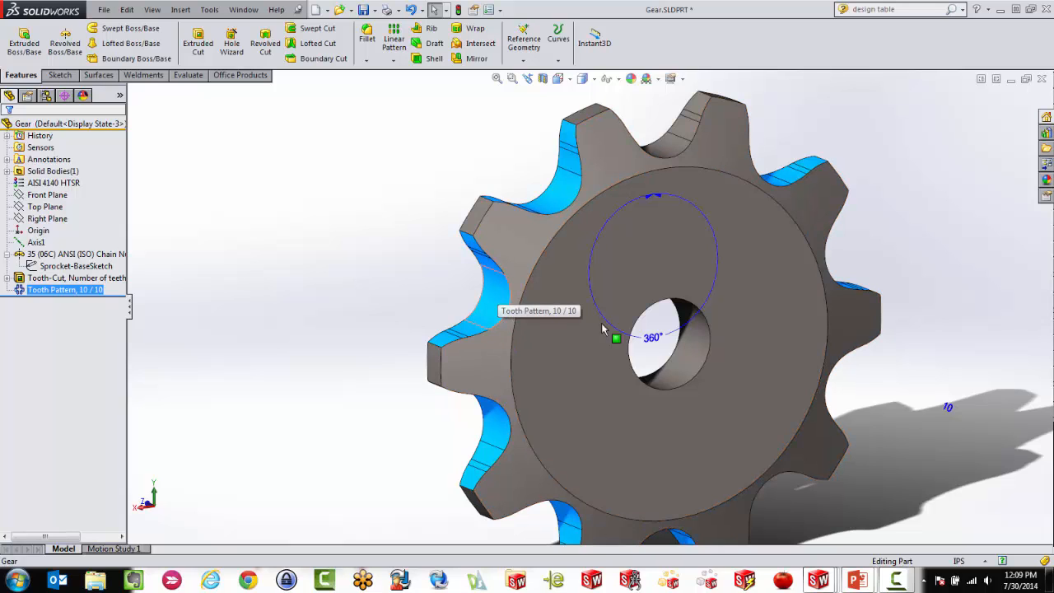
{"action": "mouse_move", "coordinate": [948, 415]}
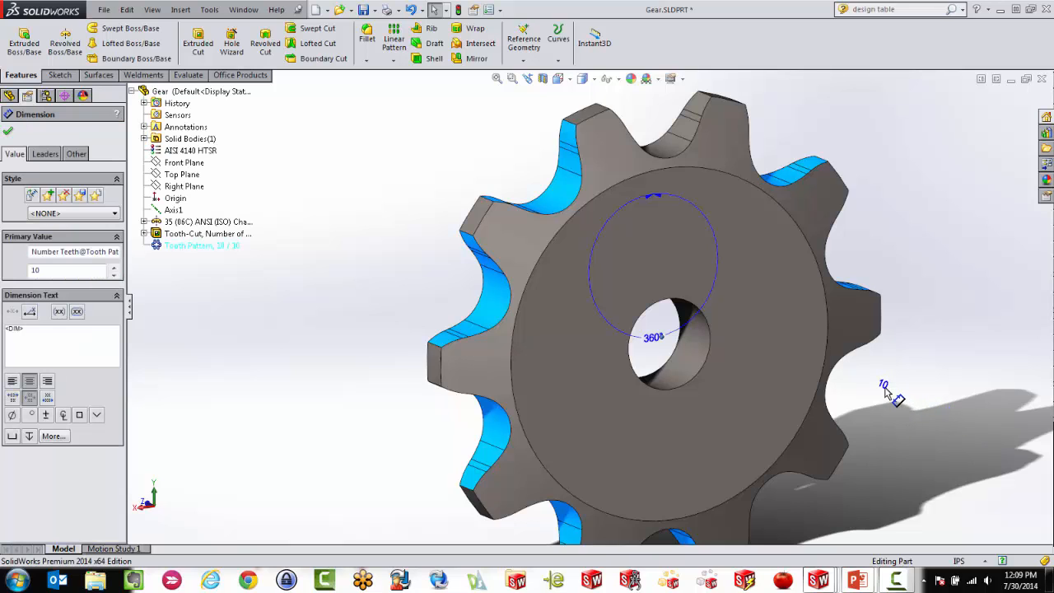
{"action": "double_click", "coordinate": [885, 385]}
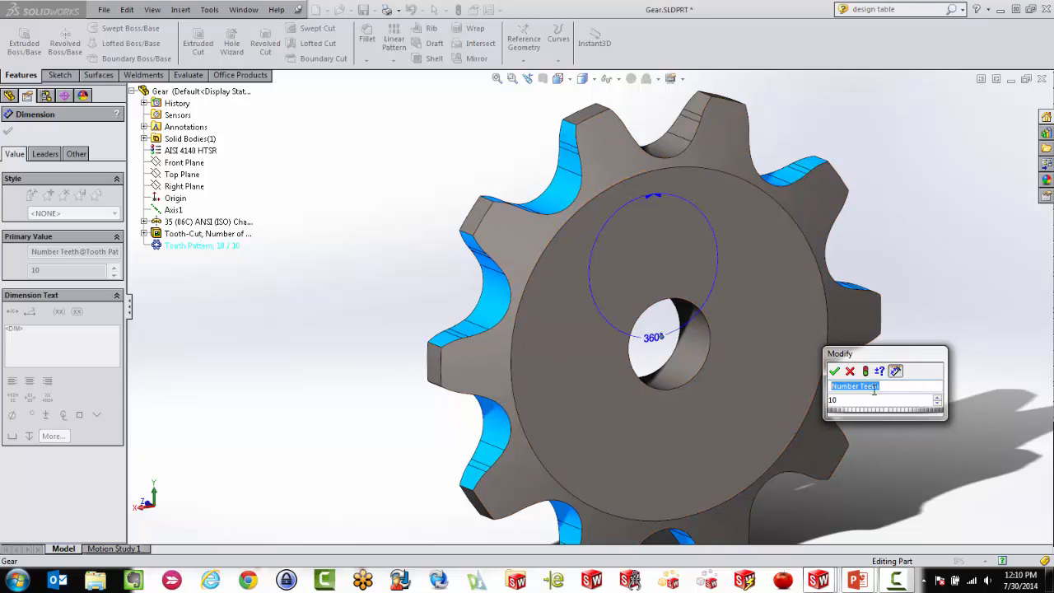
{"action": "left_click", "coordinate": [834, 371]}
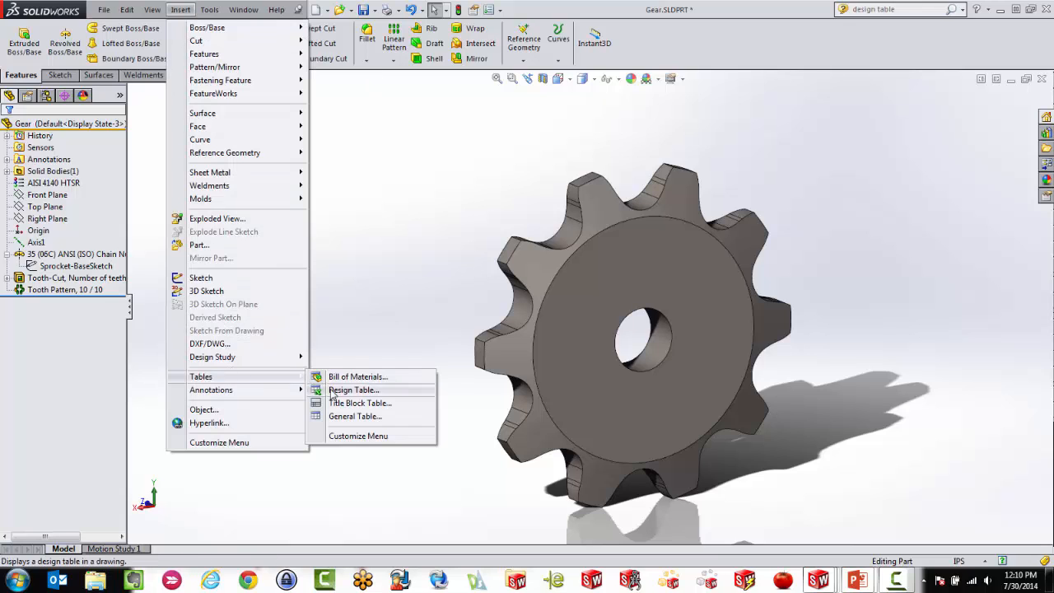
Step: Auto-create a design table including the OD and Number Teeth dimensions
{"action": "left_click", "coordinate": [353, 389]}
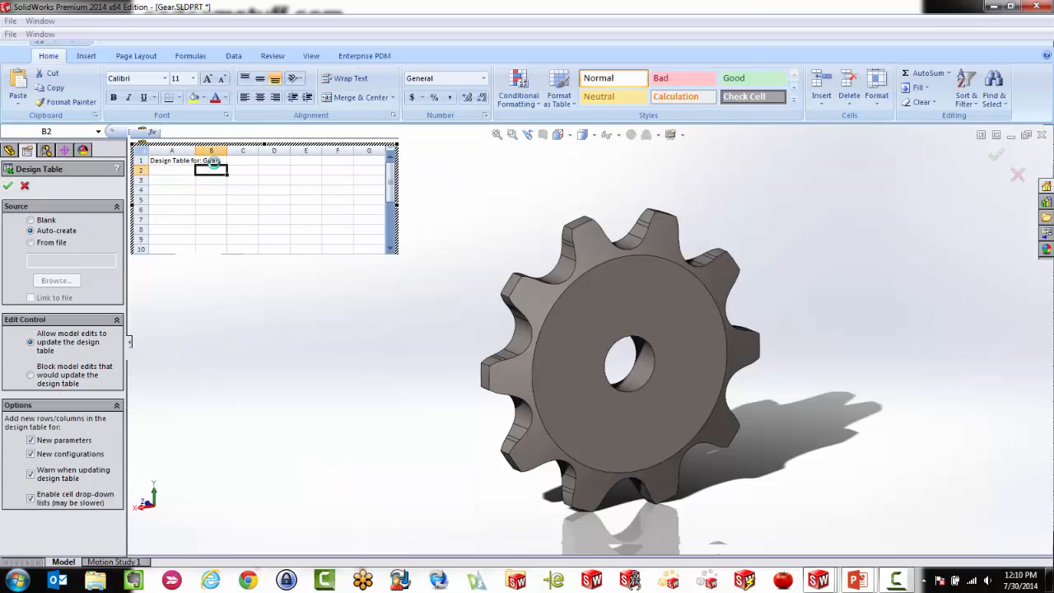
{"action": "left_click", "coordinate": [8, 185]}
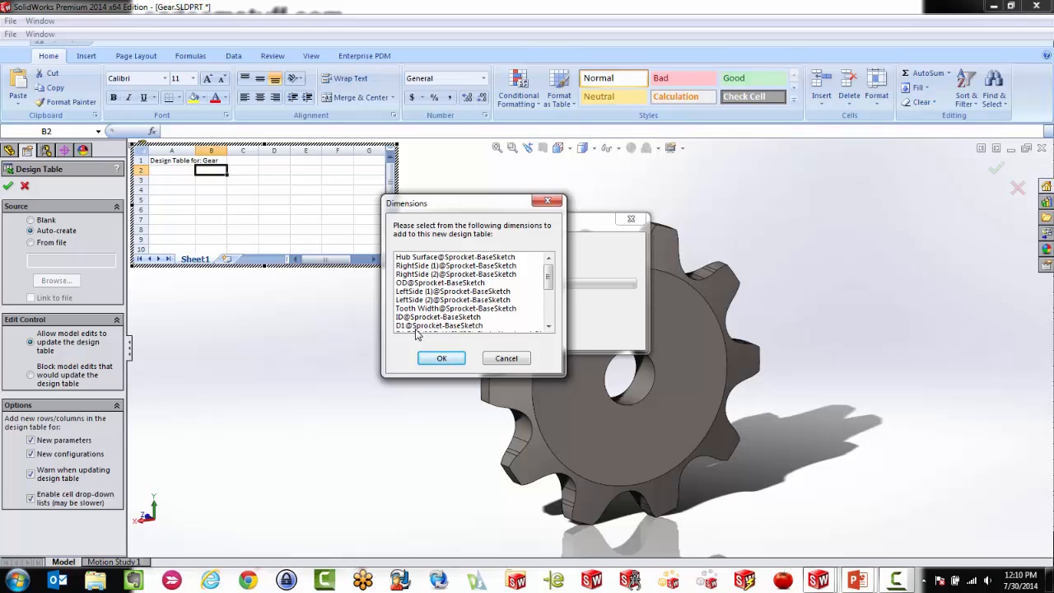
{"action": "mouse_move", "coordinate": [426, 306]}
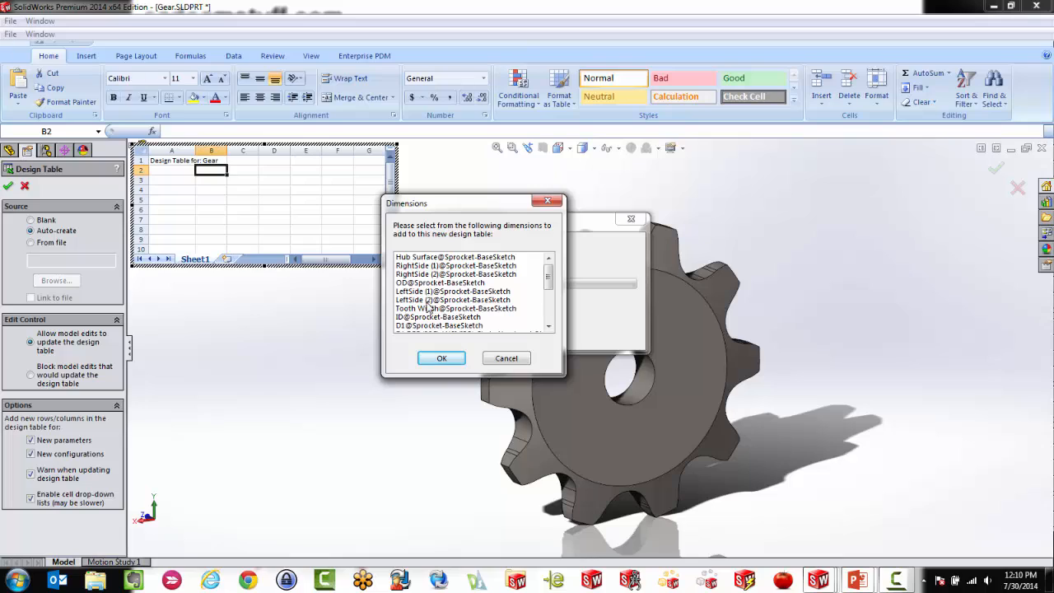
{"action": "left_click", "coordinate": [440, 284]}
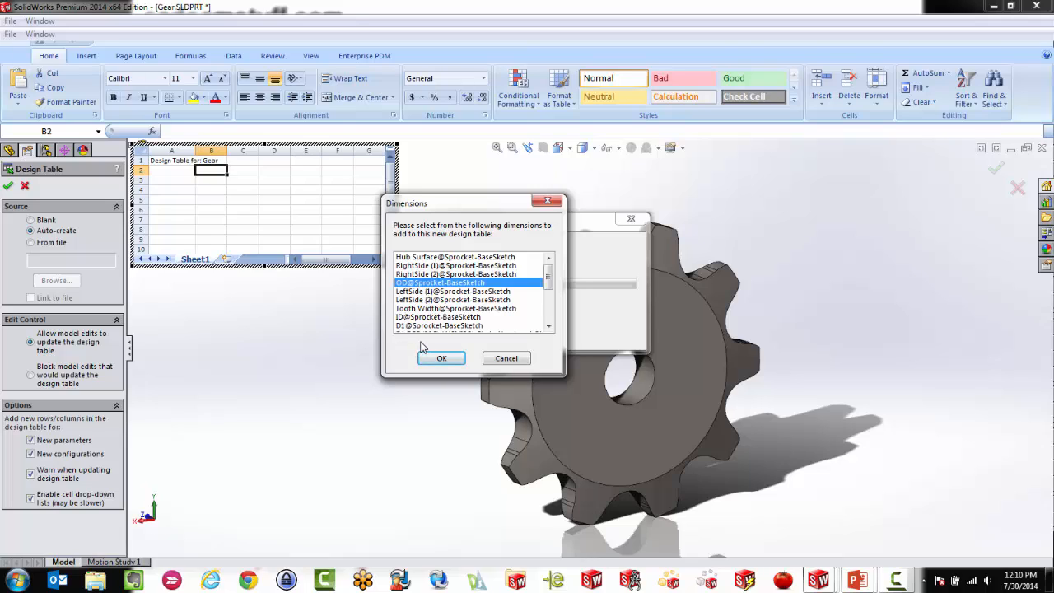
{"action": "scroll", "scroll_direction": "down", "scroll_amount": 3}
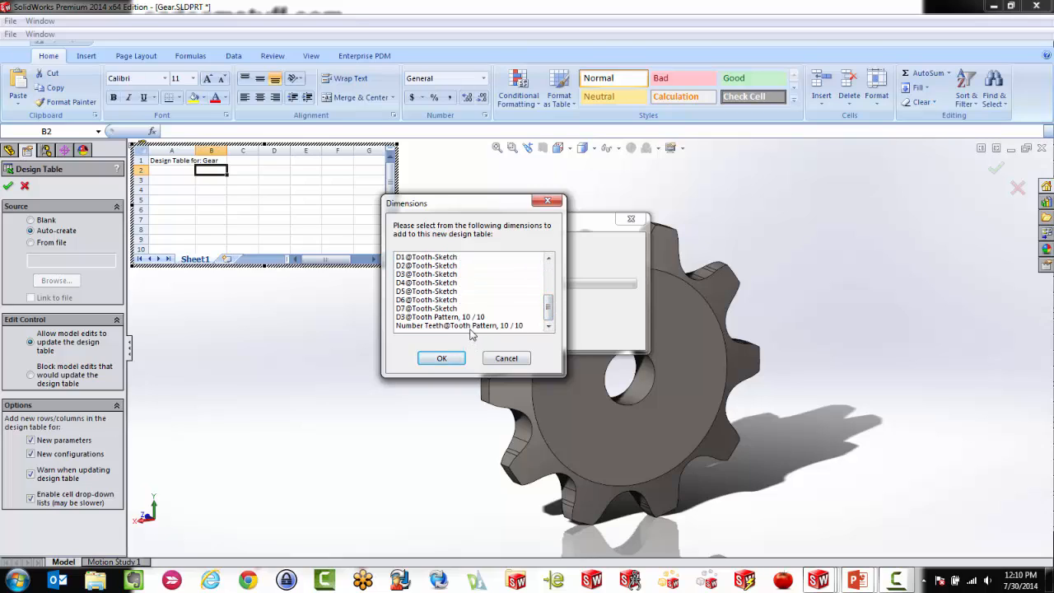
{"action": "left_click", "coordinate": [459, 326]}
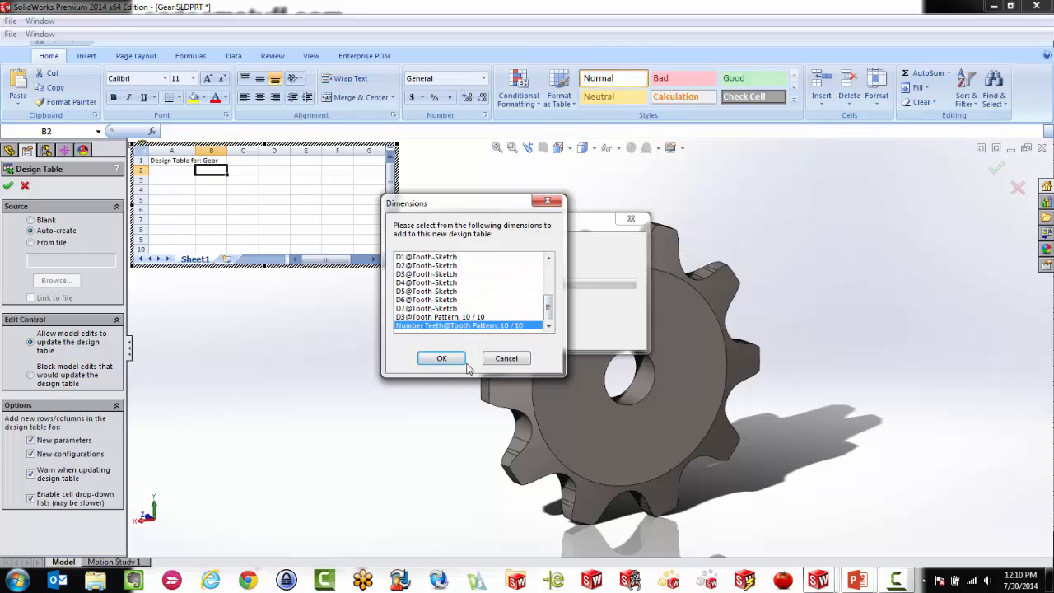
{"action": "mouse_move", "coordinate": [442, 358]}
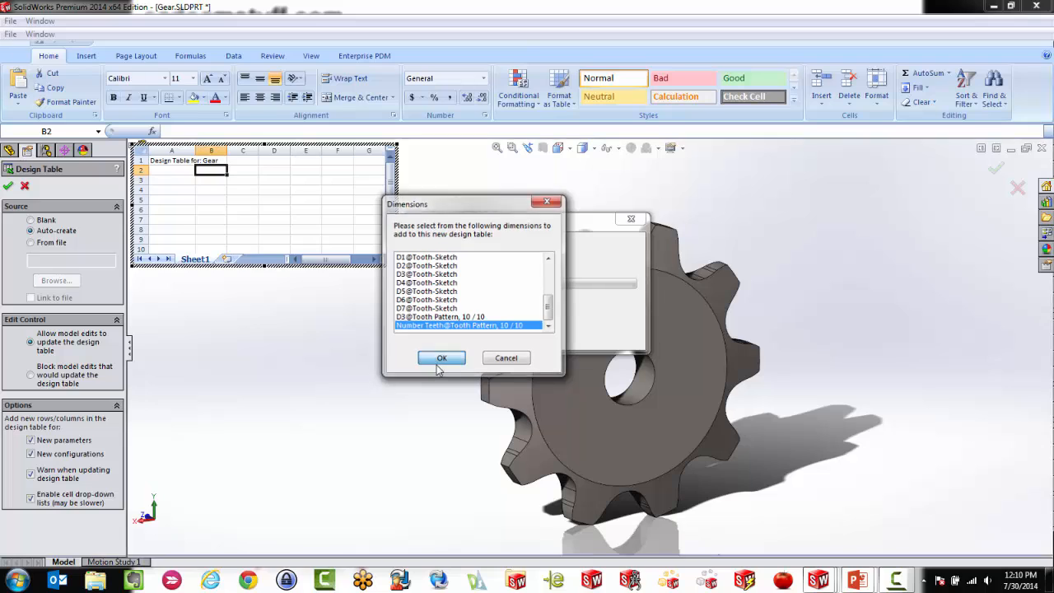
{"action": "left_click", "coordinate": [442, 357]}
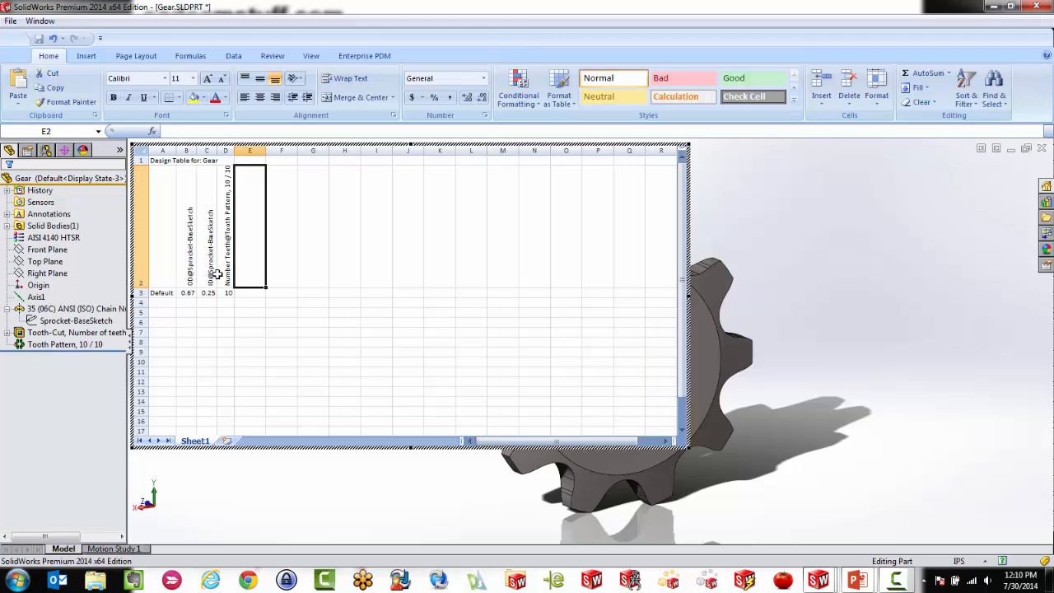
Step: Add Big Gear and Small Gear rows to the embedded design table
{"action": "left_click", "coordinate": [162, 303]}
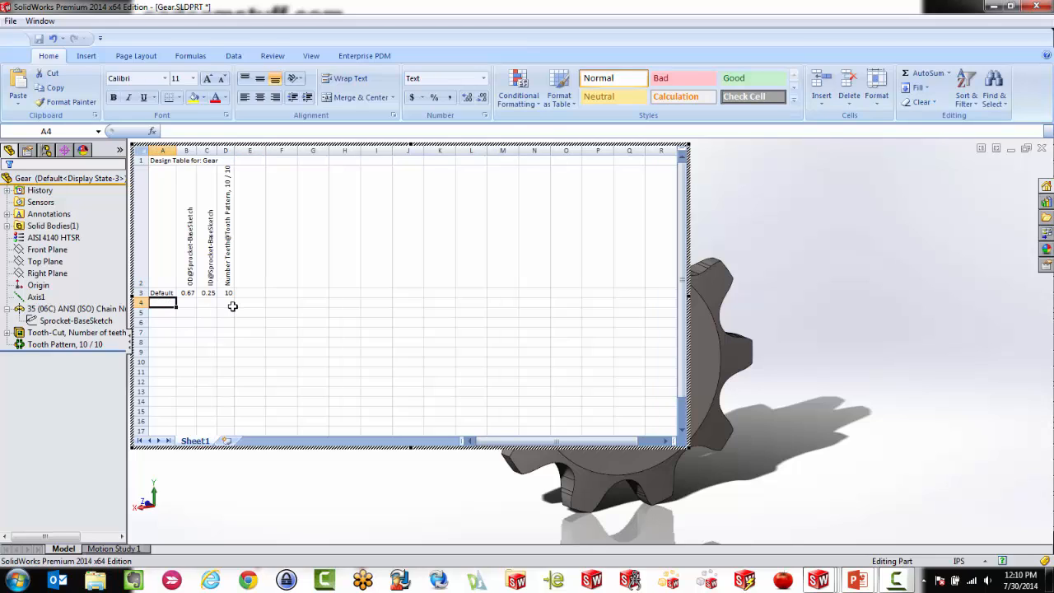
{"action": "type", "text": "Big Gear"}
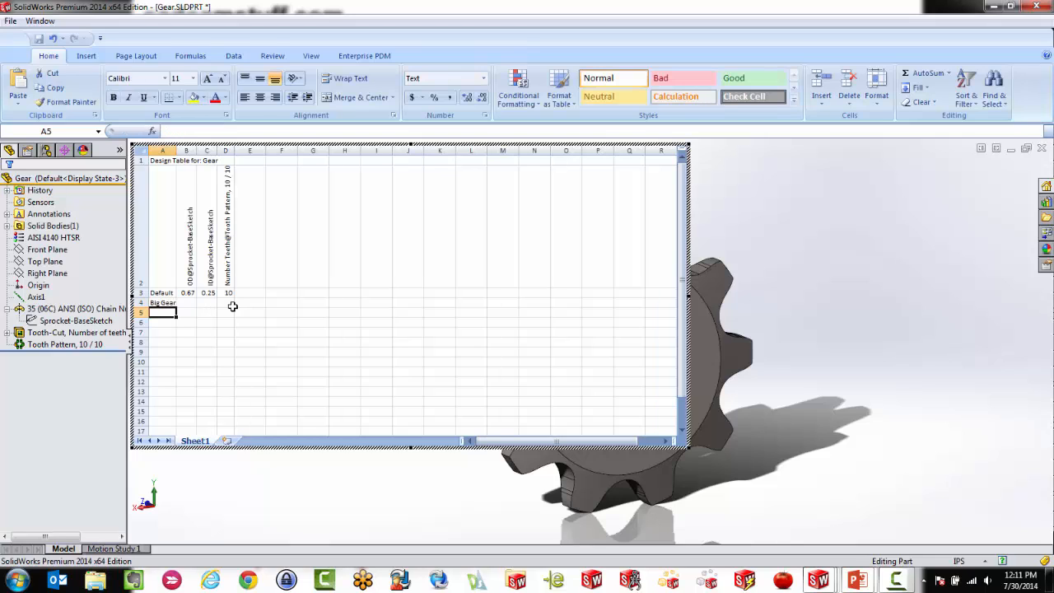
{"action": "type", "text": "Small Gear"}
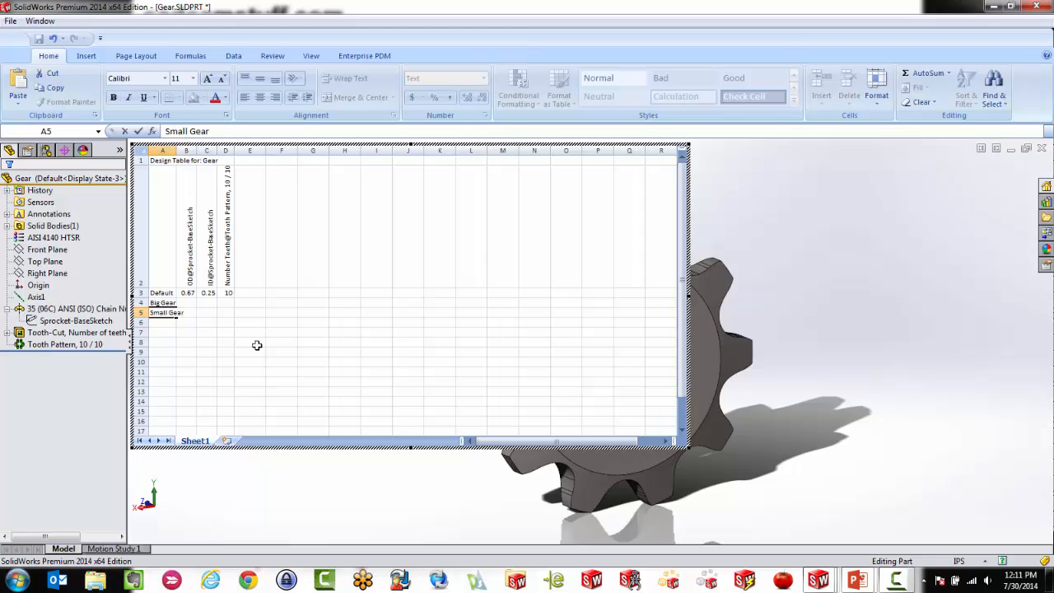
{"action": "left_click", "coordinate": [225, 313]}
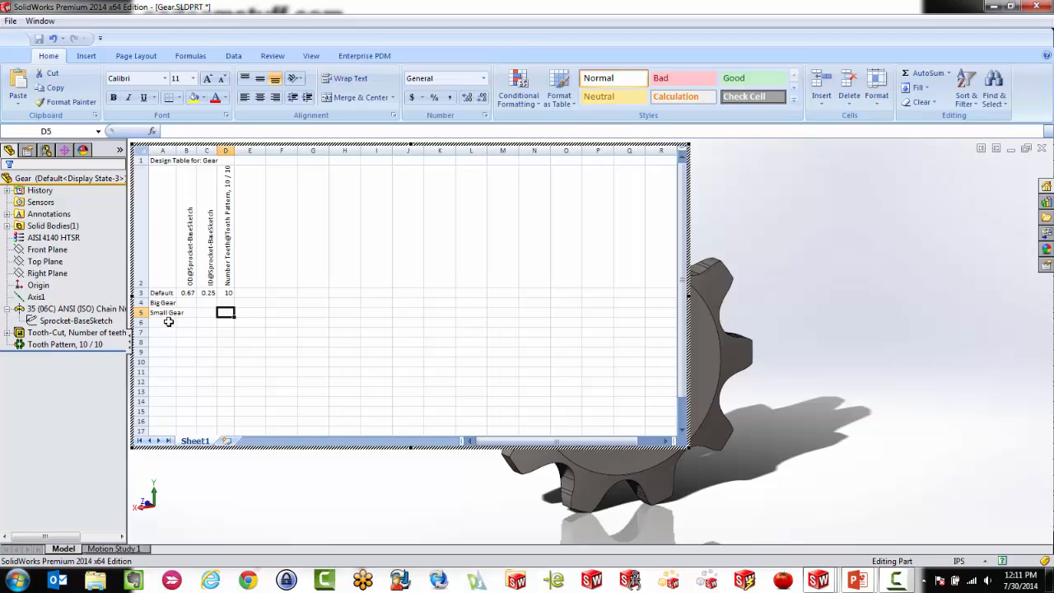
{"action": "mouse_move", "coordinate": [189, 321]}
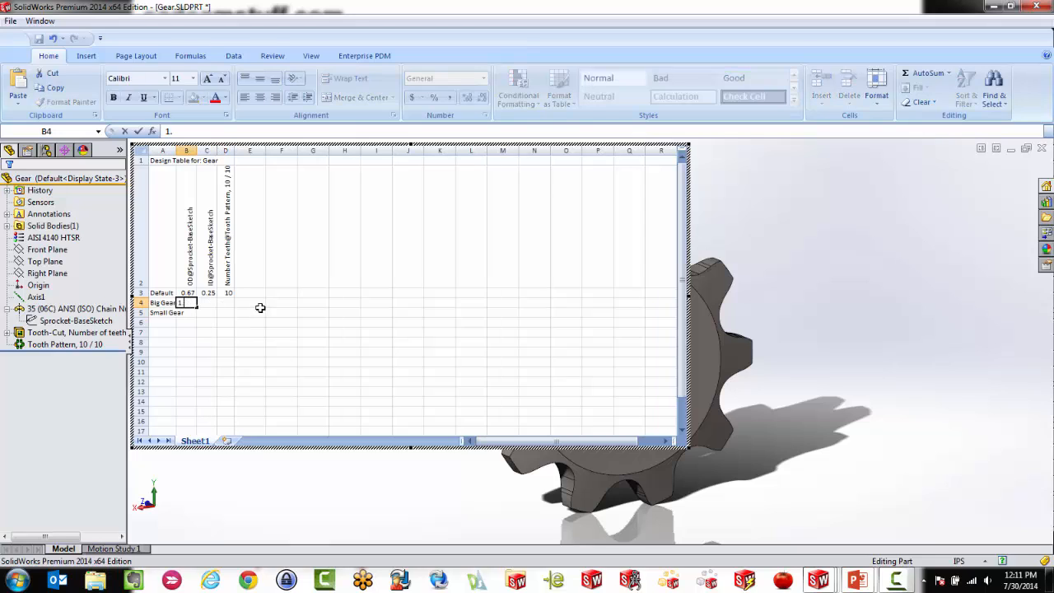
Step: Enter values .375 and 15 for Big Gear, .67 for Small Gear, and close the table to generate configurations
{"action": "left_click", "coordinate": [208, 303]}
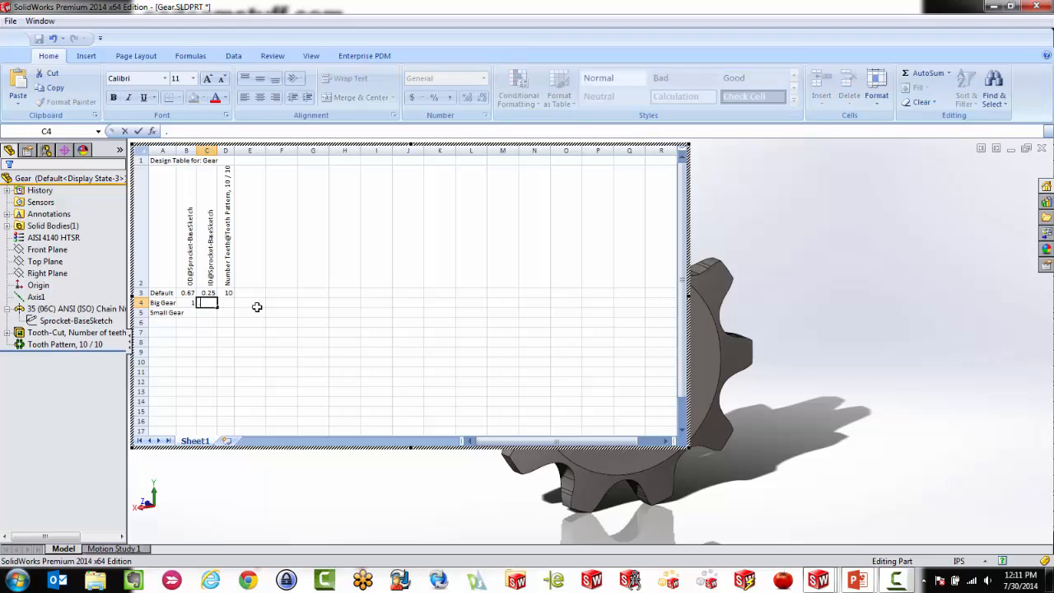
{"action": "type", "text": ".375"}
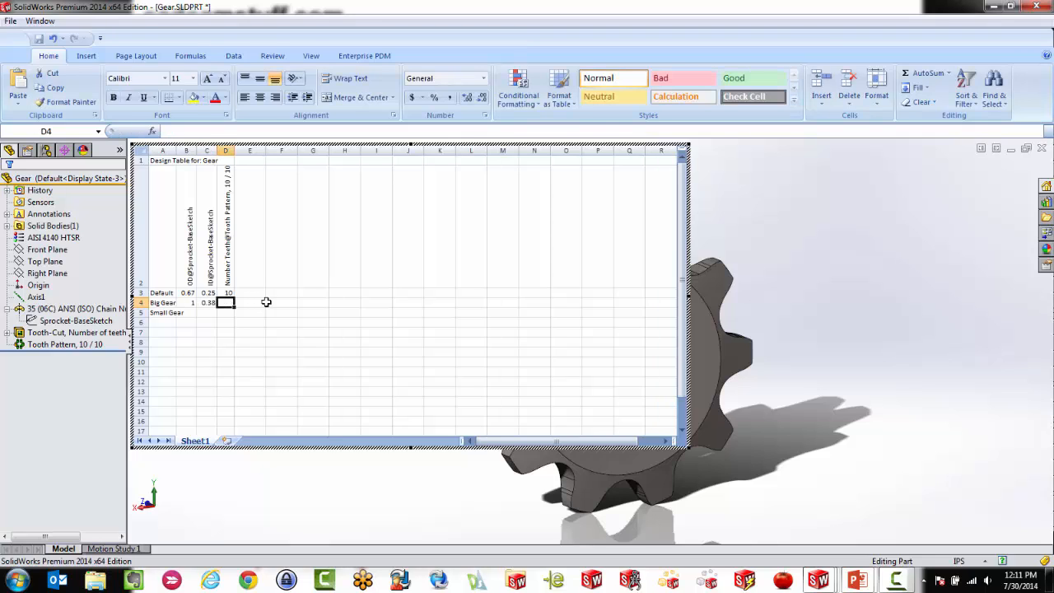
{"action": "type", "text": "15"}
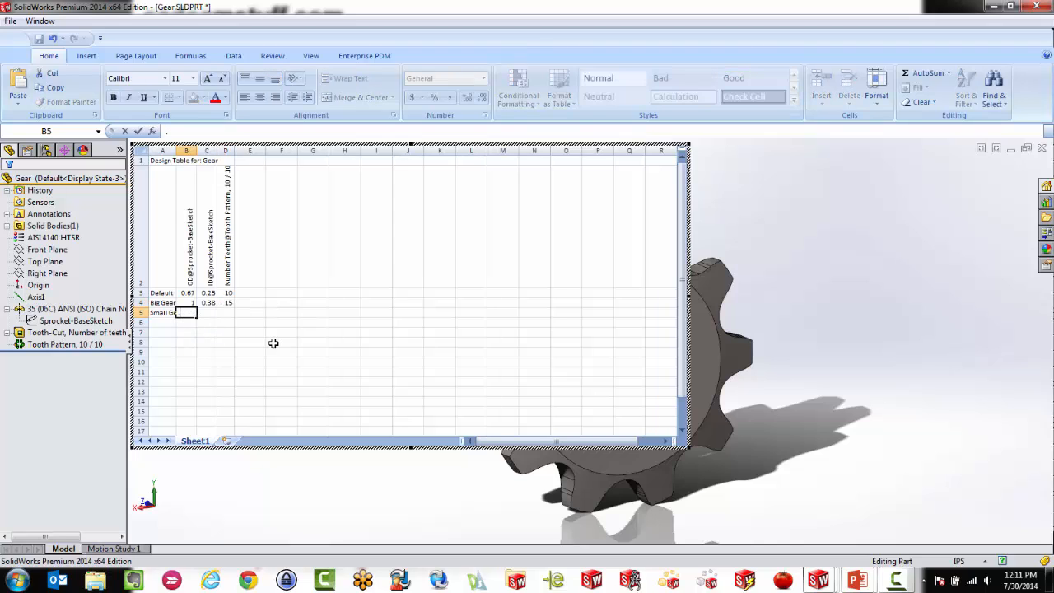
{"action": "type", "text": ".67"}
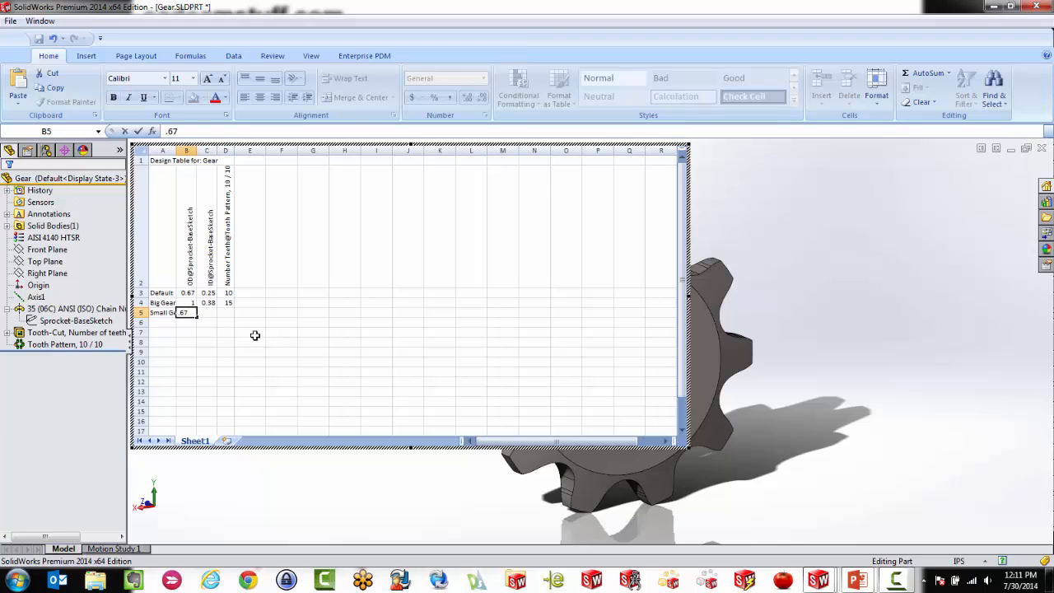
{"action": "left_click", "coordinate": [207, 313]}
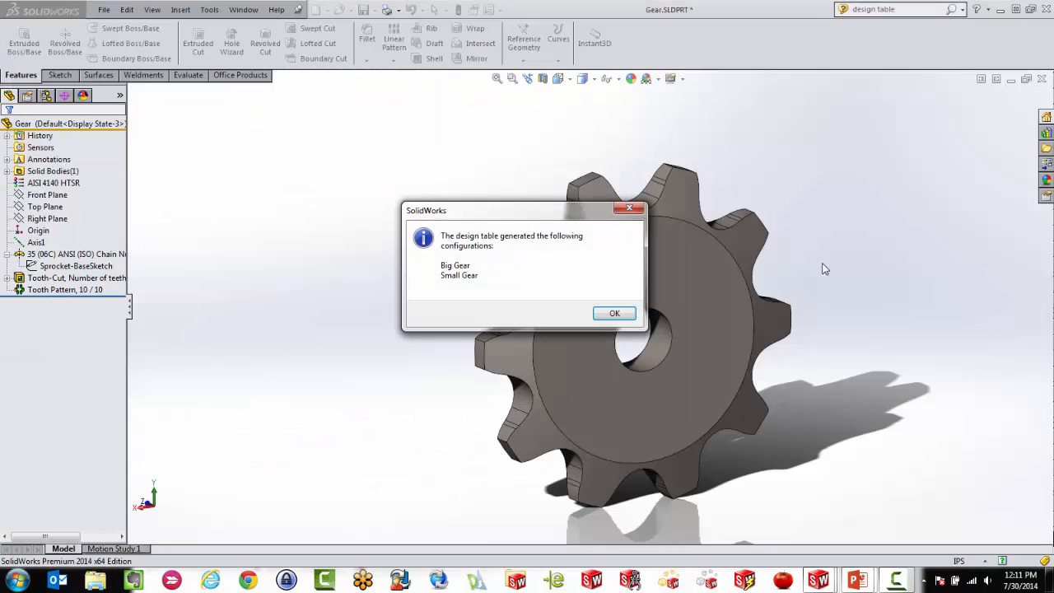
Step: Acknowledge the generated configurations and activate Big Gear in the ConfigurationManager
{"action": "left_click", "coordinate": [615, 313]}
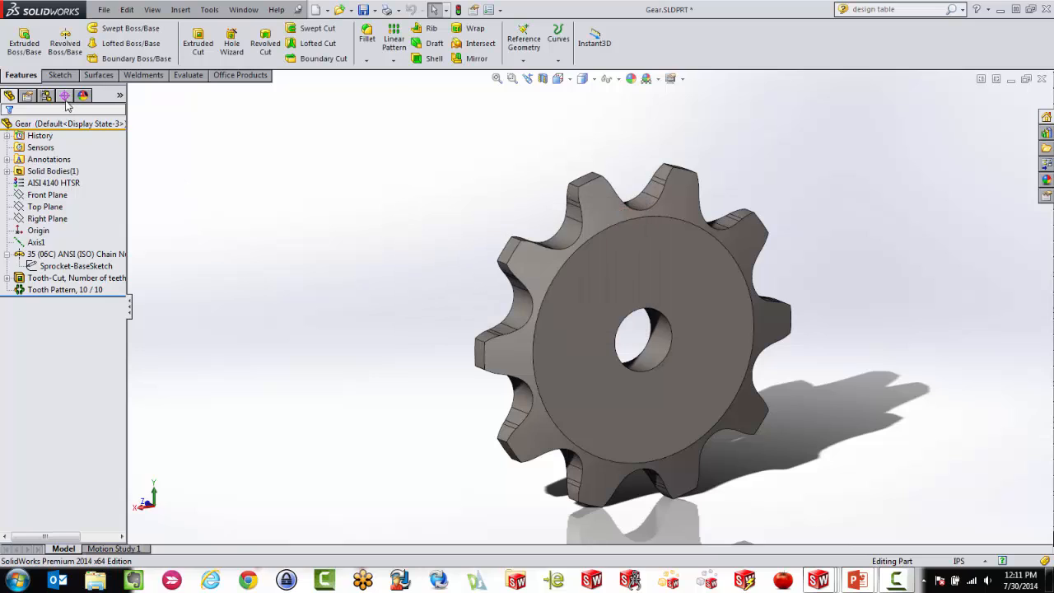
{"action": "left_click", "coordinate": [63, 96]}
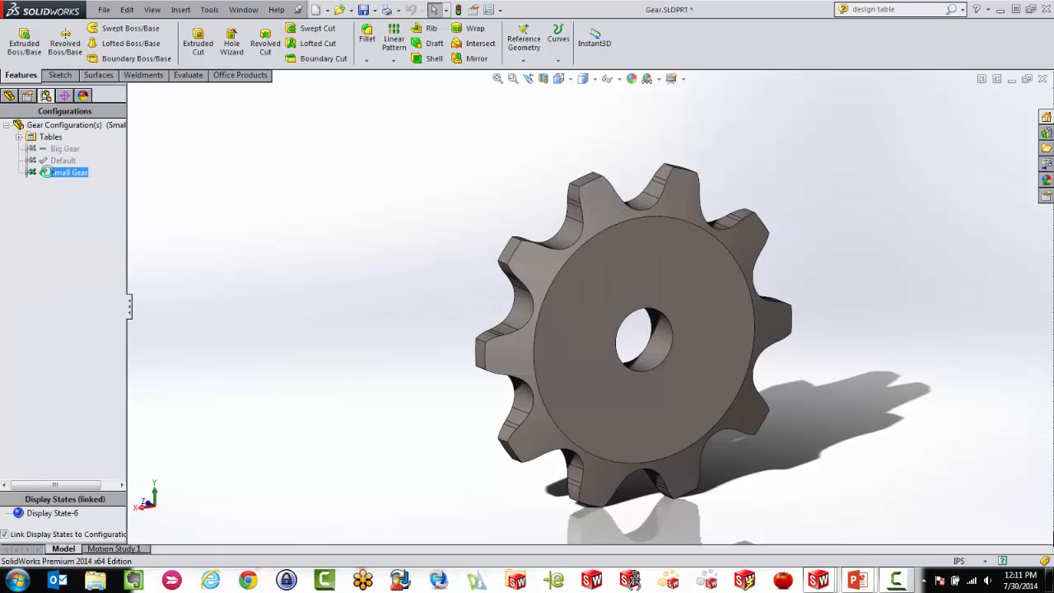
{"action": "double_click", "coordinate": [66, 149]}
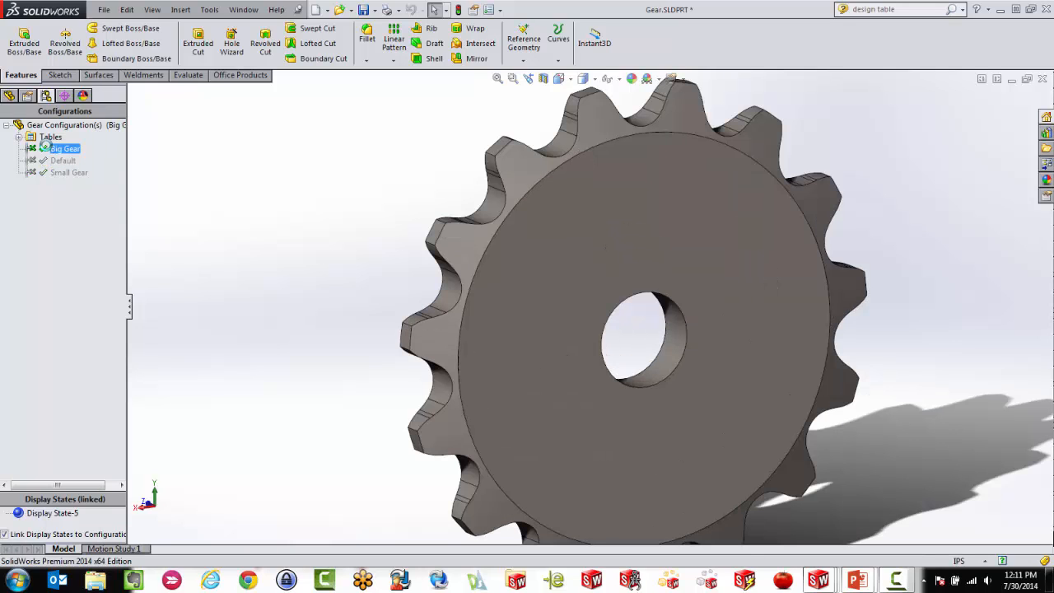
{"action": "double_click", "coordinate": [65, 149]}
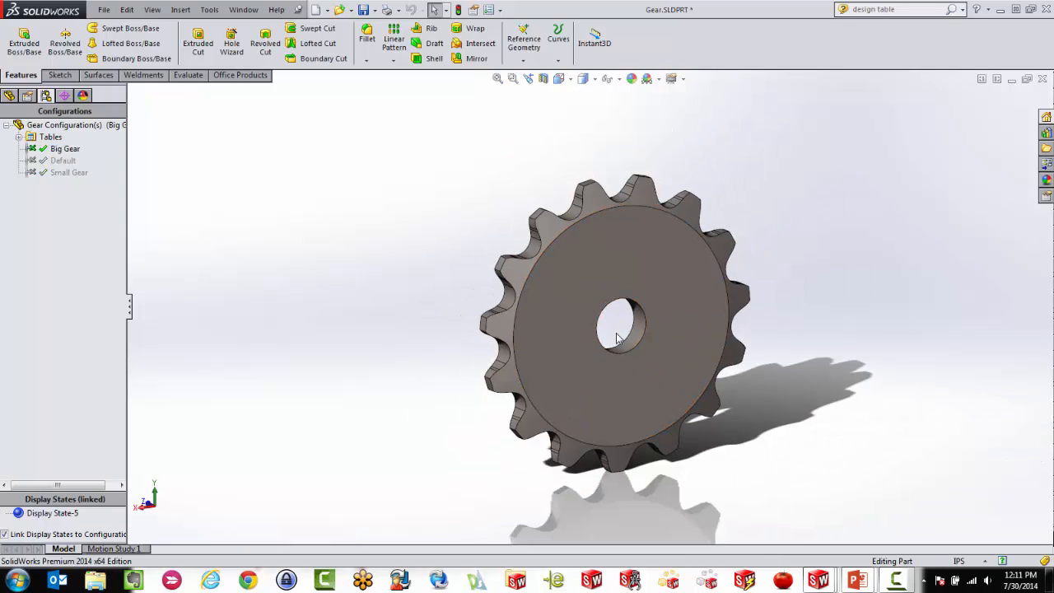
Step: Switch to Small Gear and back to Big Gear to compare 10 and 15 teeth
{"action": "left_click", "coordinate": [69, 173]}
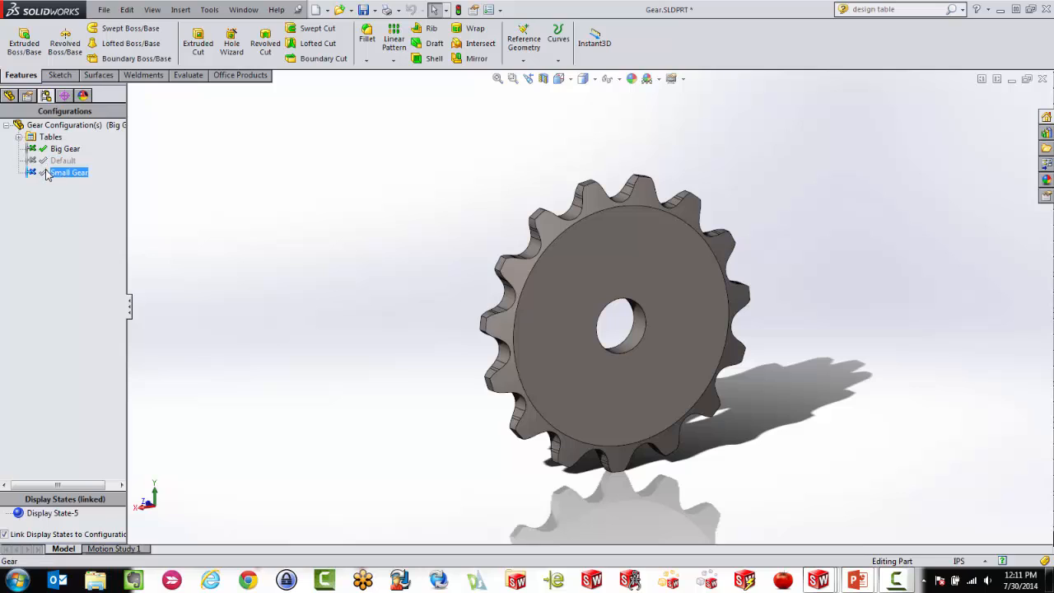
{"action": "double_click", "coordinate": [64, 148]}
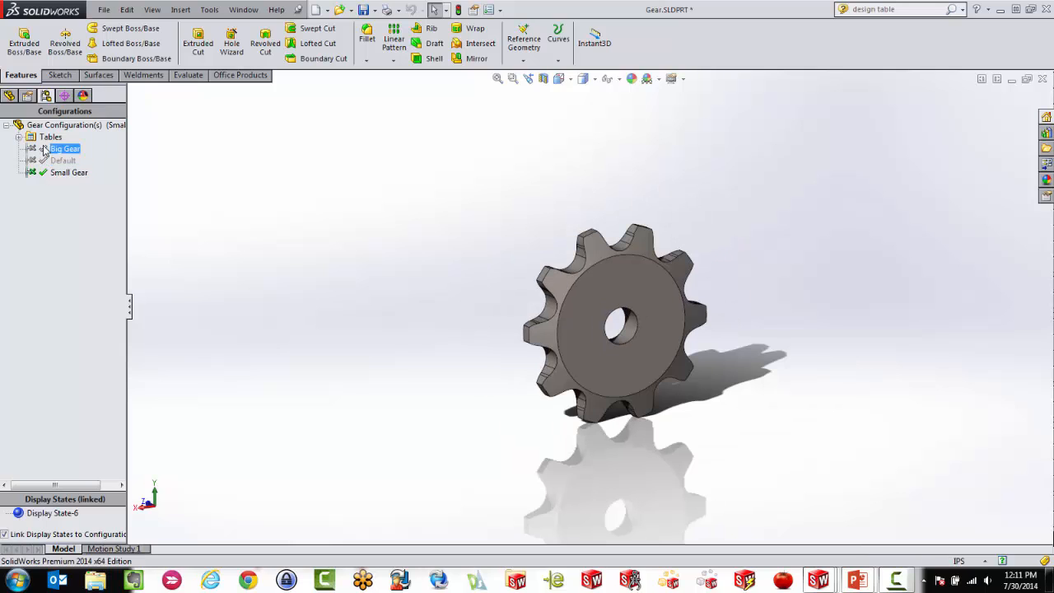
{"action": "double_click", "coordinate": [64, 148]}
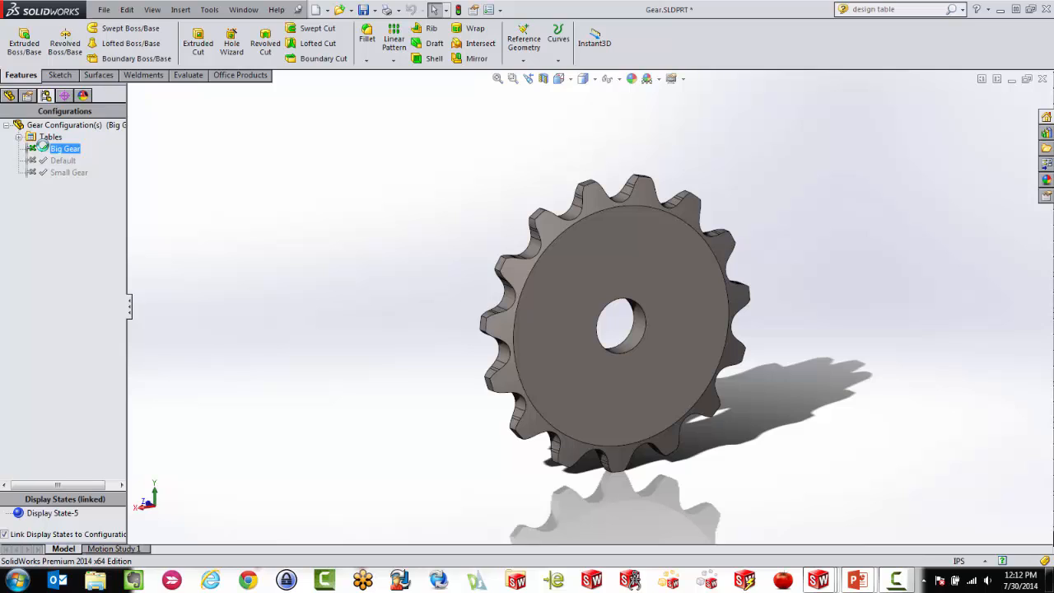
{"action": "double_click", "coordinate": [70, 173]}
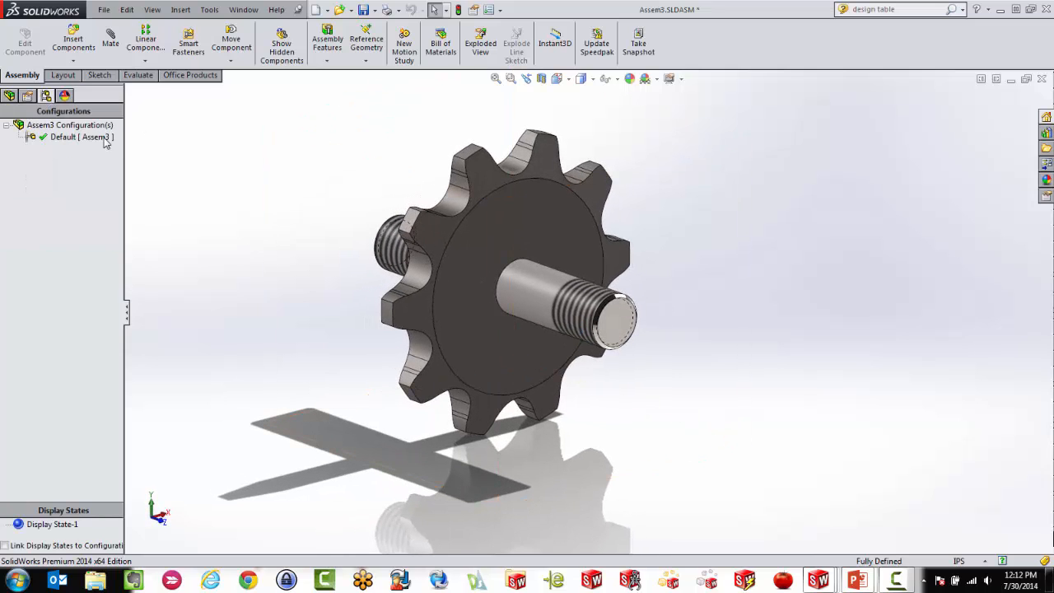
Step: Switch the gear component in Assem3 to its Big Gear configuration, then select the pin
{"action": "left_click", "coordinate": [10, 96]}
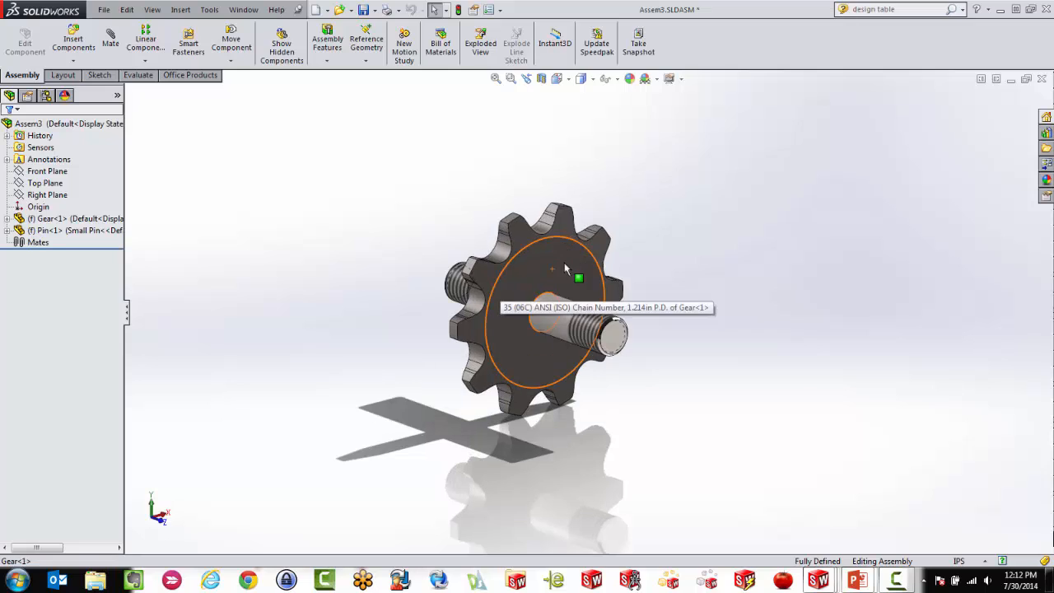
{"action": "left_click", "coordinate": [552, 267]}
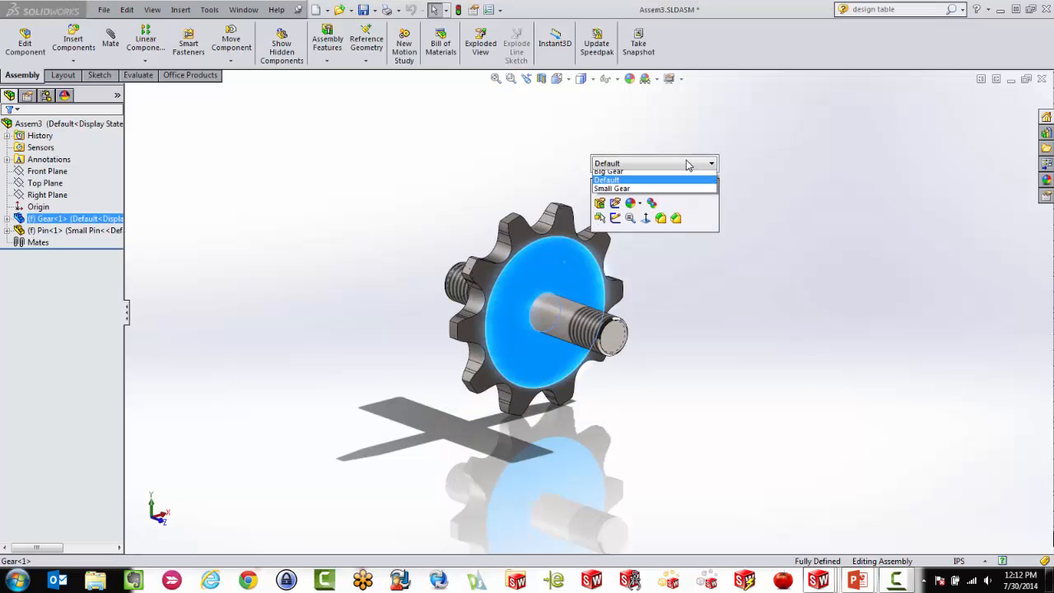
{"action": "mouse_move", "coordinate": [679, 175]}
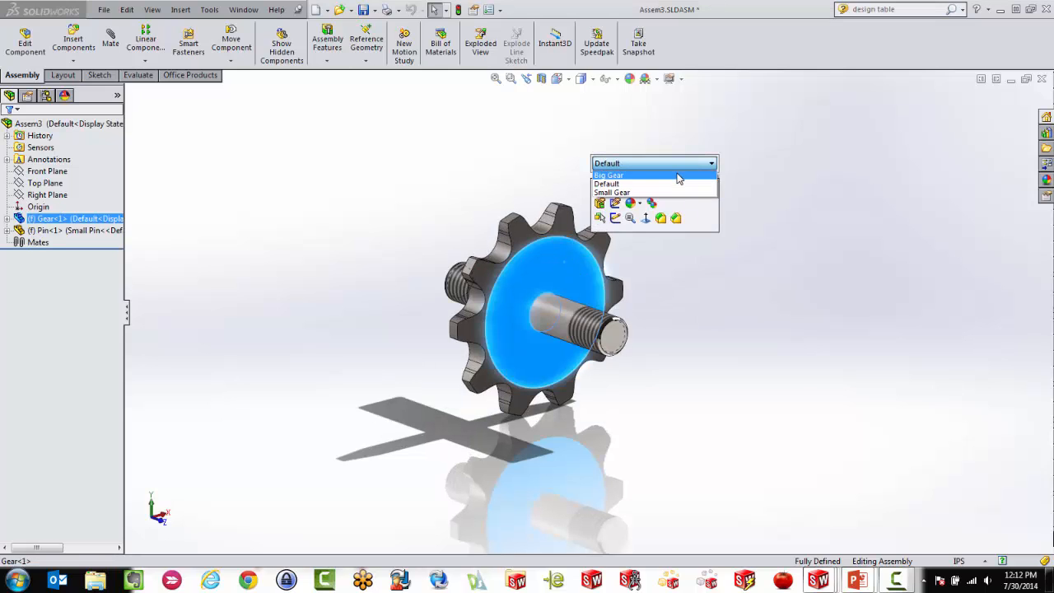
{"action": "left_click", "coordinate": [609, 174]}
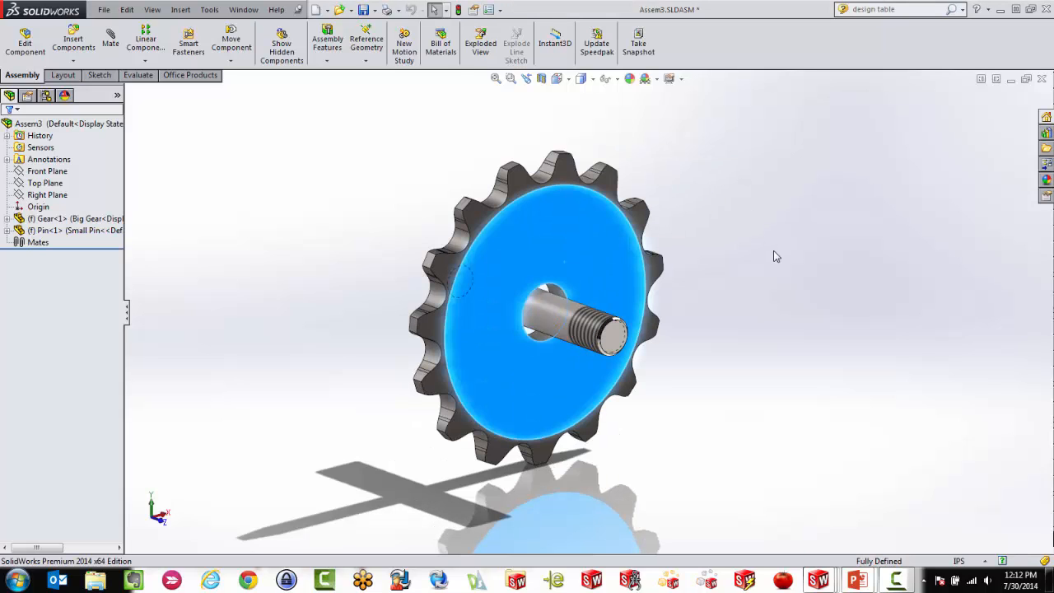
{"action": "left_click", "coordinate": [576, 329]}
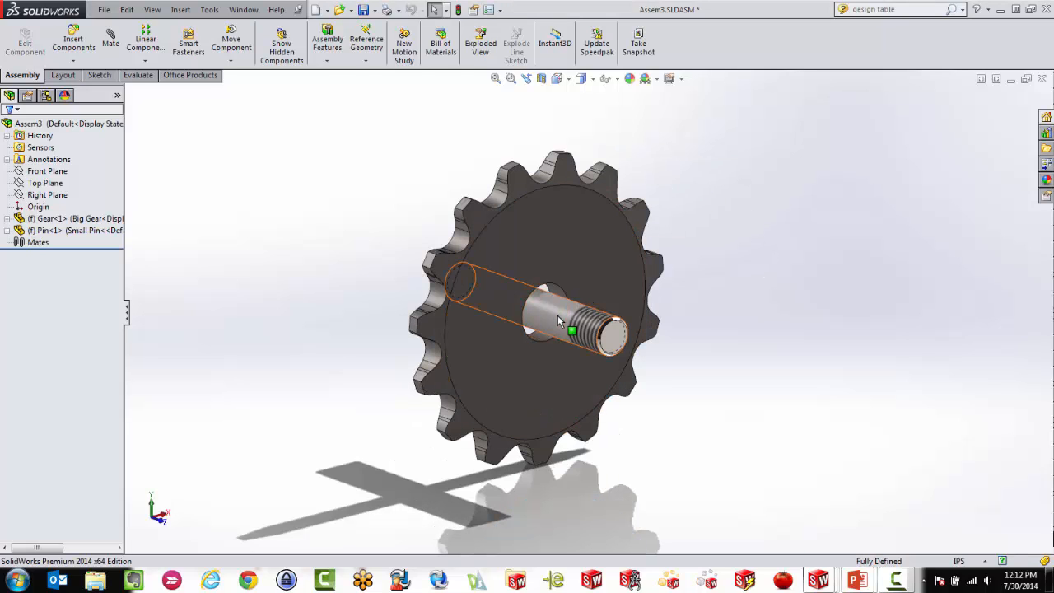
{"action": "left_click", "coordinate": [560, 317]}
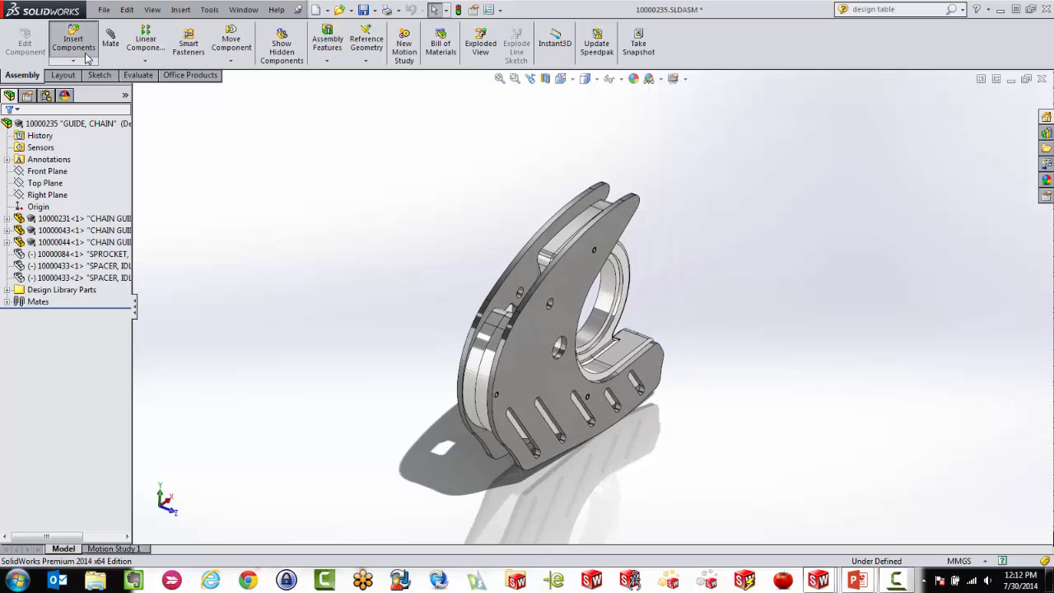
Step: Insert the Assem3 gear-and-pin subassembly into the chain assembly, switch its gear to the smaller configuration, and select it
{"action": "left_click", "coordinate": [72, 42]}
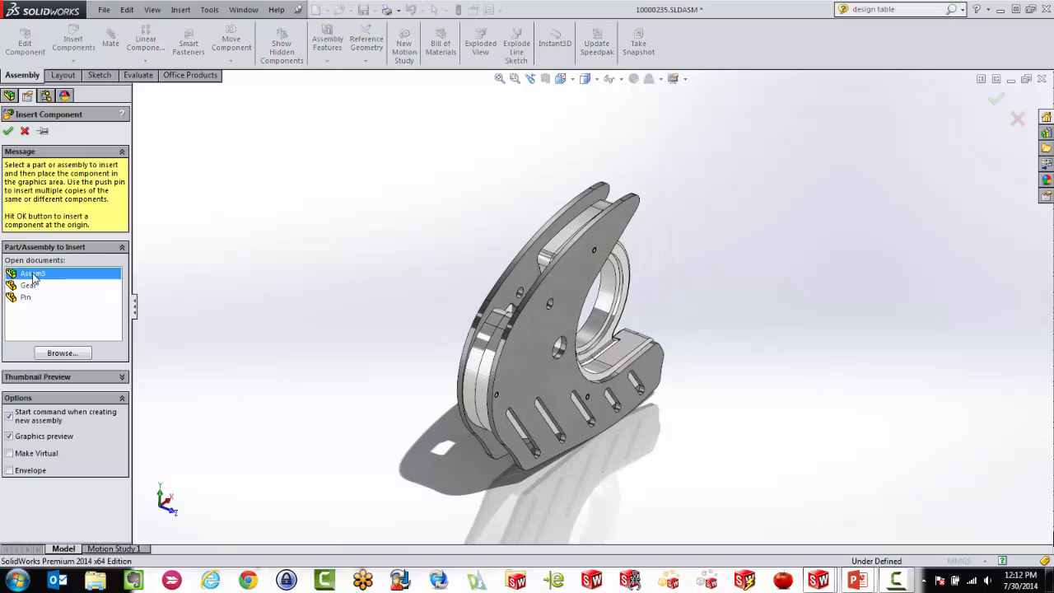
{"action": "mouse_move", "coordinate": [81, 277]}
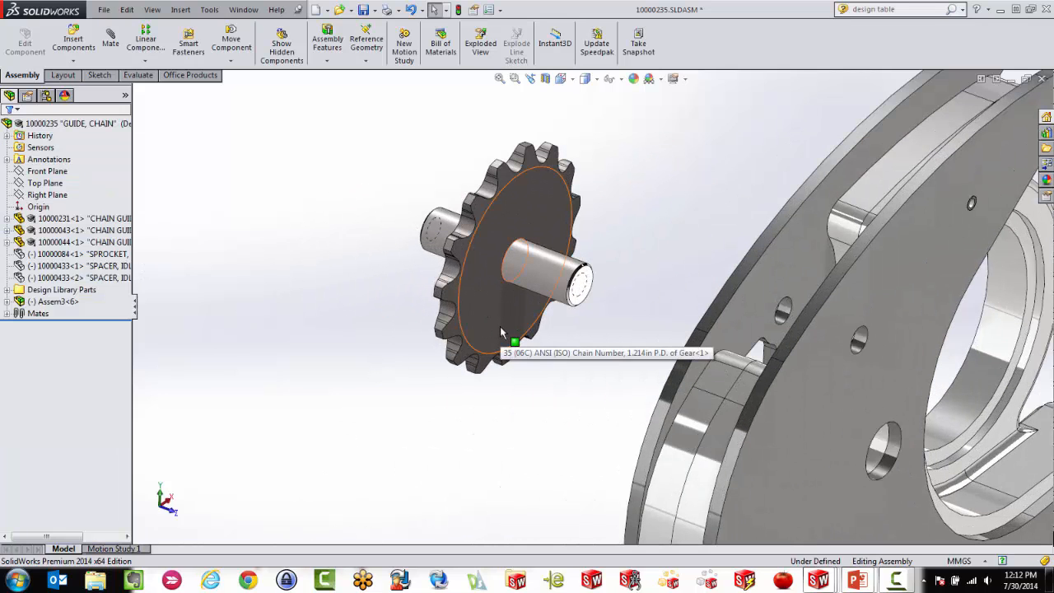
{"action": "left_click", "coordinate": [544, 277]}
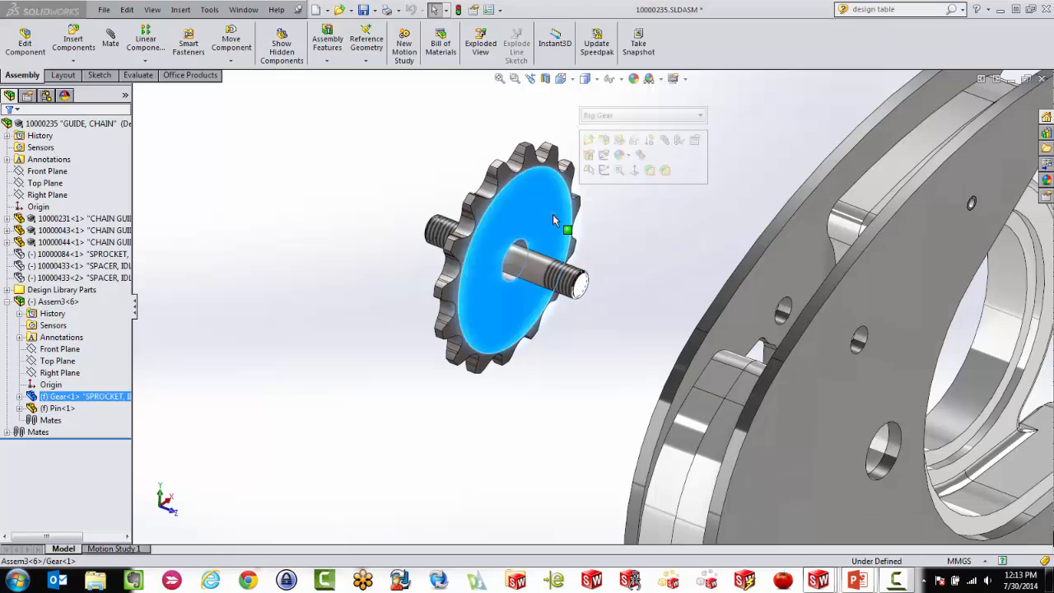
{"action": "left_click", "coordinate": [698, 116]}
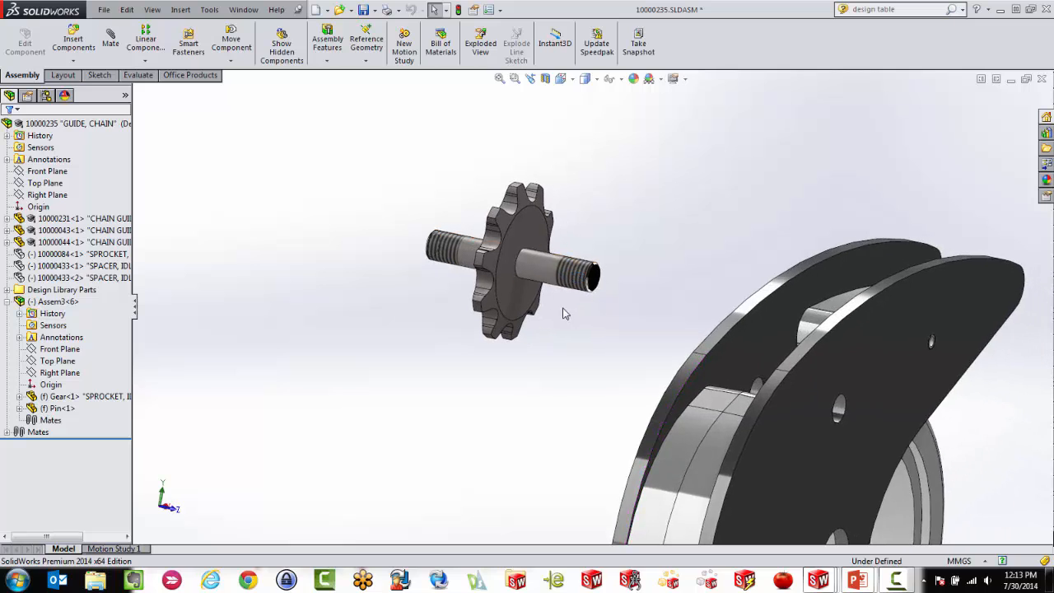
{"action": "left_click", "coordinate": [58, 301]}
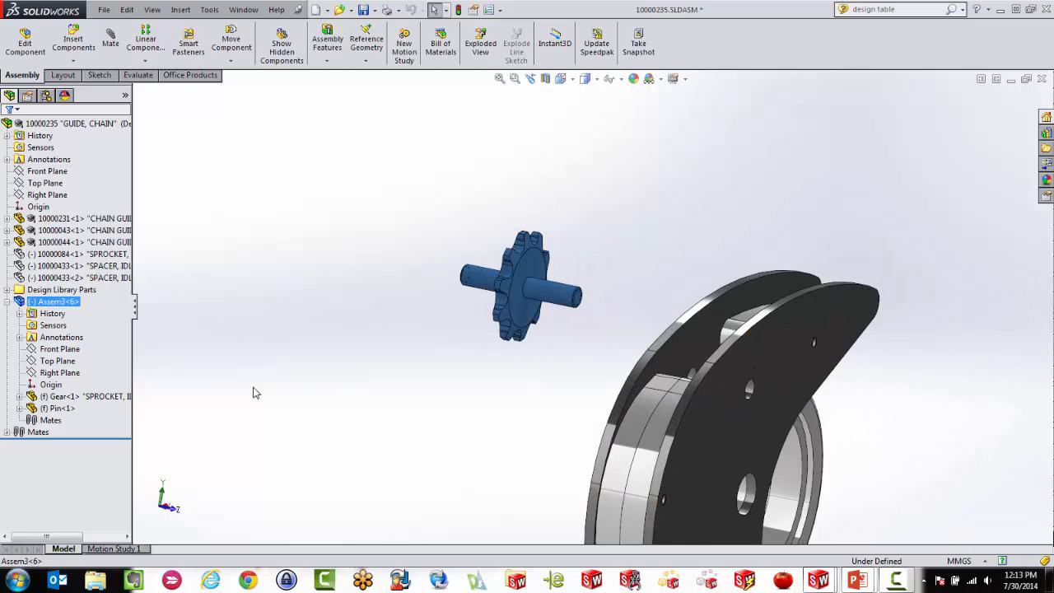
Step: Delete the Assem3 component from the chain assembly and confirm
{"action": "key", "text": "Delete"}
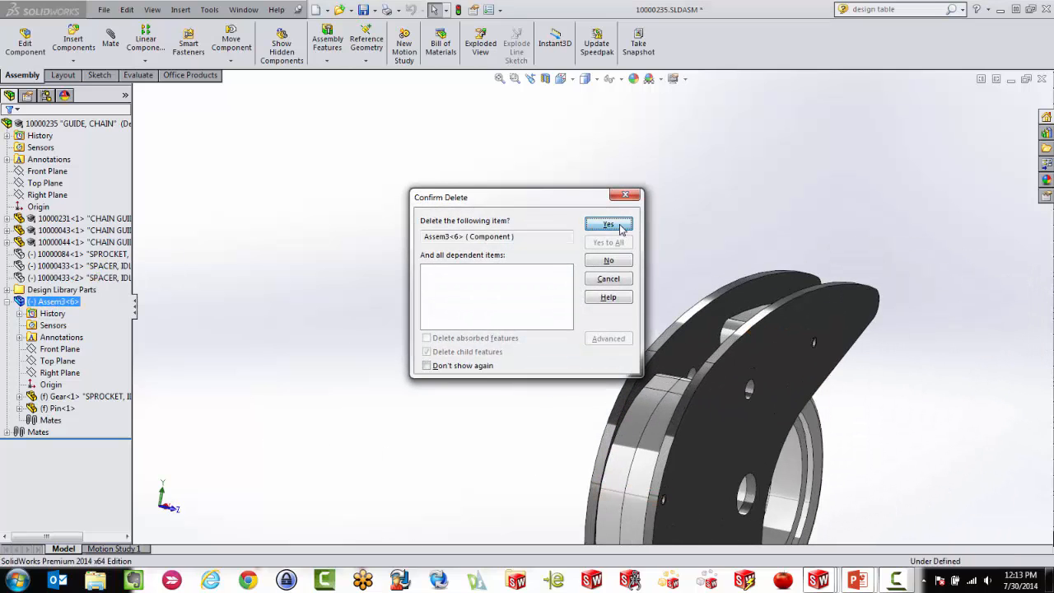
{"action": "left_click", "coordinate": [608, 224]}
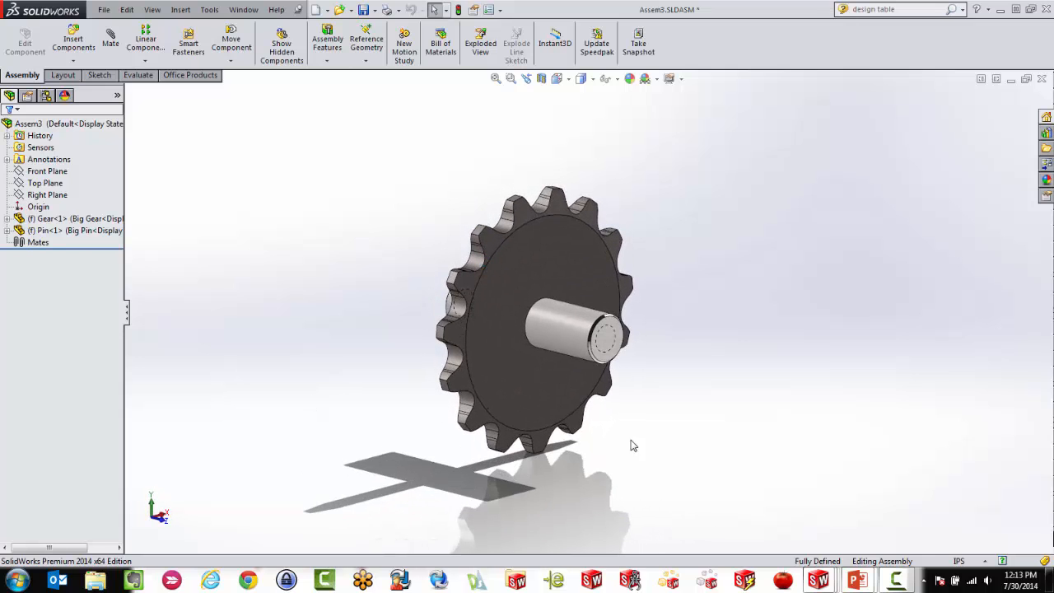
{"action": "mouse_move", "coordinate": [163, 292]}
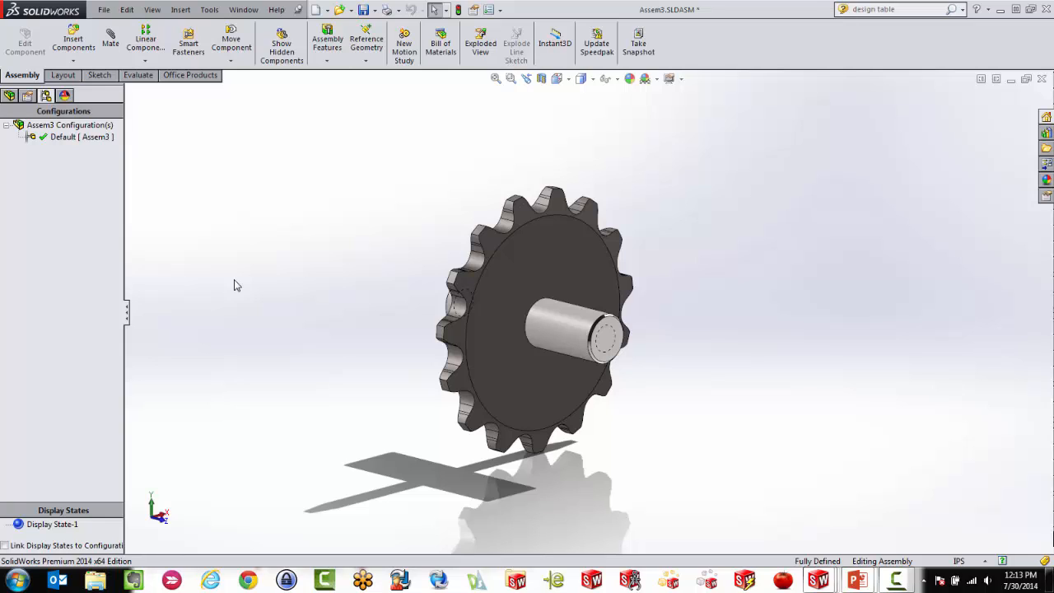
Step: Insert a blank embedded design table for Assem3 listing the Default configuration
{"action": "left_click", "coordinate": [180, 10]}
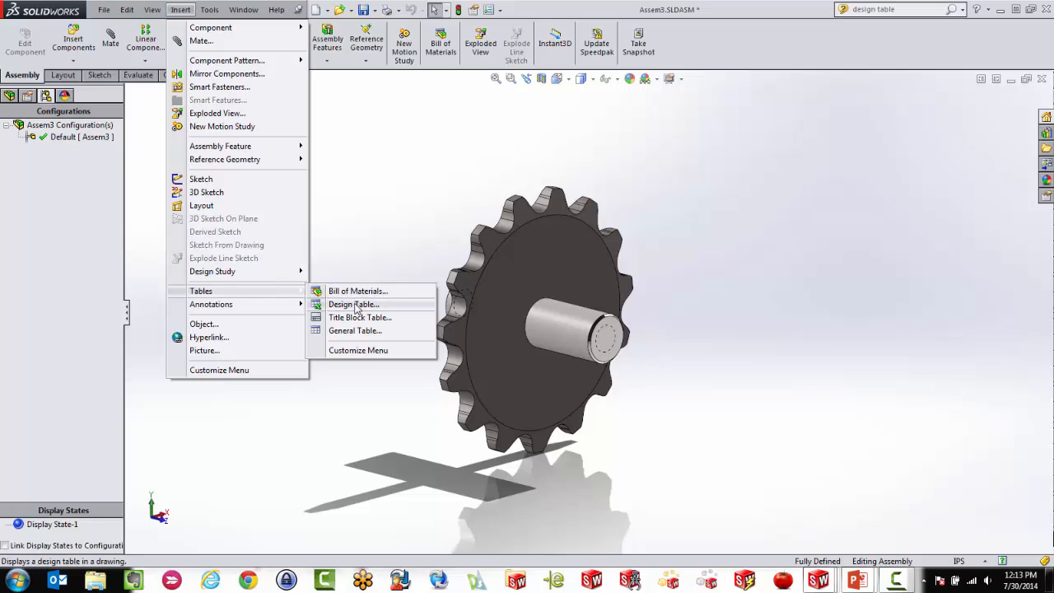
{"action": "left_click", "coordinate": [352, 303]}
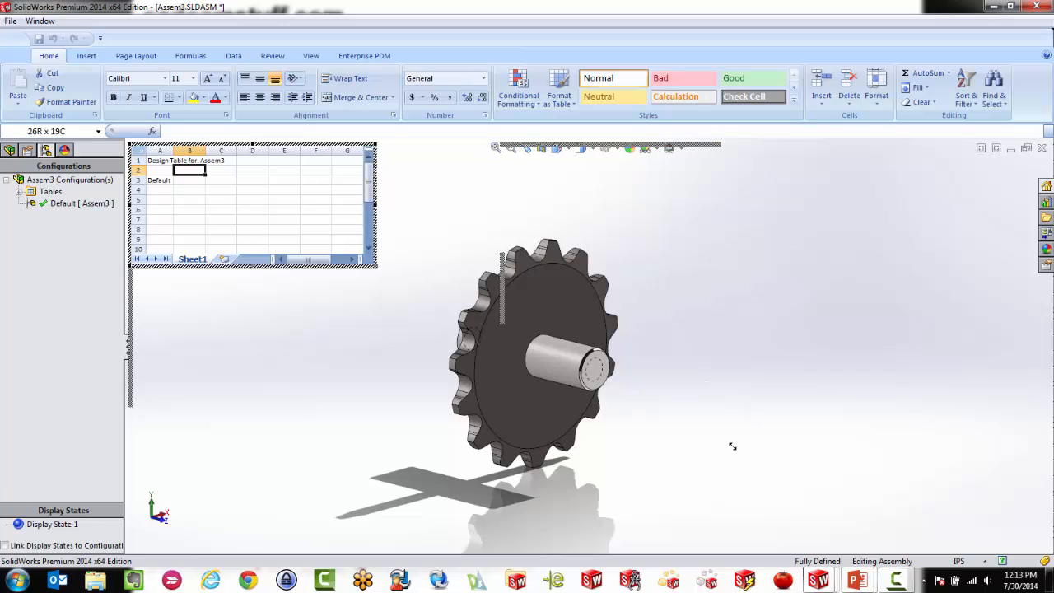
Step: Add Big and Small configuration rows beneath Default in the design table
{"action": "left_click_drag", "start_coordinate": [733, 445], "coordinate": [733, 483]}
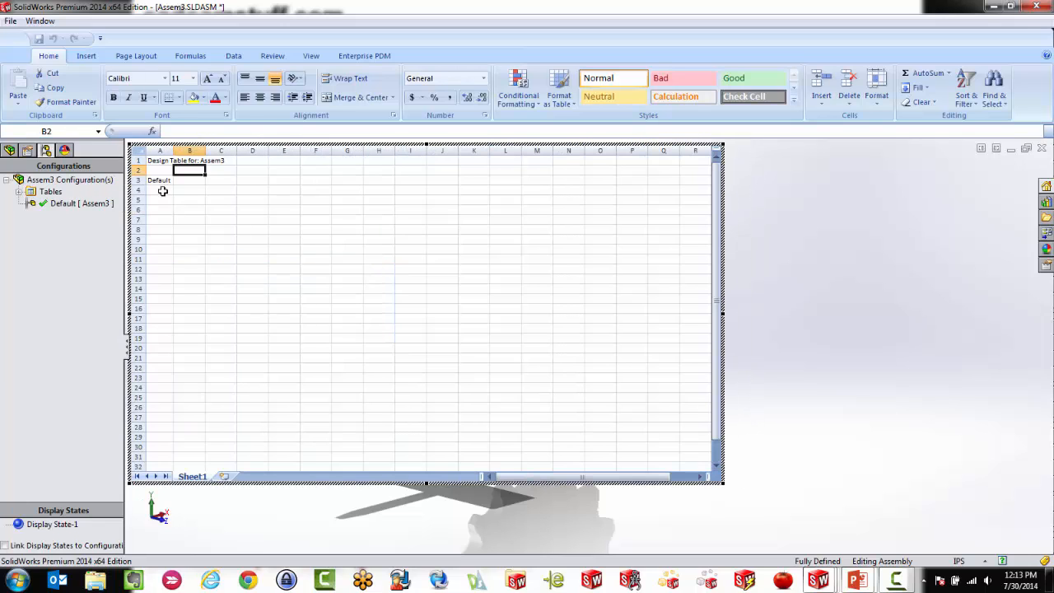
{"action": "left_click", "coordinate": [160, 191]}
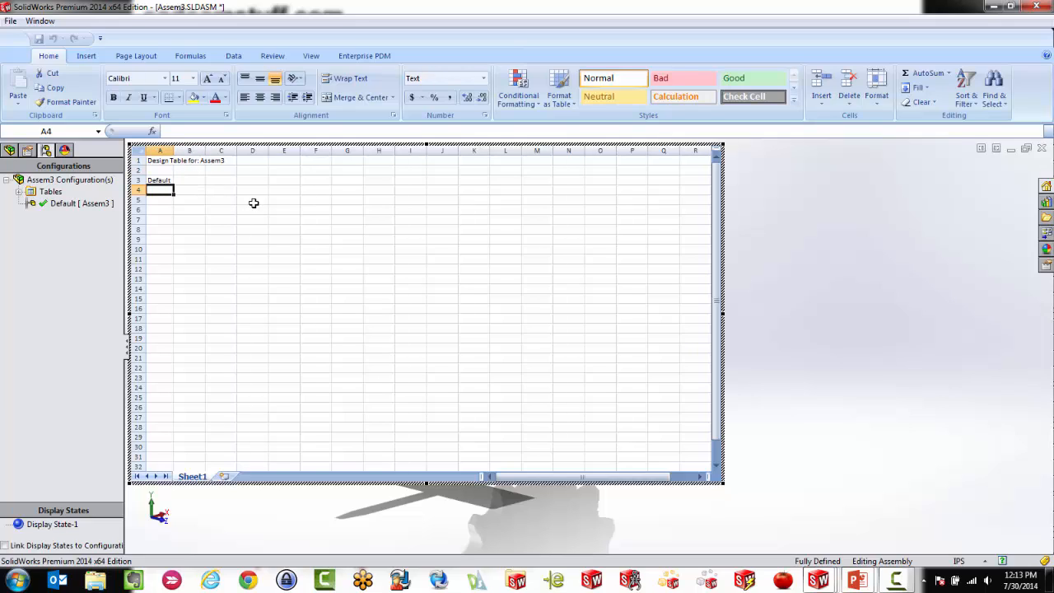
{"action": "type", "text": "Big"}
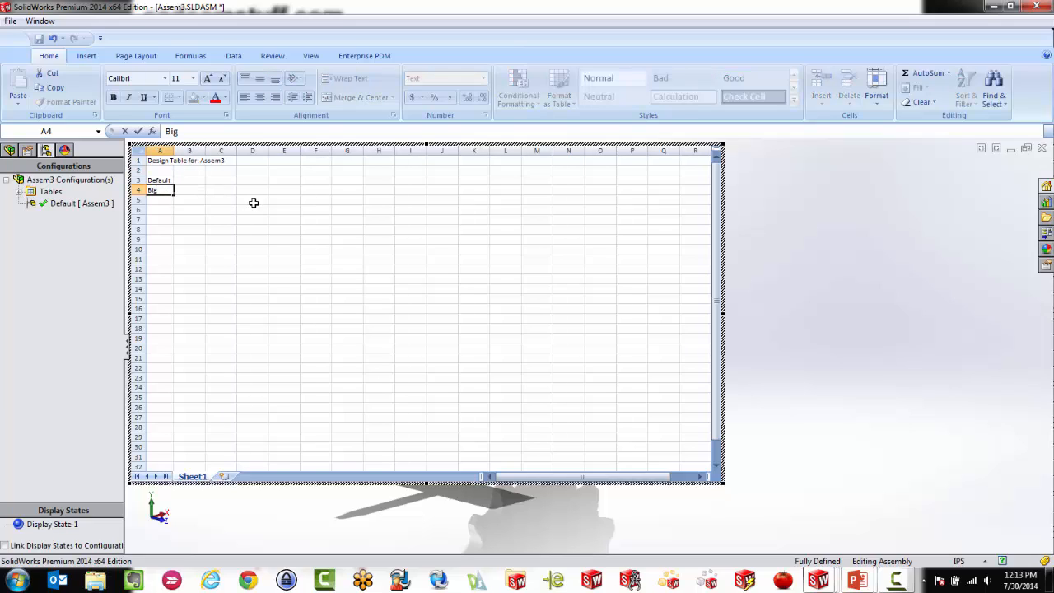
{"action": "key", "text": "Return"}
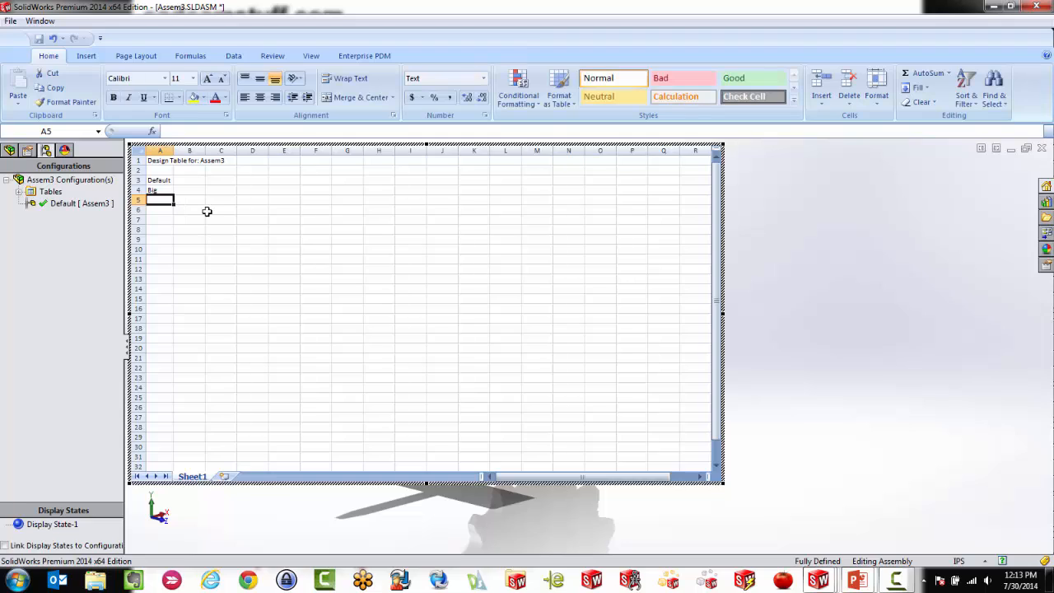
{"action": "type", "text": "Small"}
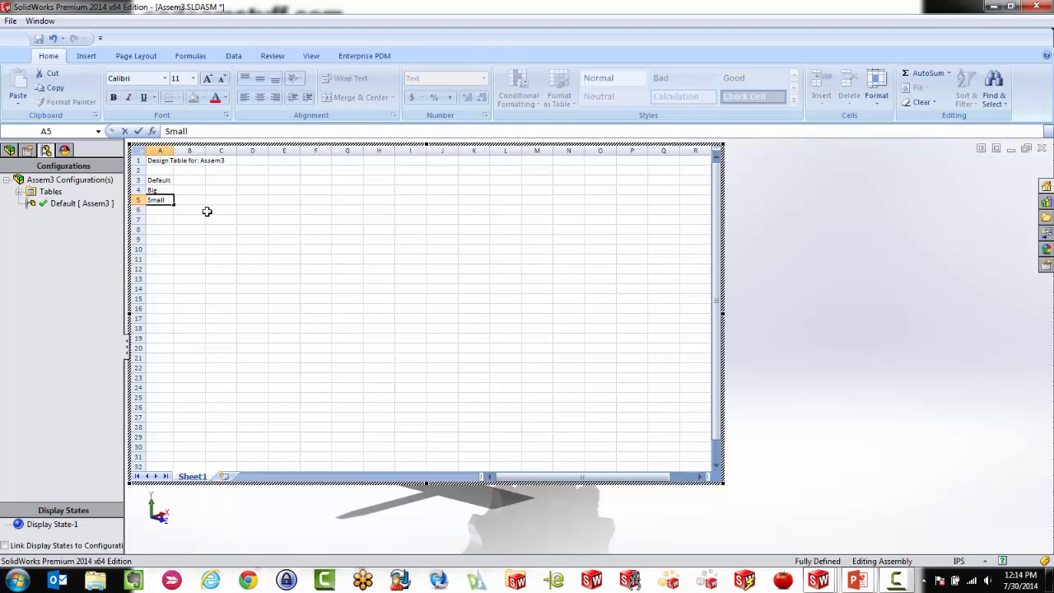
{"action": "mouse_move", "coordinate": [151, 175]}
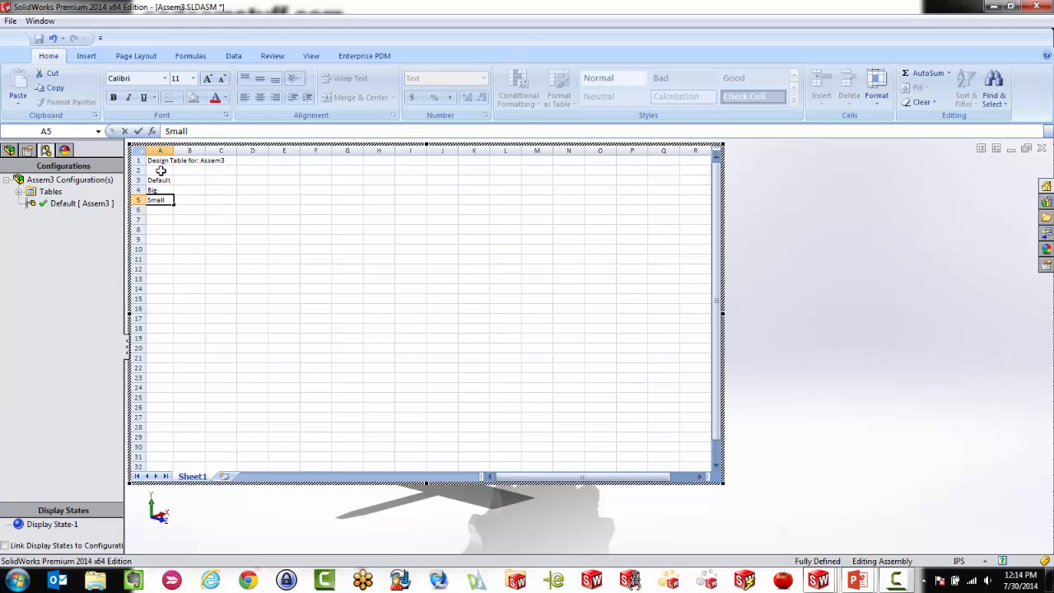
{"action": "mouse_move", "coordinate": [183, 169]}
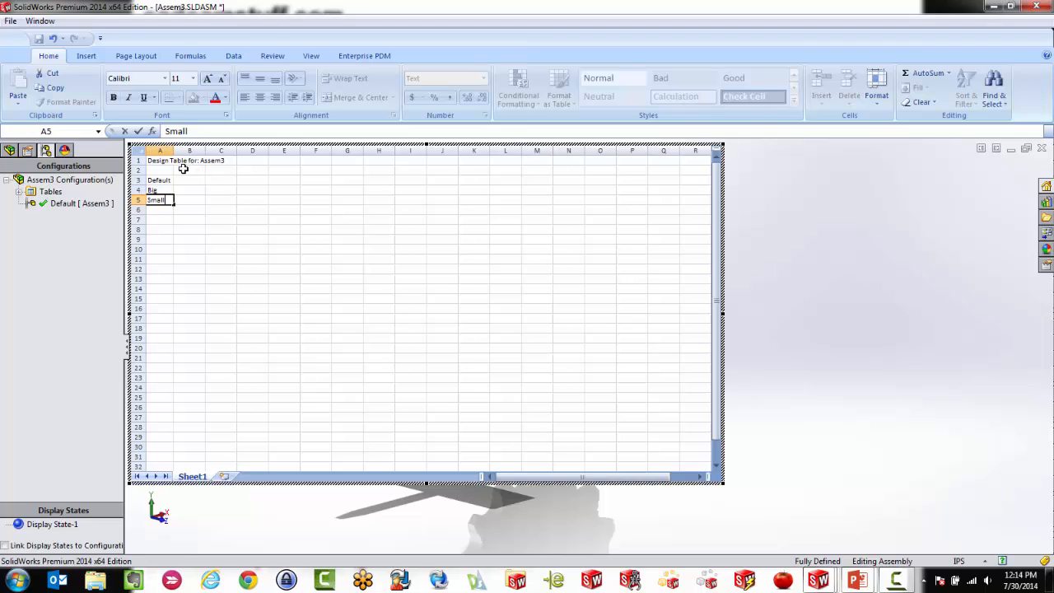
{"action": "left_click", "coordinate": [189, 170]}
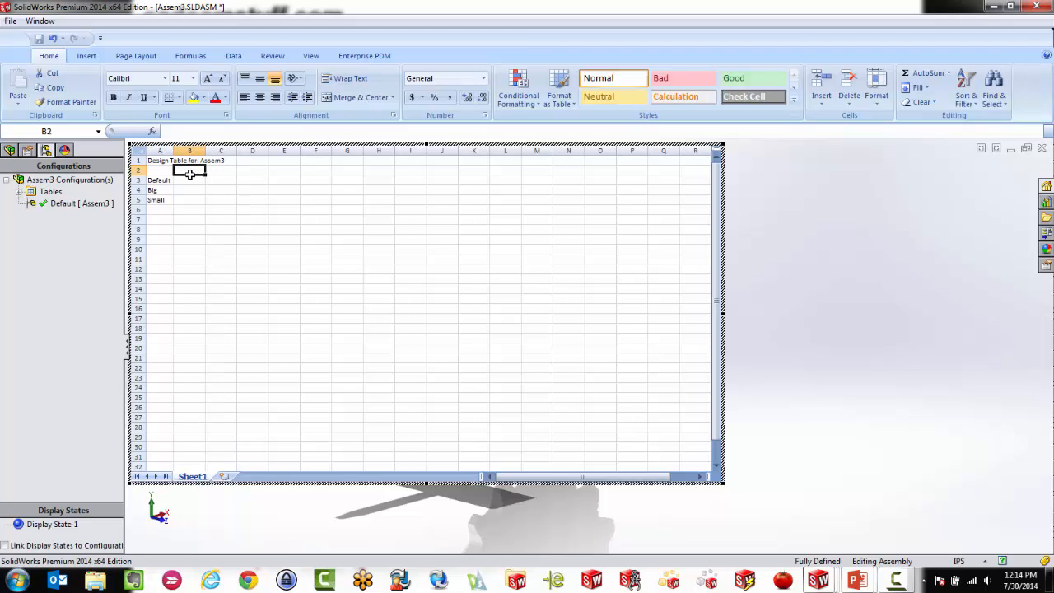
Step: Enter the column header $configuration@Gear<1> in cell B2
{"action": "left_click", "coordinate": [221, 170]}
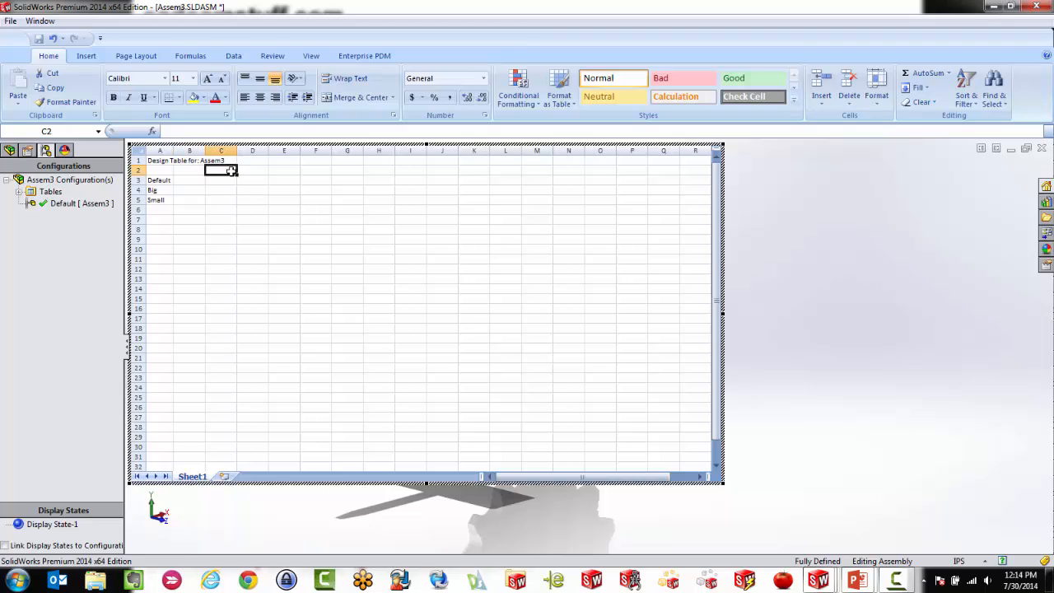
{"action": "left_click", "coordinate": [189, 169]}
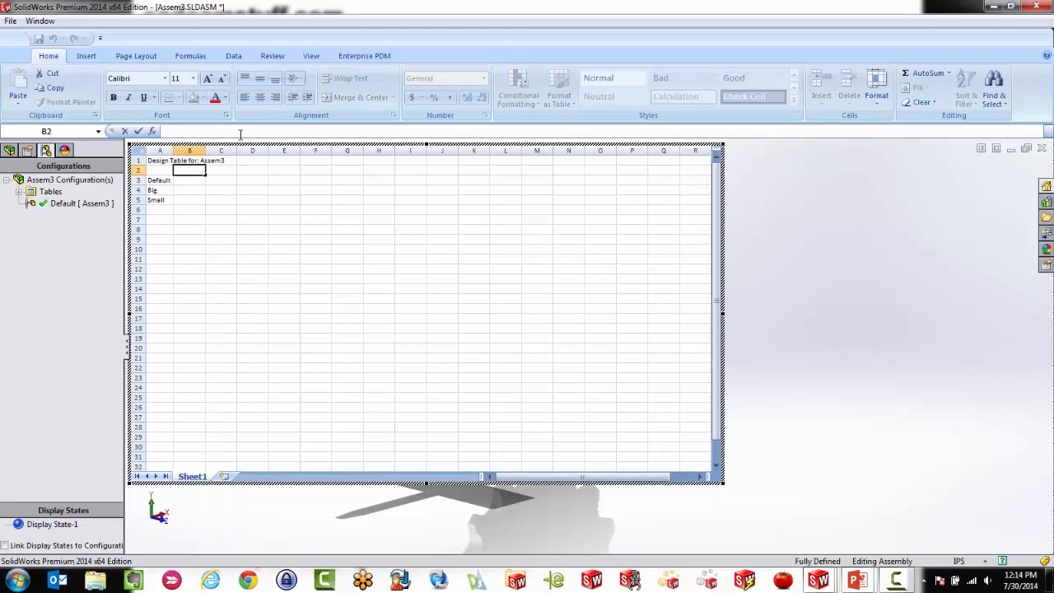
{"action": "type", "text": "$con"}
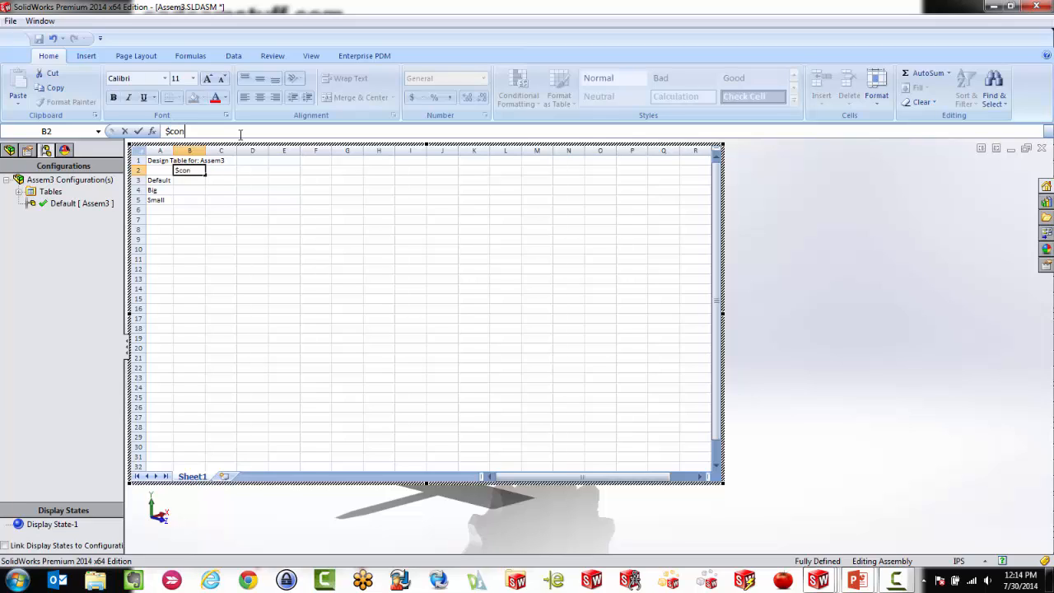
{"action": "type", "text": "figura"}
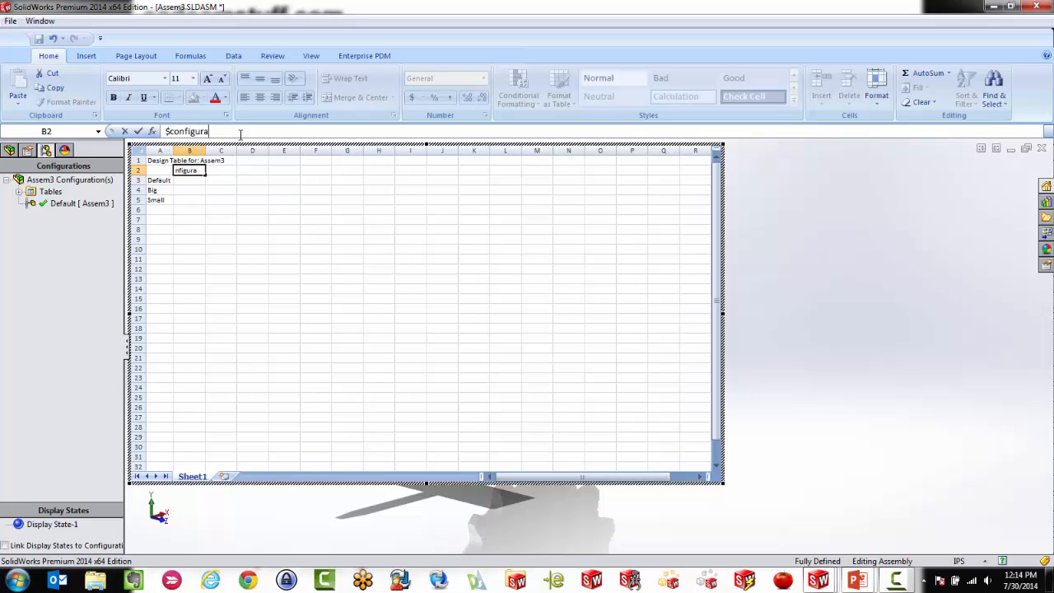
{"action": "type", "text": "tion"}
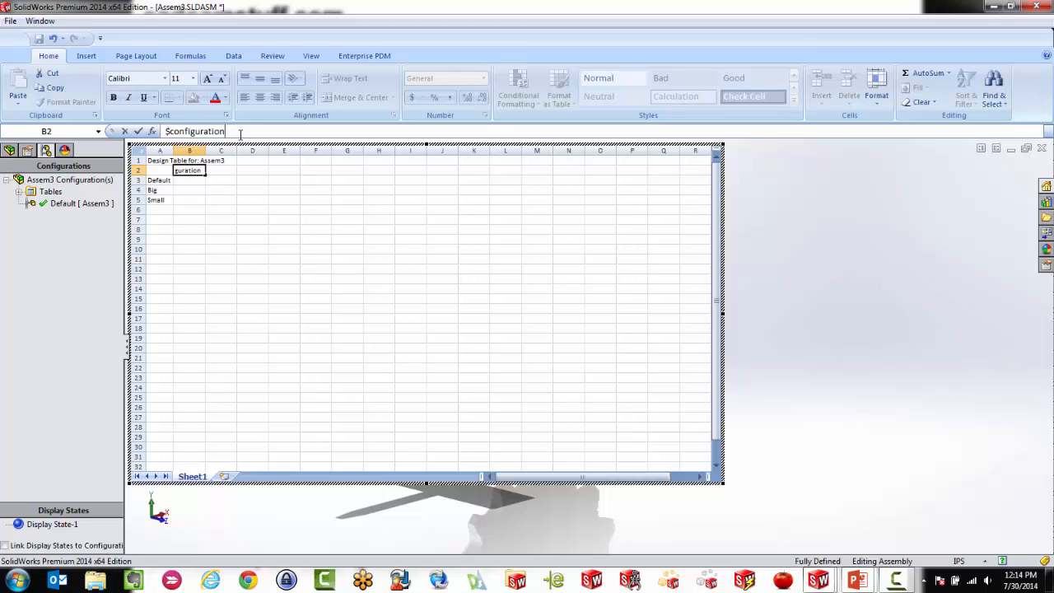
{"action": "type", "text": "@"}
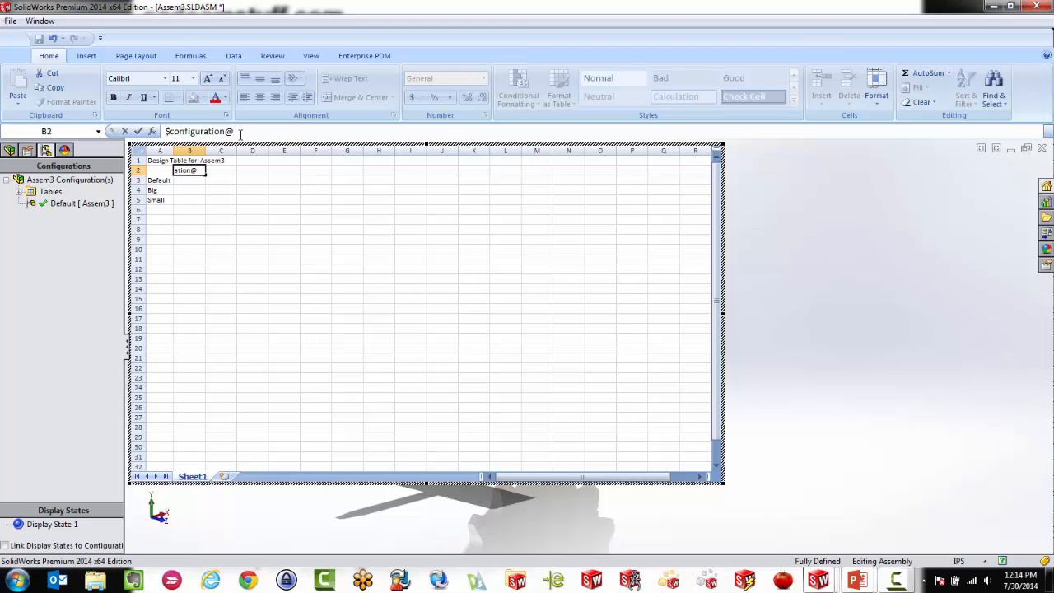
{"action": "type", "text": "Gear"}
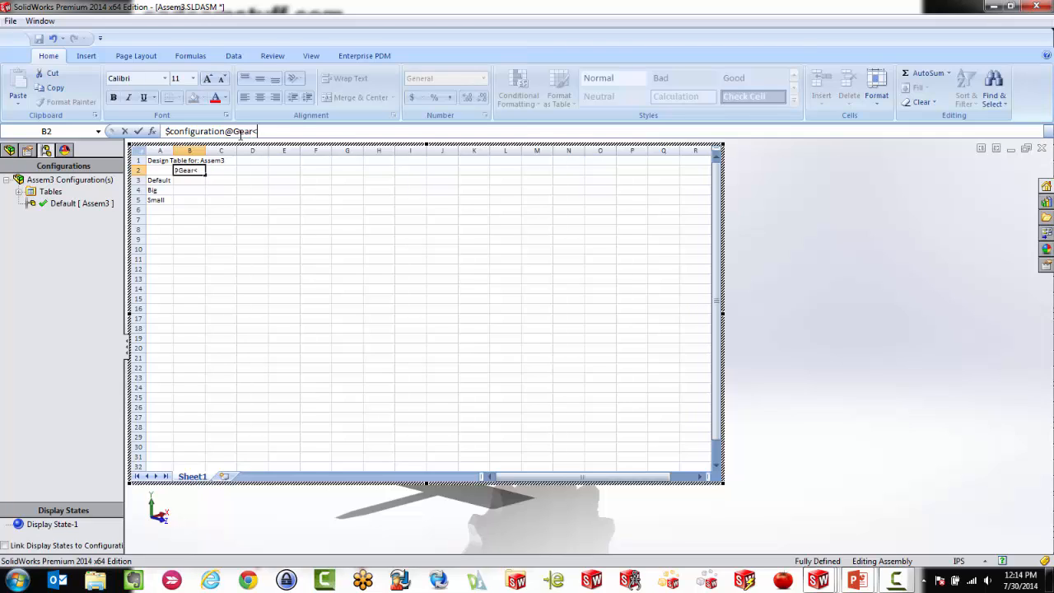
{"action": "type", "text": "<1>"}
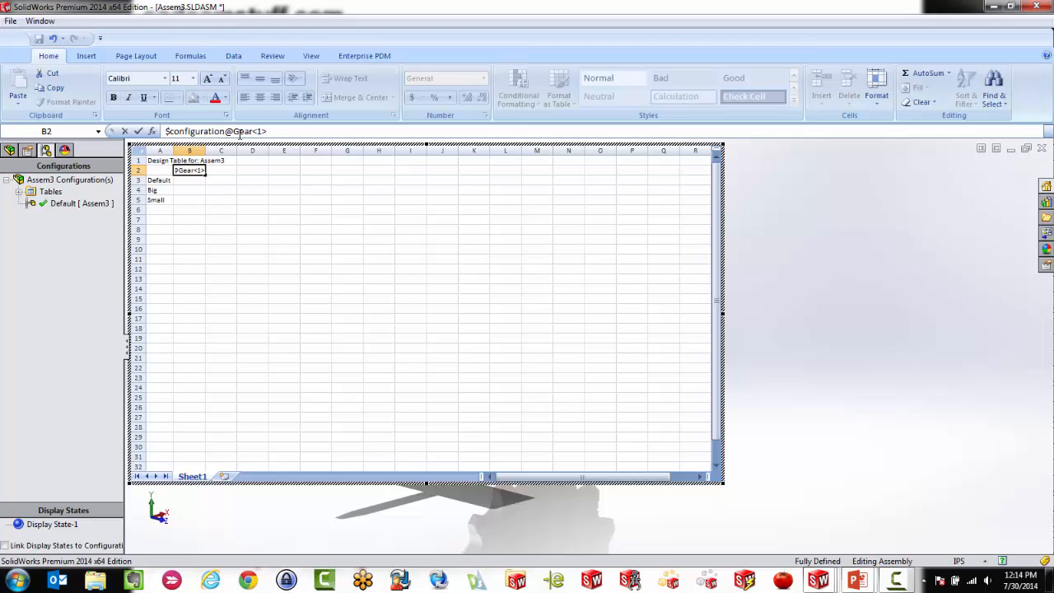
{"action": "mouse_move", "coordinate": [195, 188]}
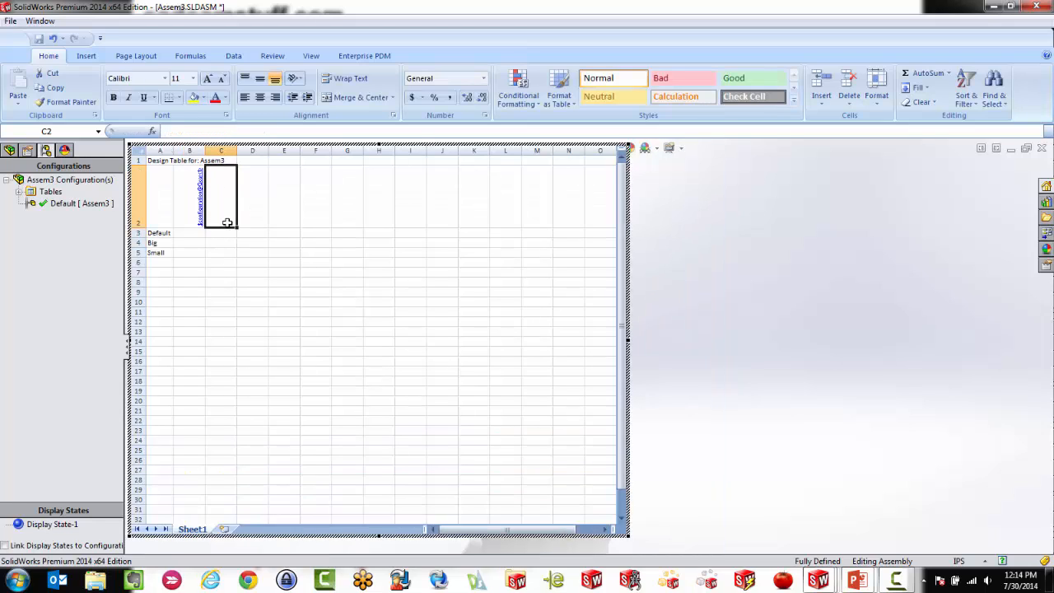
Step: Enter the column header $configuration@Pin<1> in cell C2
{"action": "double_click", "coordinate": [220, 196]}
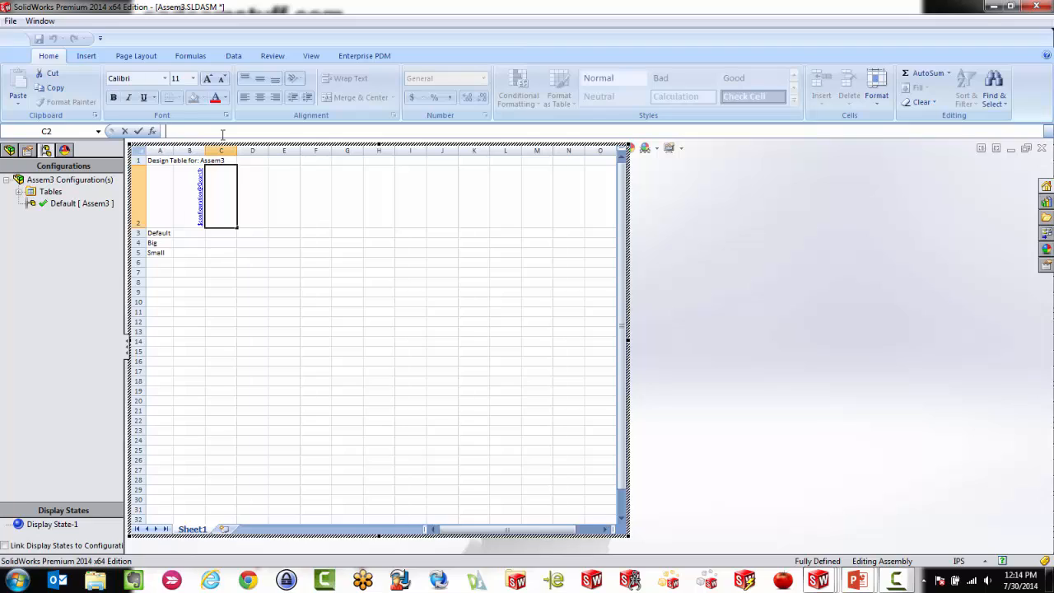
{"action": "type", "text": "$config"}
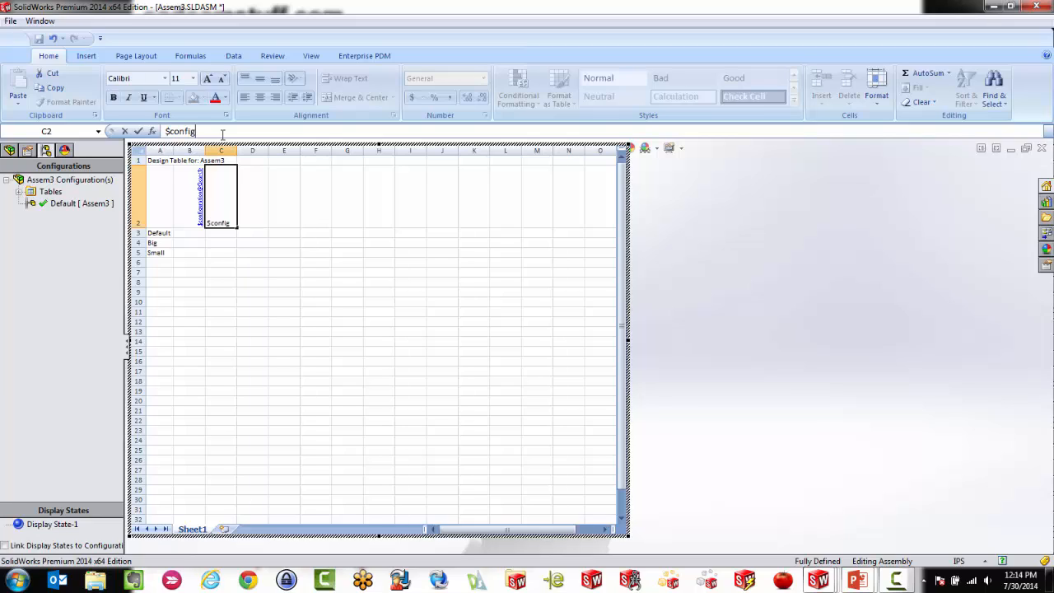
{"action": "type", "text": "uration"}
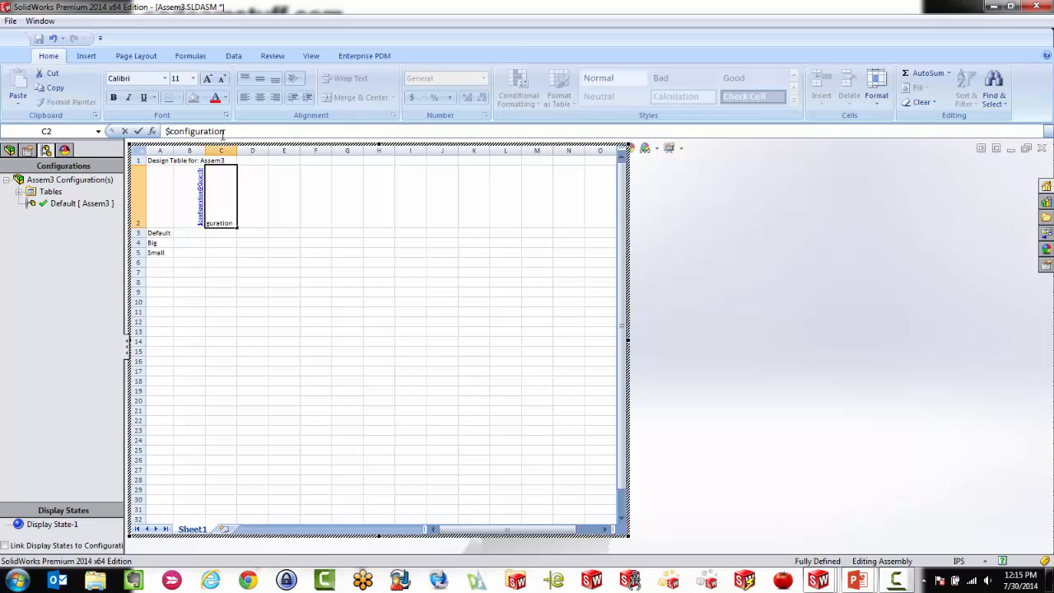
{"action": "type", "text": "@"}
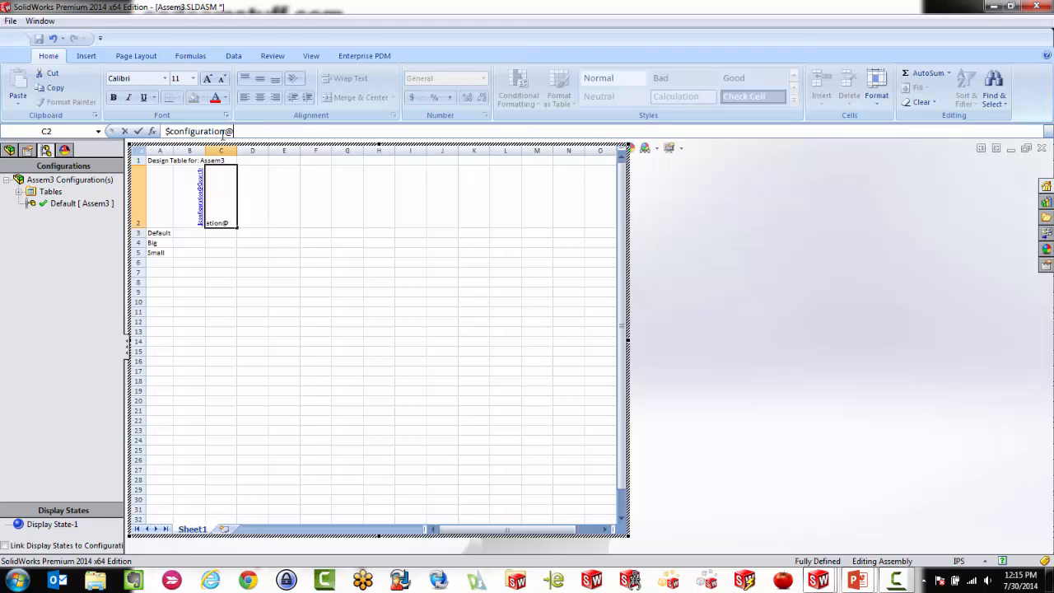
{"action": "type", "text": "Pin"}
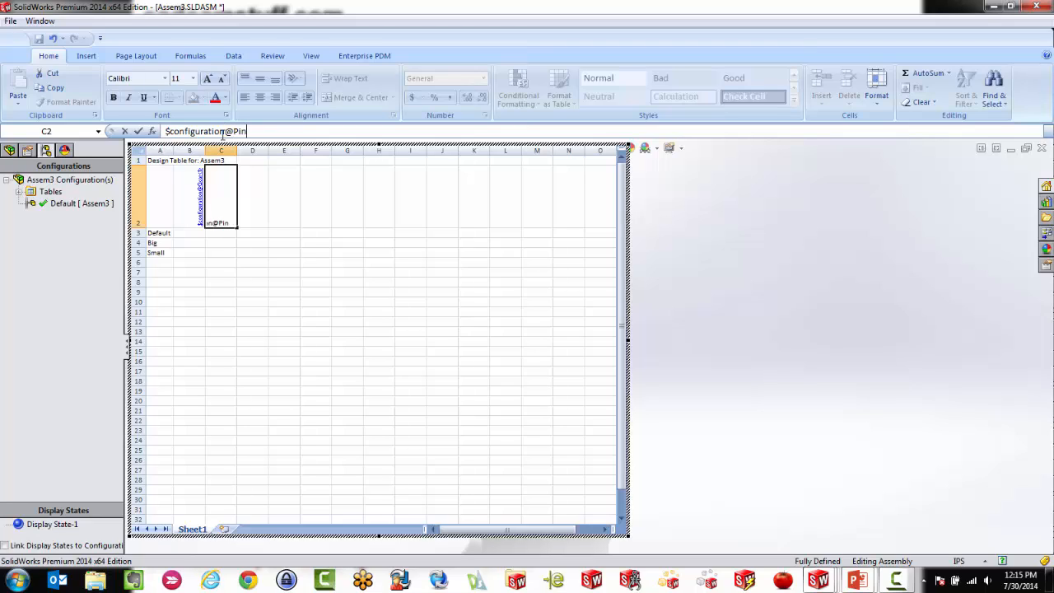
{"action": "type", "text": "<1>"}
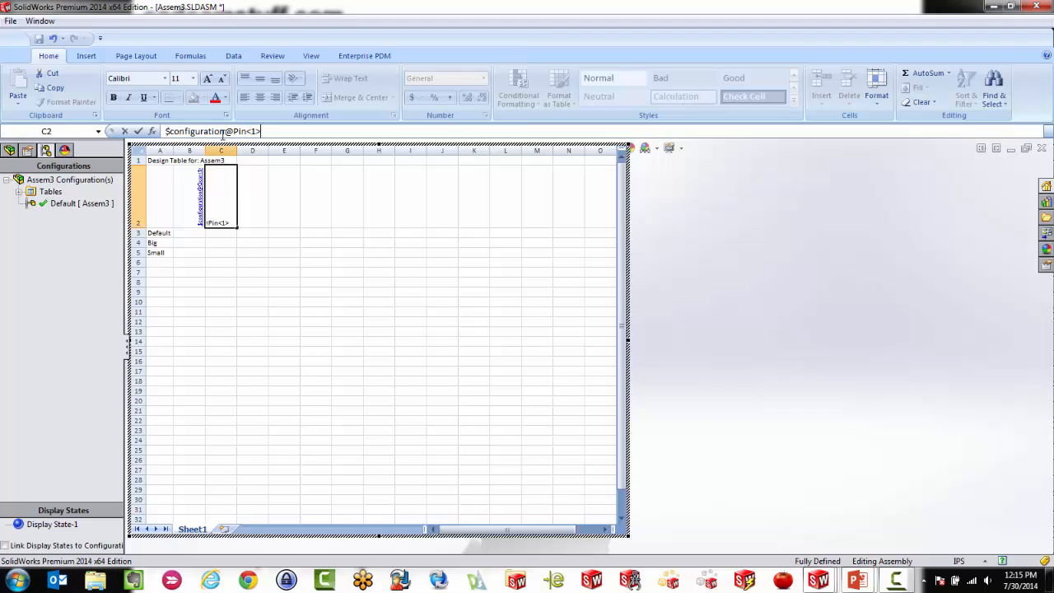
{"action": "left_click", "coordinate": [189, 262]}
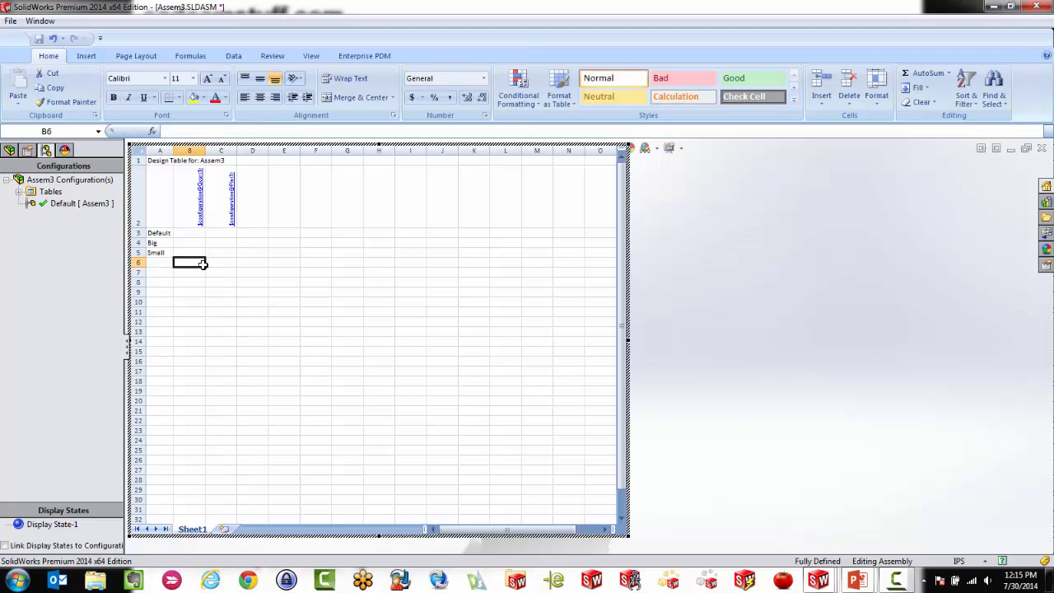
{"action": "mouse_move", "coordinate": [201, 277]}
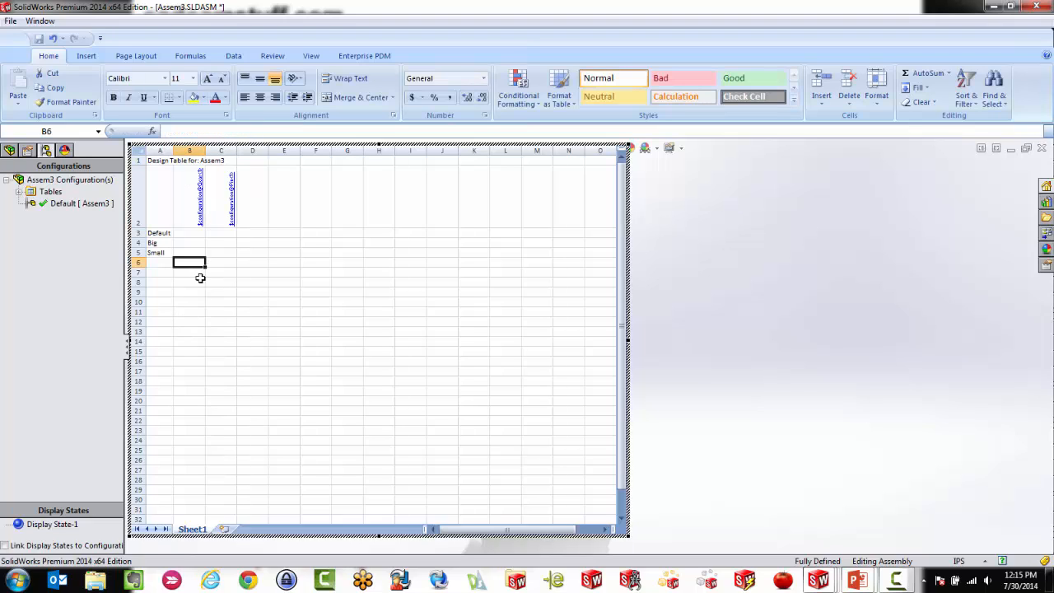
Step: Fill the Big and Small rows with Big Gear/Big Pin and Small Gear/Small Pin values
{"action": "left_click", "coordinate": [188, 243]}
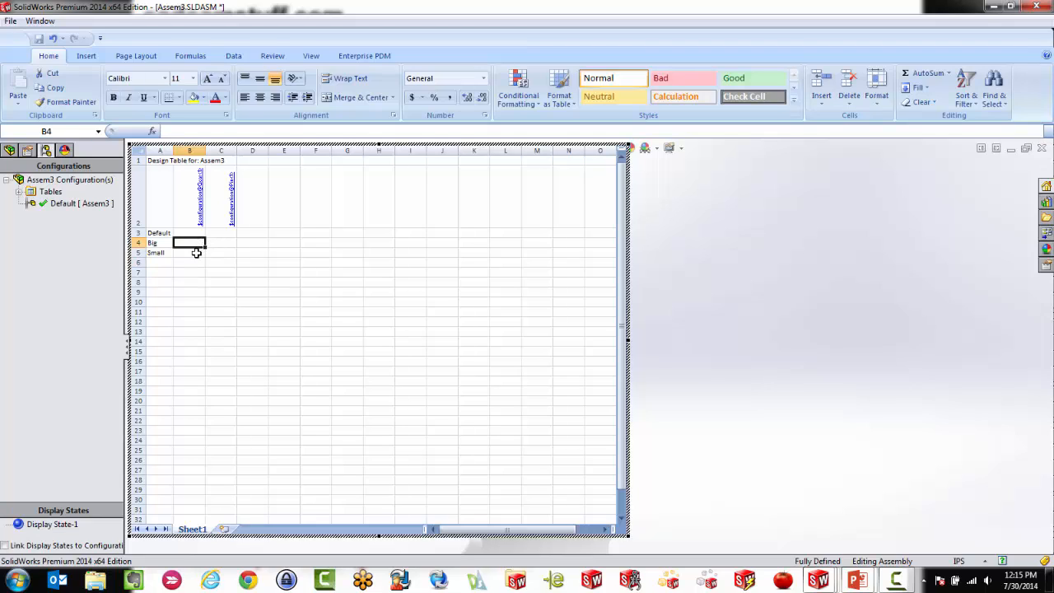
{"action": "mouse_move", "coordinate": [191, 261]}
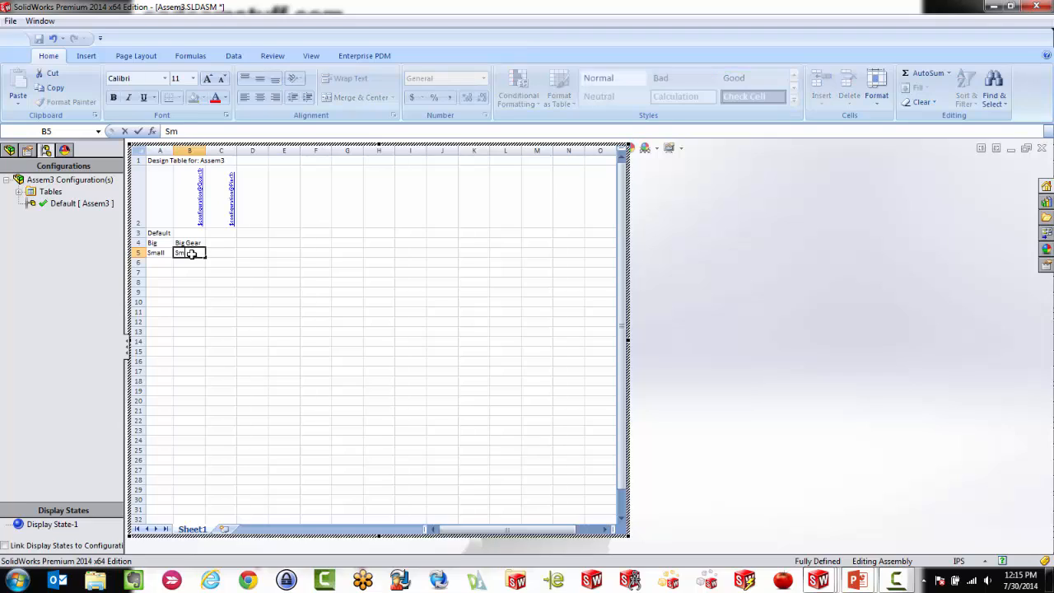
{"action": "type", "text": "Small Gear"}
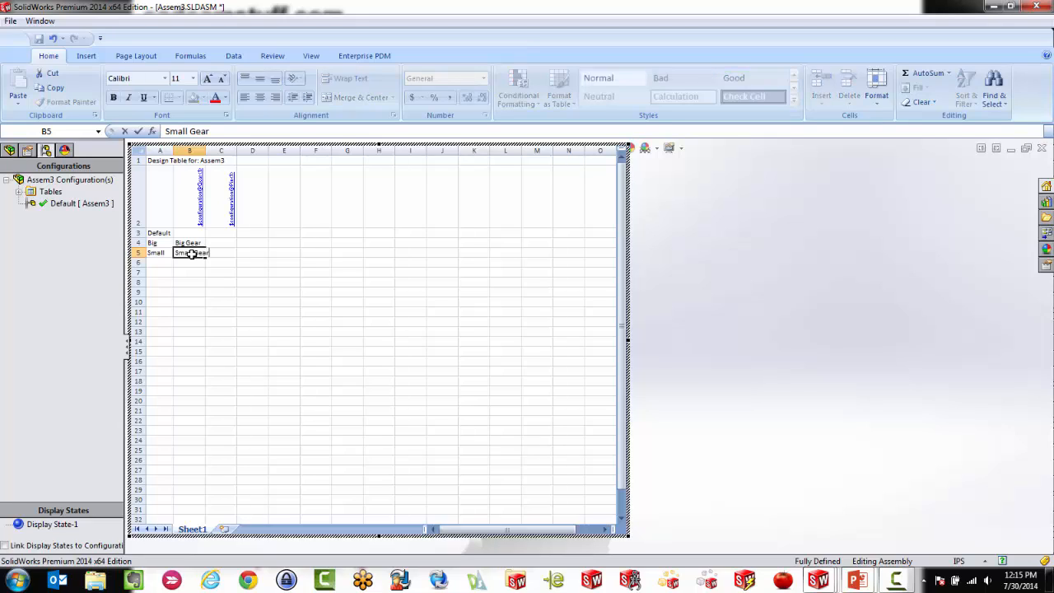
{"action": "left_click", "coordinate": [221, 242]}
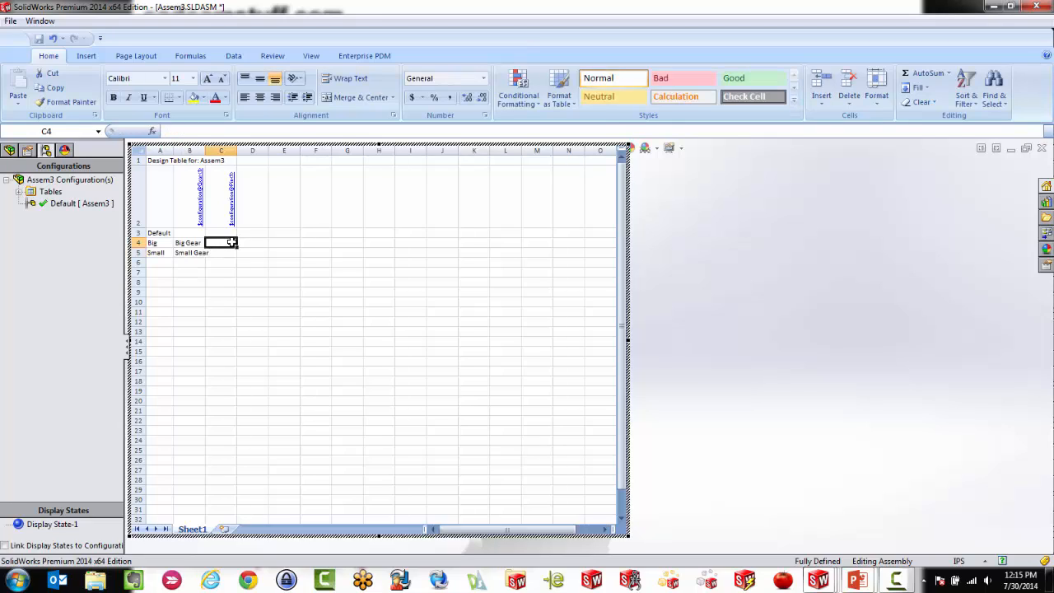
{"action": "type", "text": "Bi"}
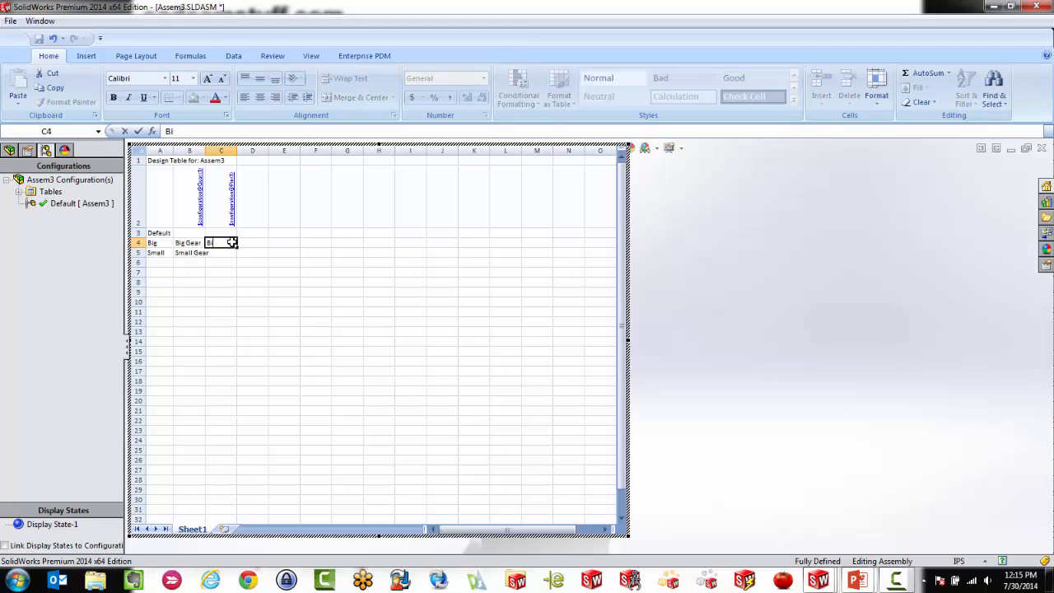
{"action": "type", "text": "Big Pin"}
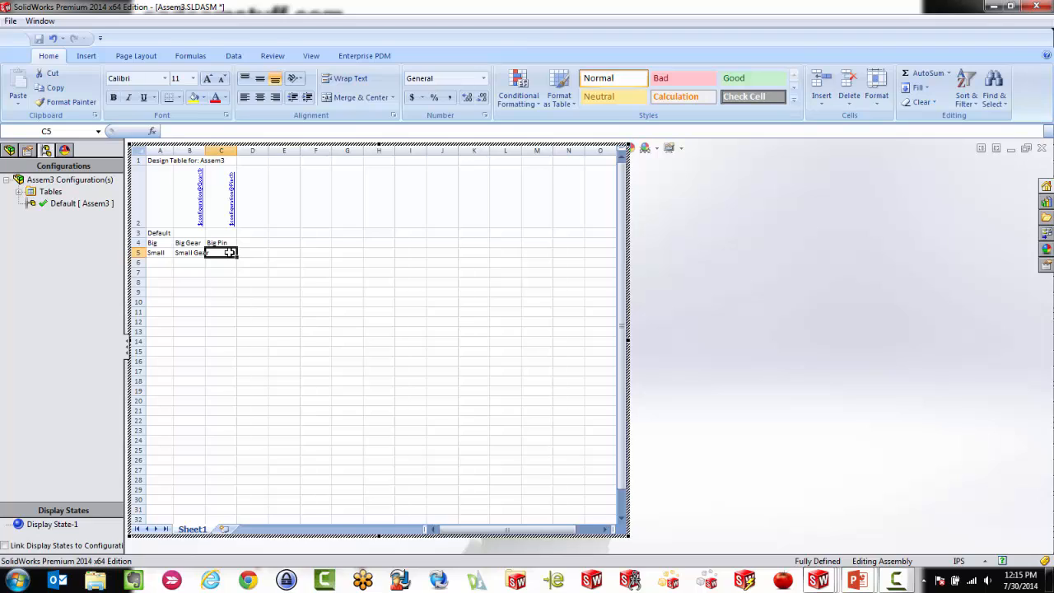
{"action": "type", "text": "Sm"}
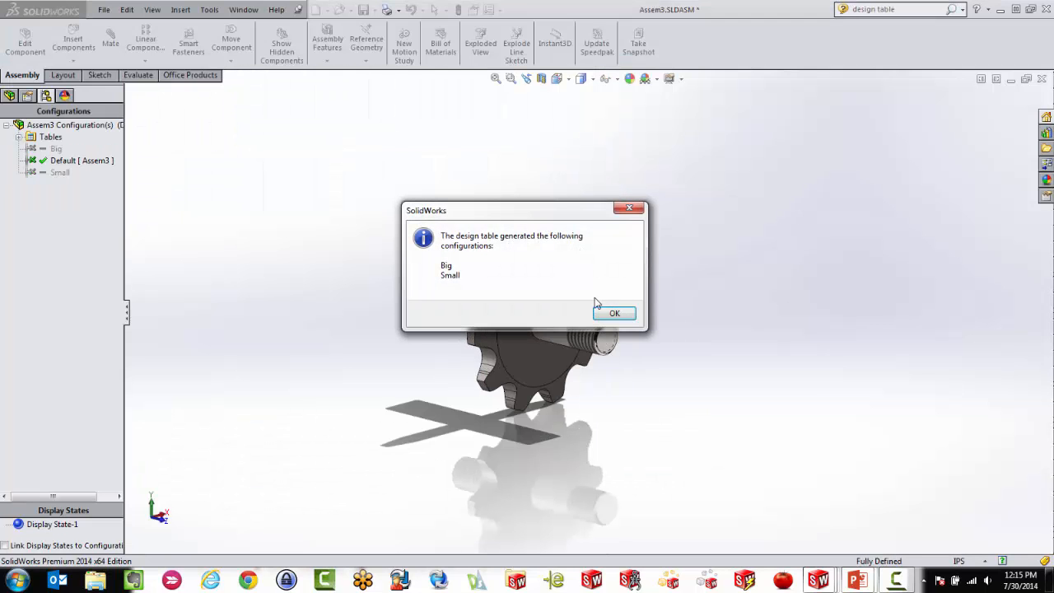
Step: Accept the generated configurations and toggle between Big and Small to verify the gear and pin swap
{"action": "left_click", "coordinate": [614, 313]}
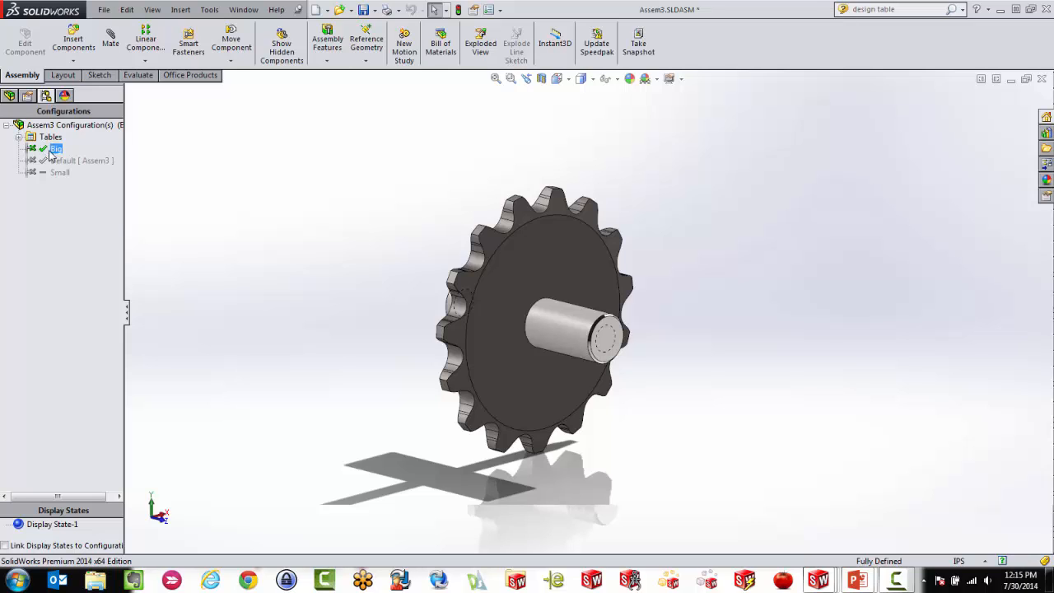
{"action": "double_click", "coordinate": [63, 160]}
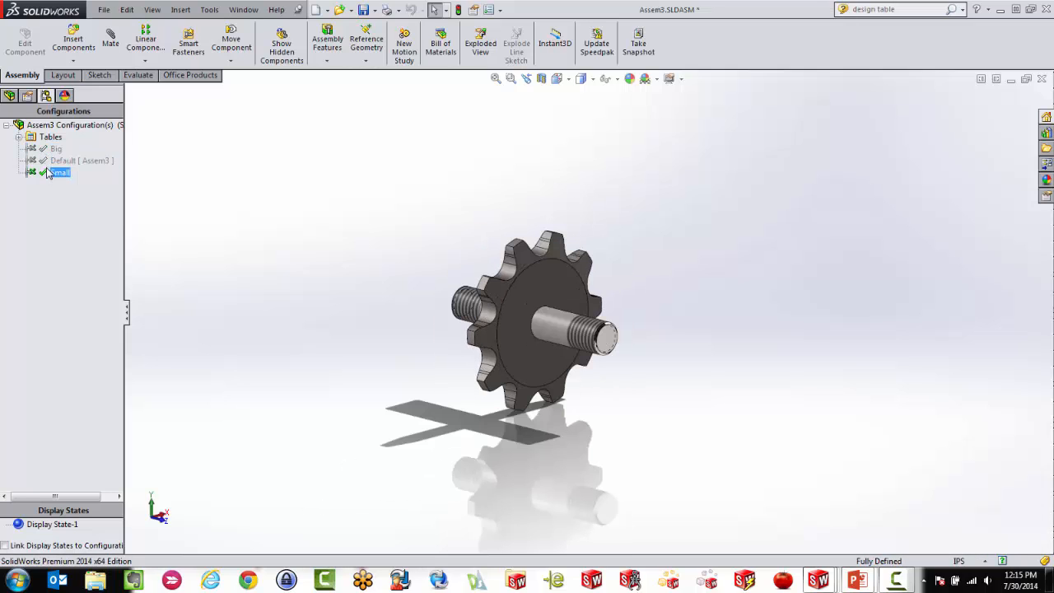
{"action": "double_click", "coordinate": [56, 148]}
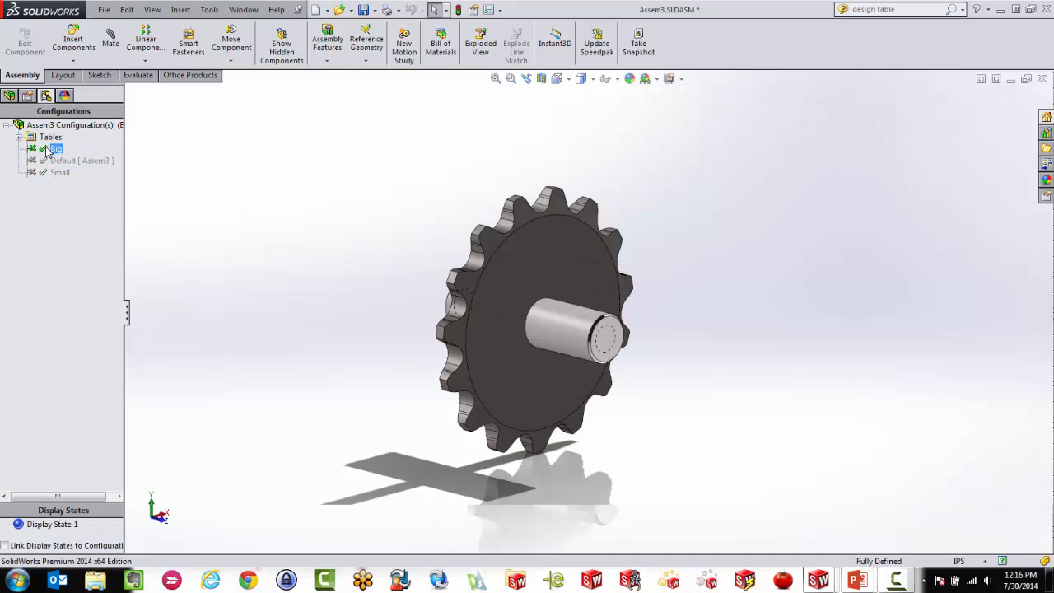
{"action": "double_click", "coordinate": [59, 173]}
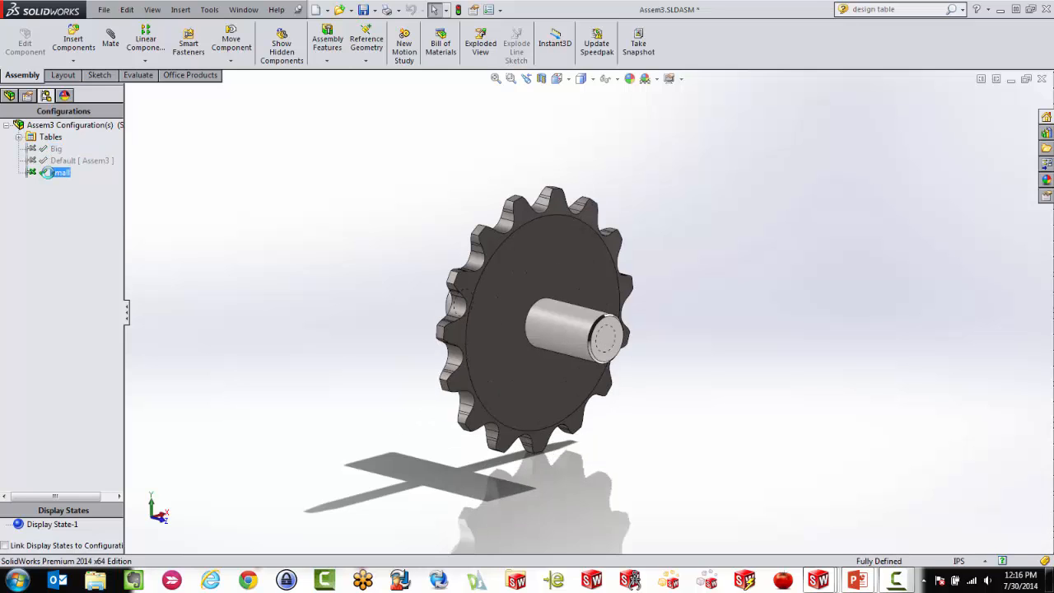
{"action": "double_click", "coordinate": [59, 173]}
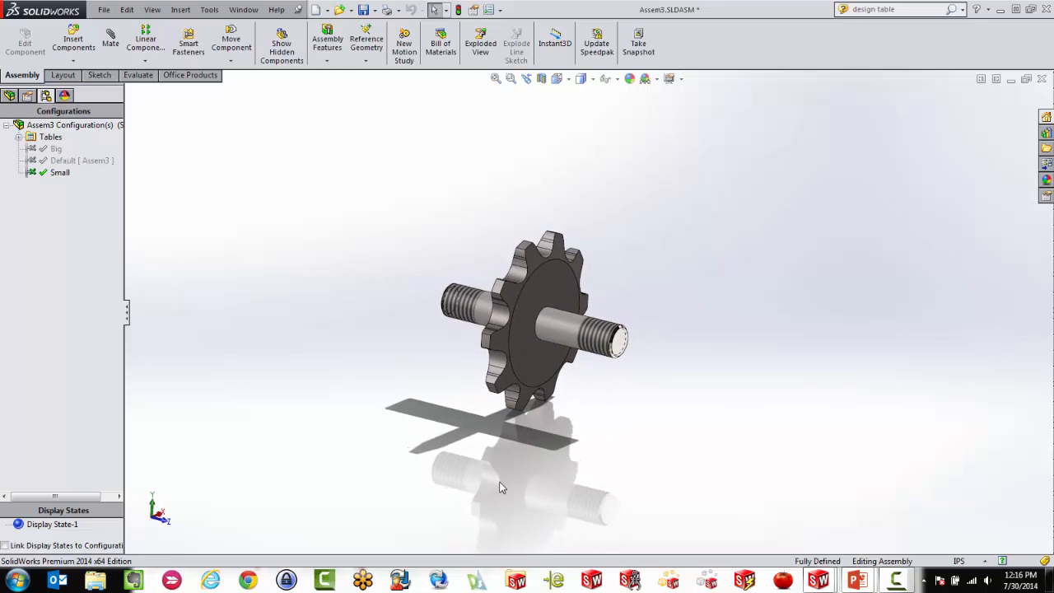
{"action": "mouse_move", "coordinate": [672, 389]}
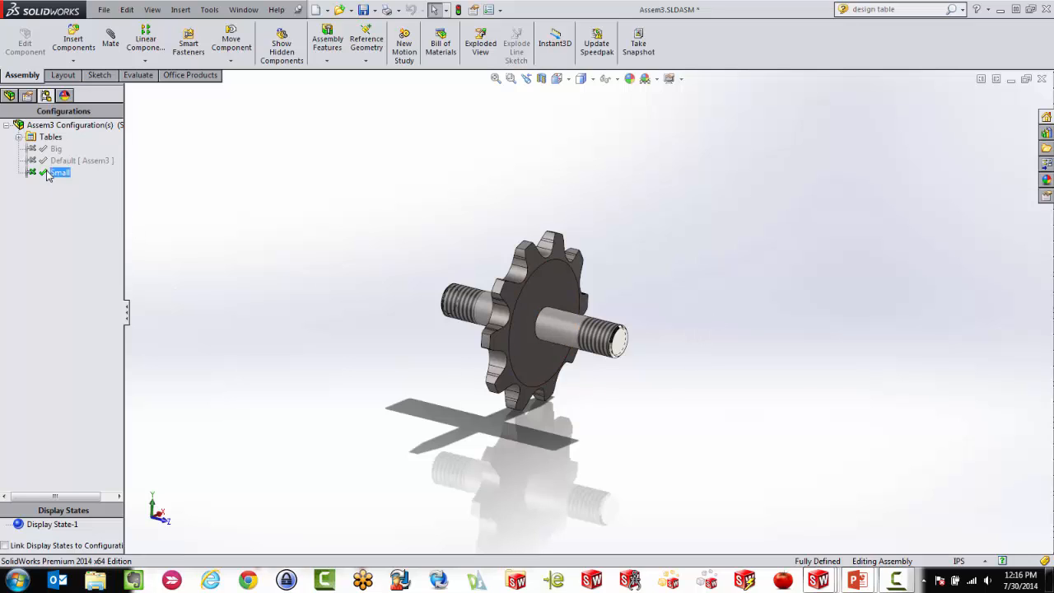
Step: Launch Configuration Publisher from the top-level assembly's context menu
{"action": "left_click", "coordinate": [60, 173]}
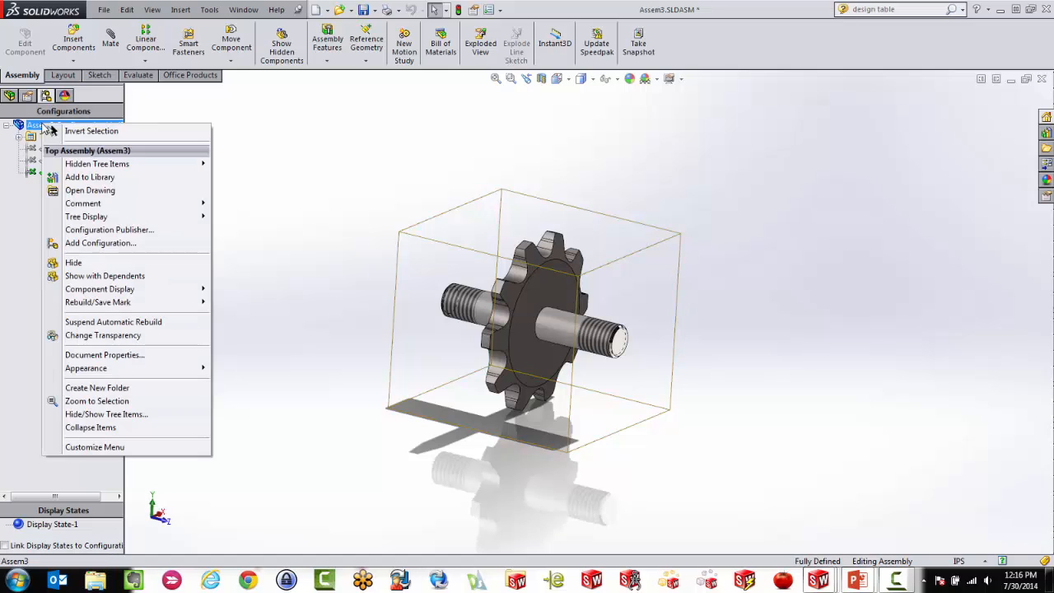
{"action": "mouse_move", "coordinate": [109, 230]}
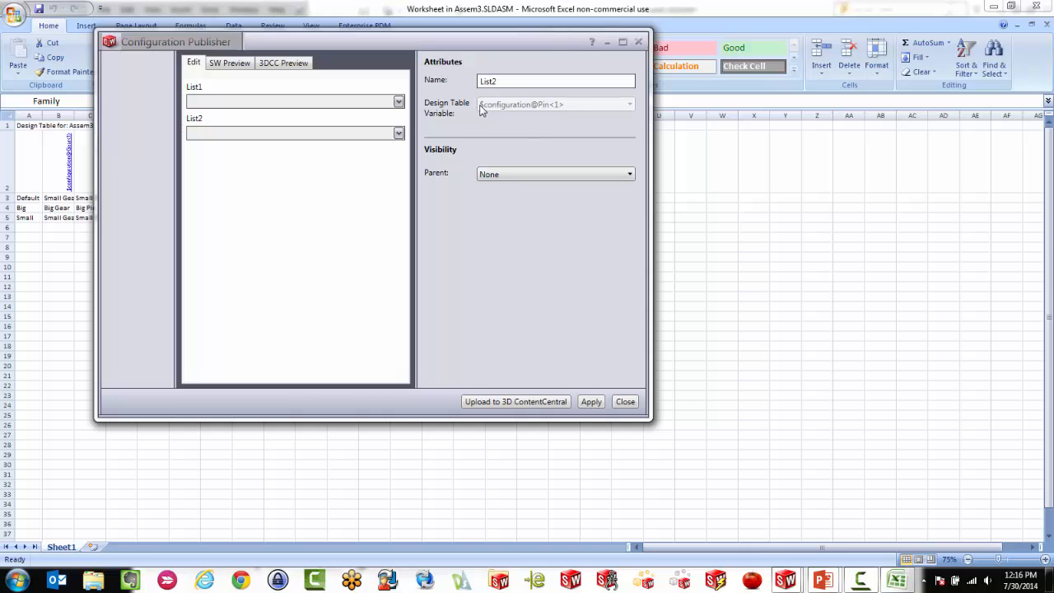
Step: Review List1 and List2, tied to the gear and pin configuration variables
{"action": "left_click", "coordinate": [293, 85]}
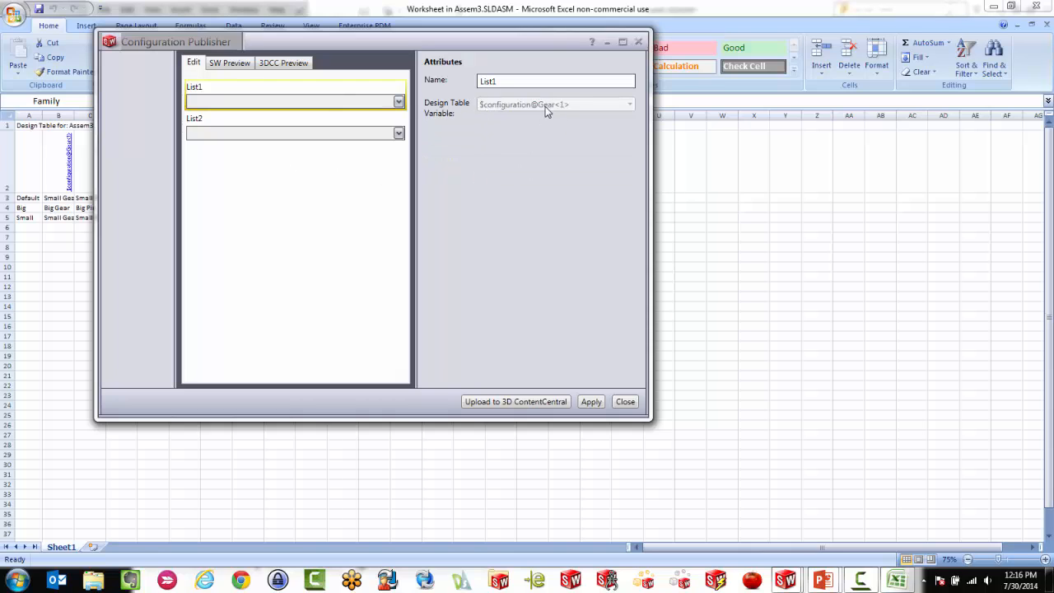
{"action": "left_click", "coordinate": [295, 132]}
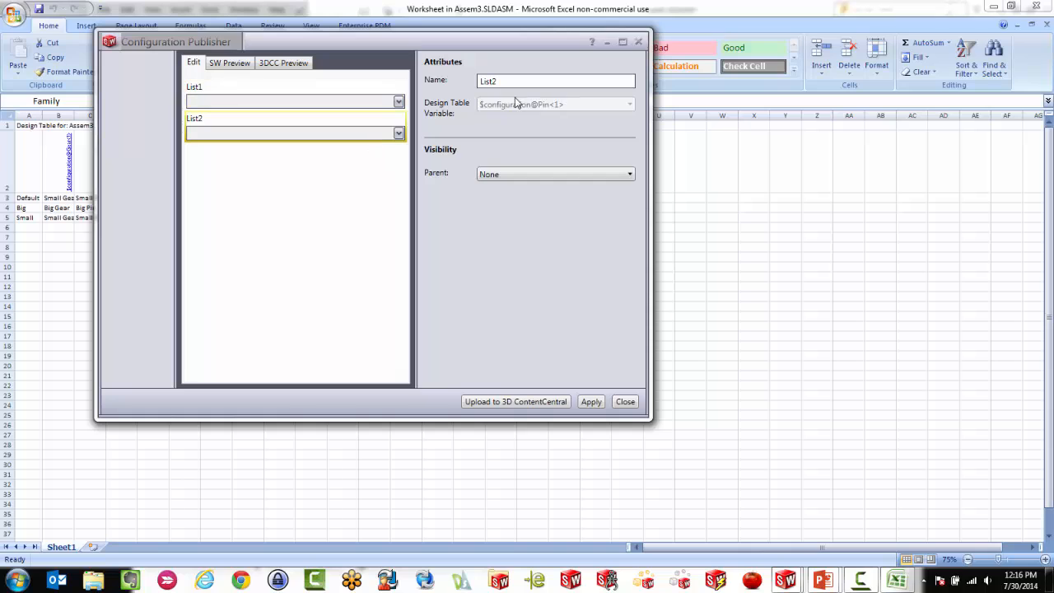
{"action": "left_click", "coordinate": [293, 94]}
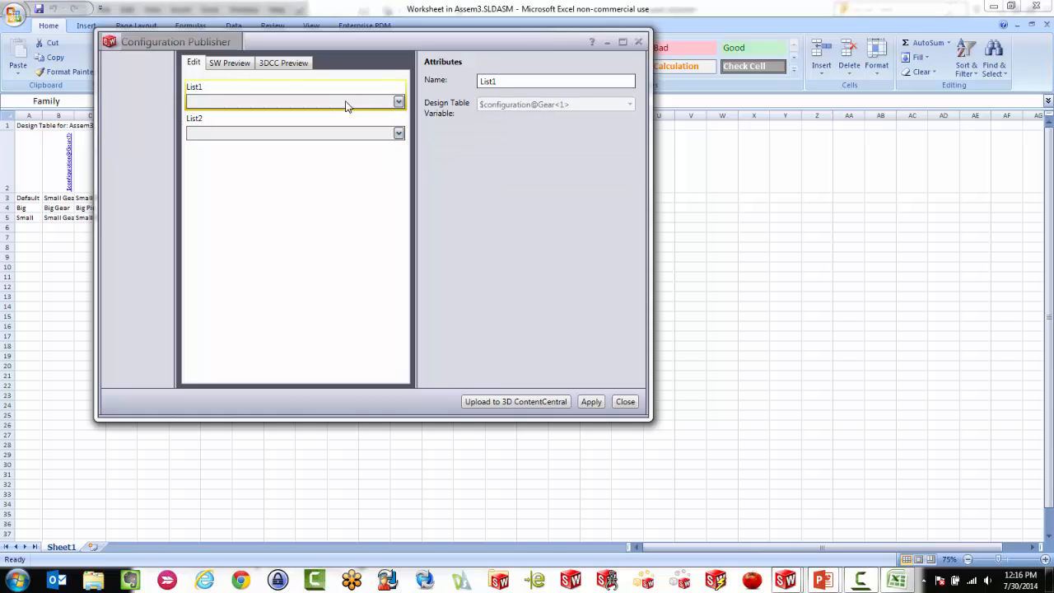
{"action": "mouse_move", "coordinate": [524, 133]}
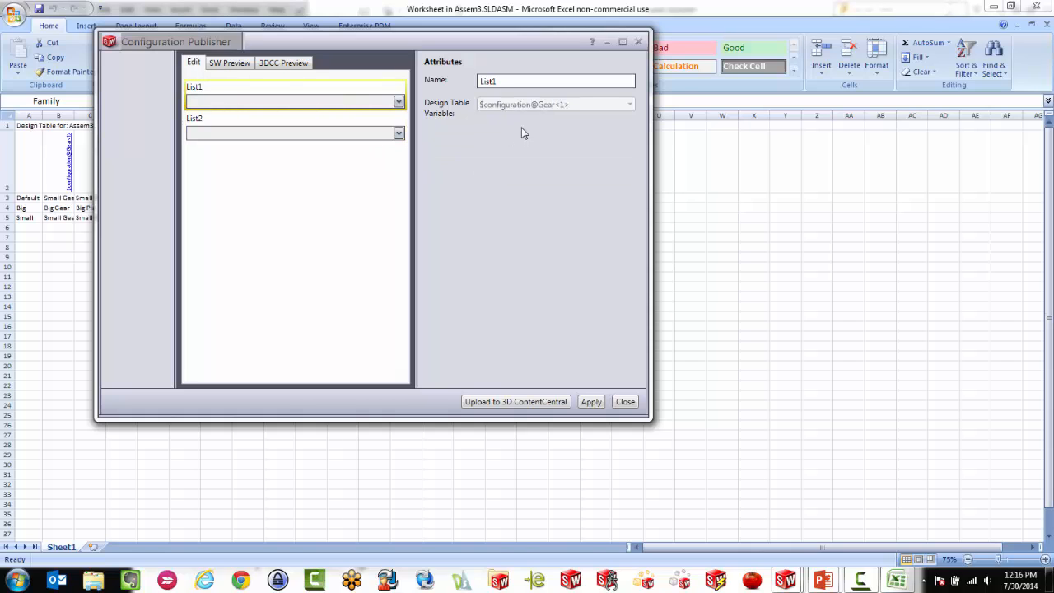
{"action": "left_click", "coordinate": [293, 132]}
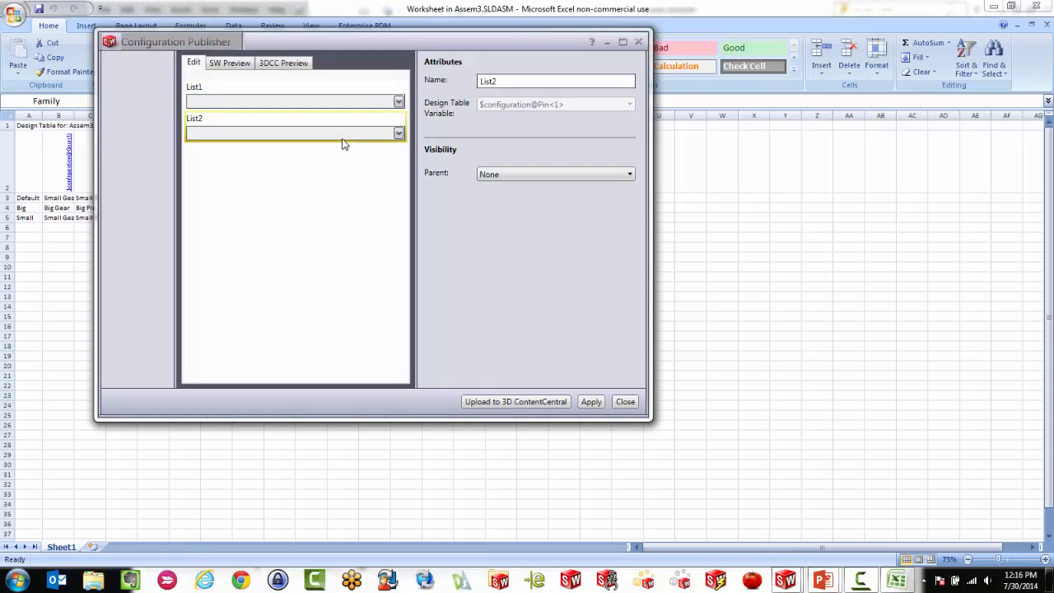
{"action": "left_click", "coordinate": [293, 92]}
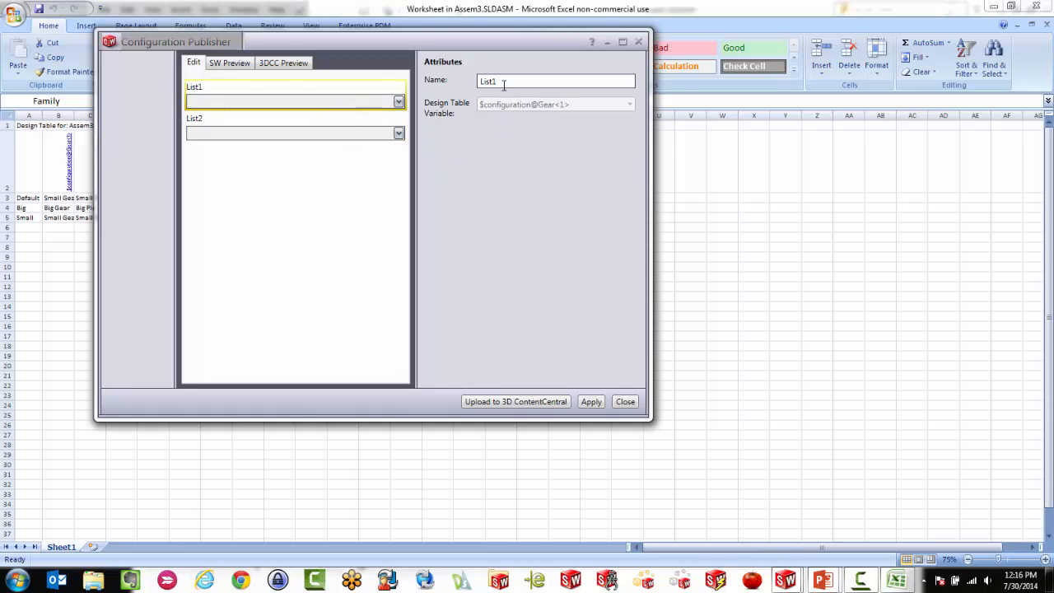
Step: Rename the first list to 'This is the gear config'
{"action": "triple_click", "coordinate": [557, 81]}
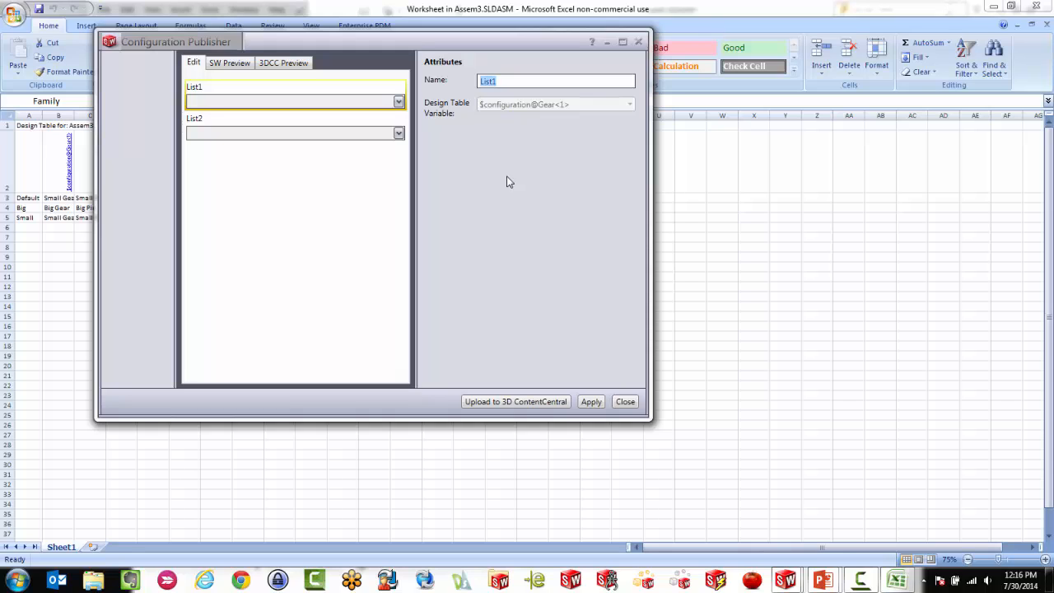
{"action": "type", "text": "This is"}
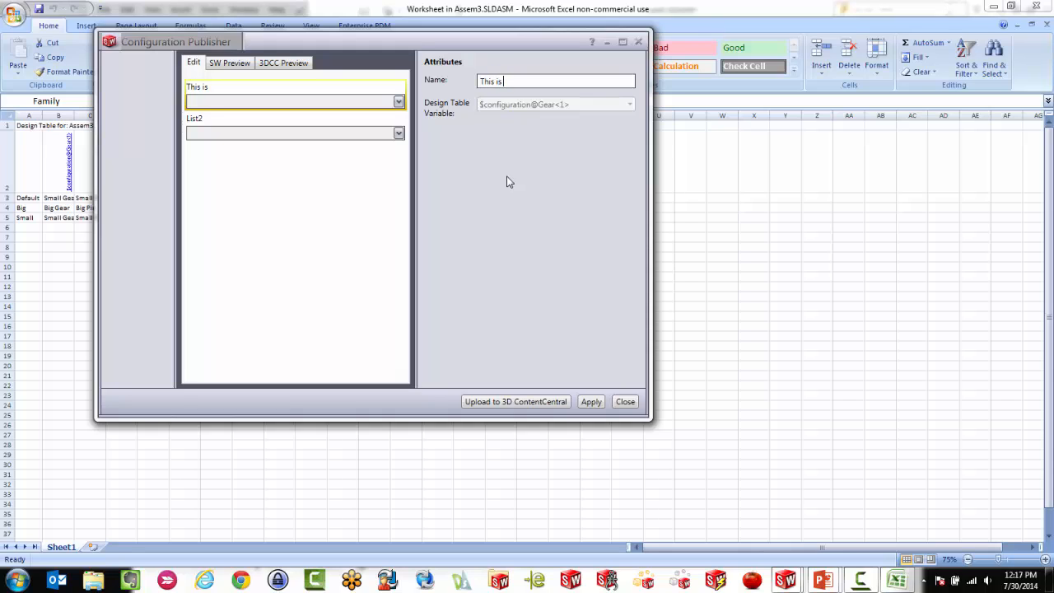
{"action": "type", "text": "the big"}
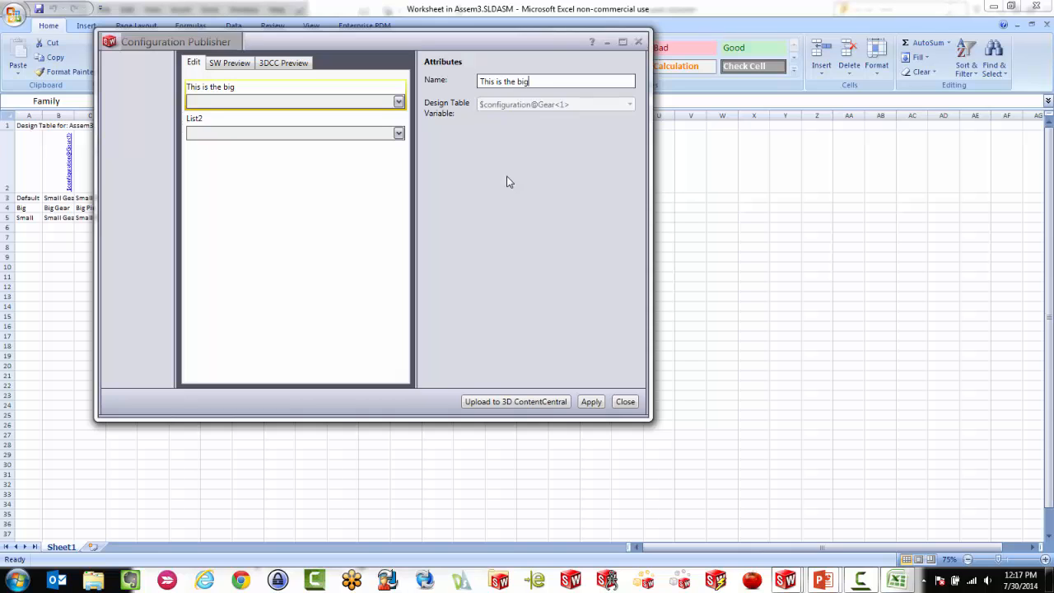
{"action": "type", "text": "Gear"}
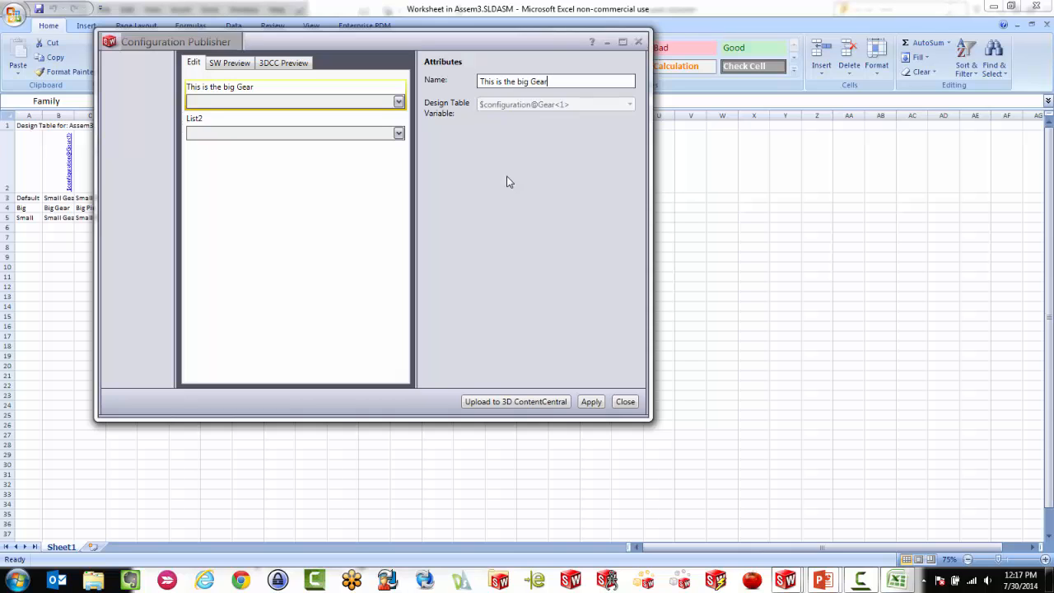
{"action": "left_click", "coordinate": [295, 132]}
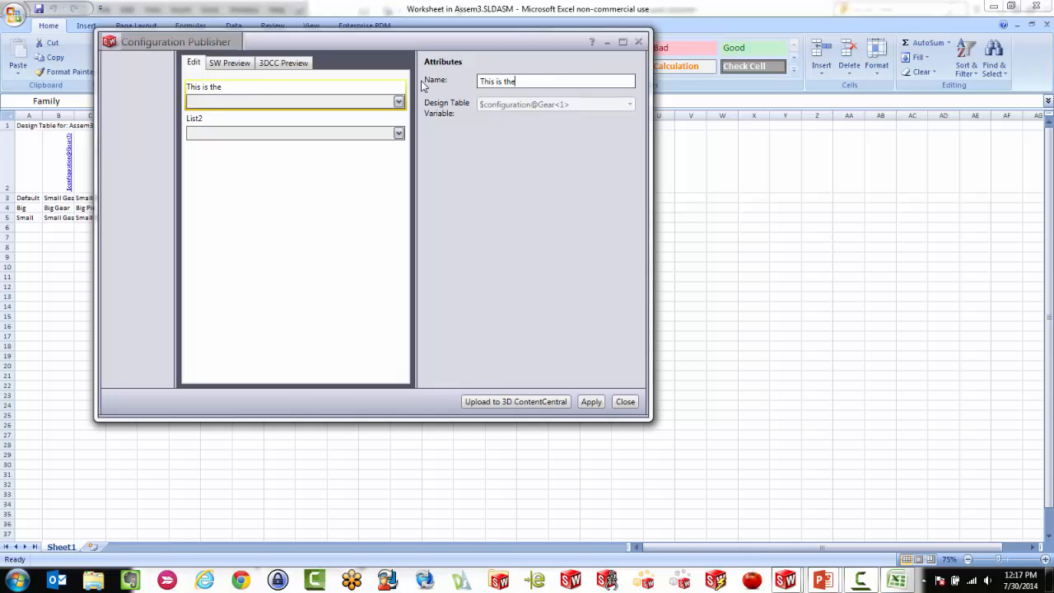
{"action": "type", "text": "gear"}
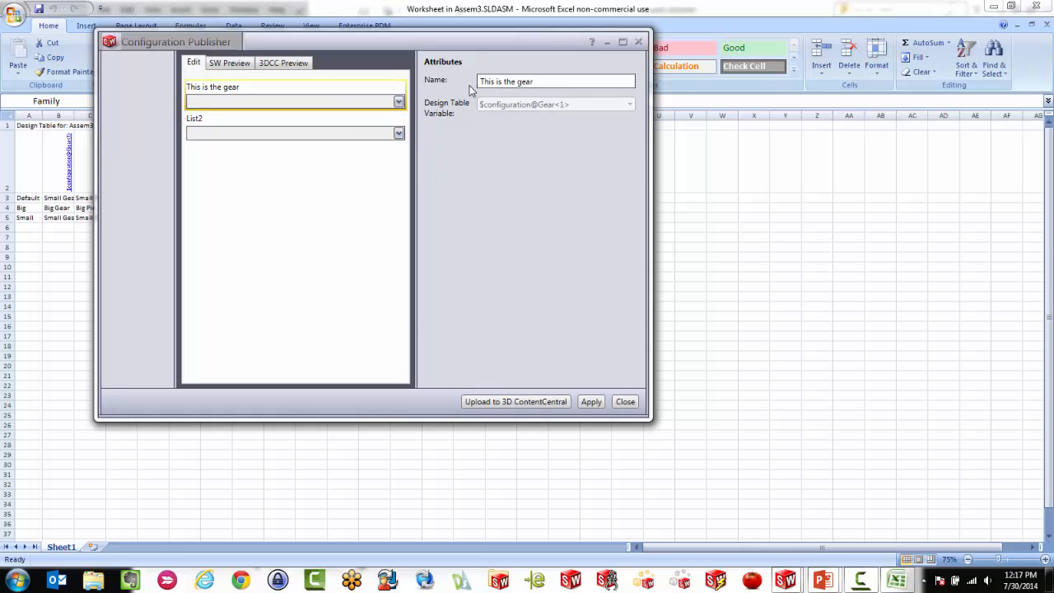
{"action": "type", "text": "c"}
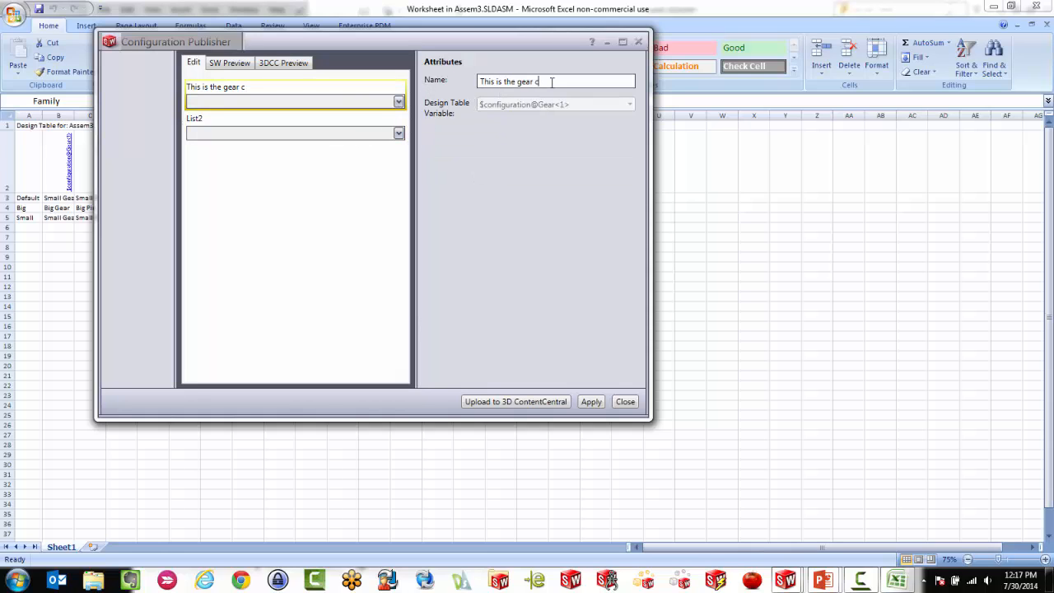
Step: Rename the second list to 'This is the Pin config' and apply the changes
{"action": "left_click", "coordinate": [295, 133]}
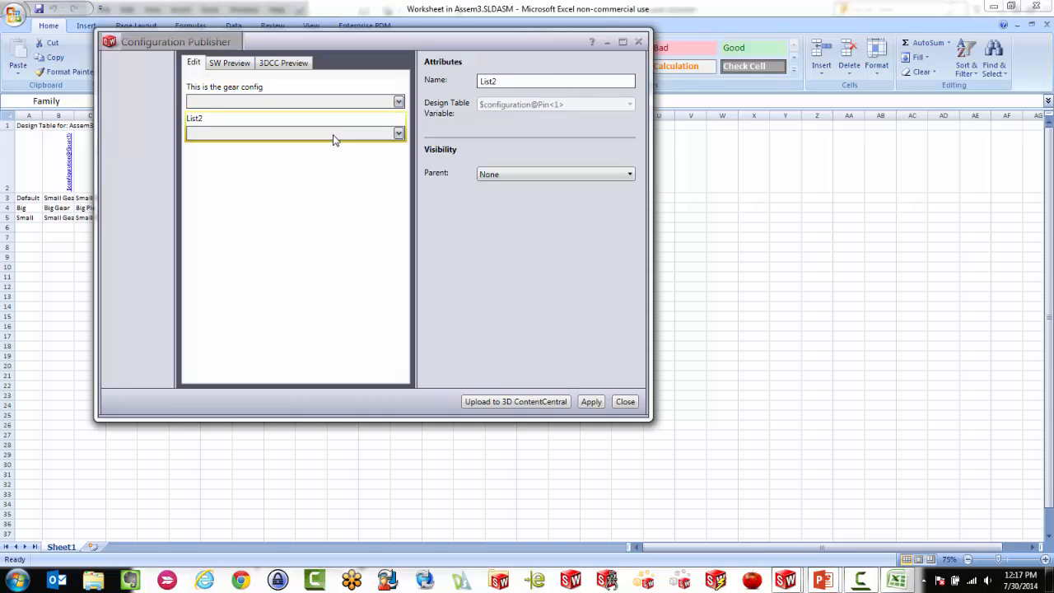
{"action": "triple_click", "coordinate": [557, 81]}
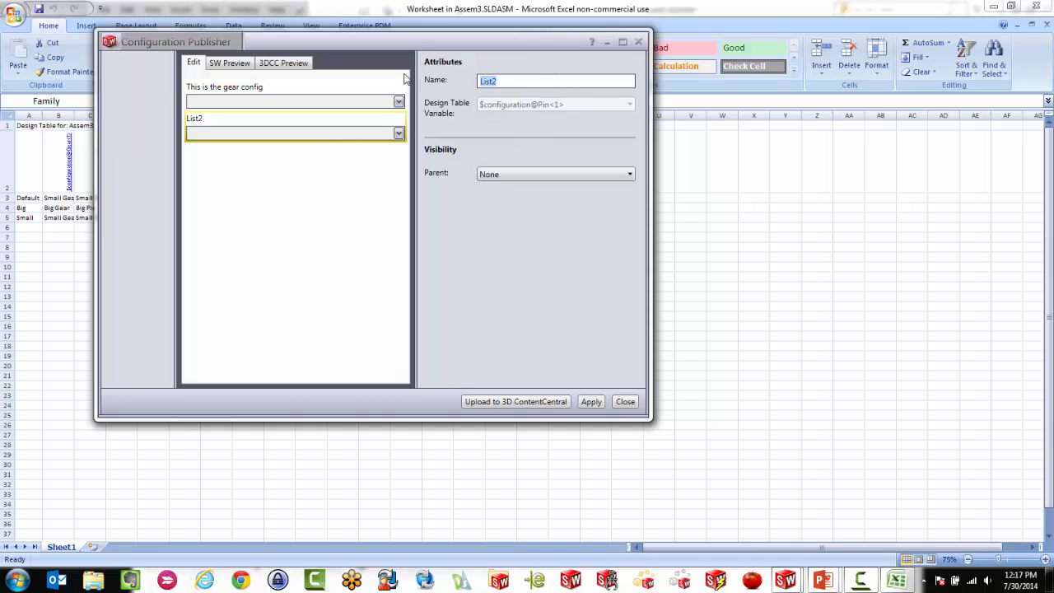
{"action": "type", "text": "This is the P"}
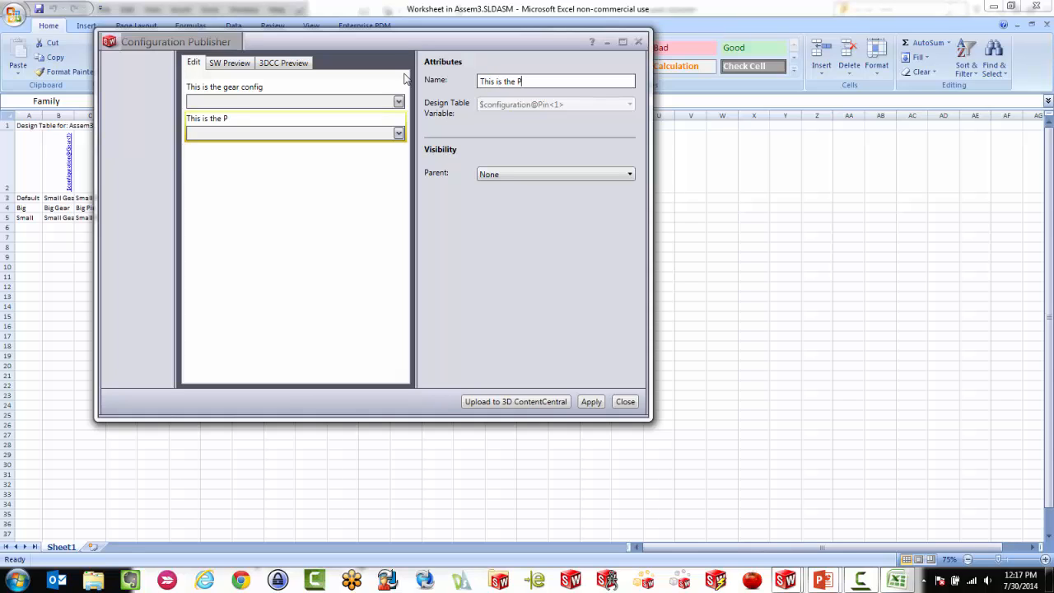
{"action": "type", "text": "in go"}
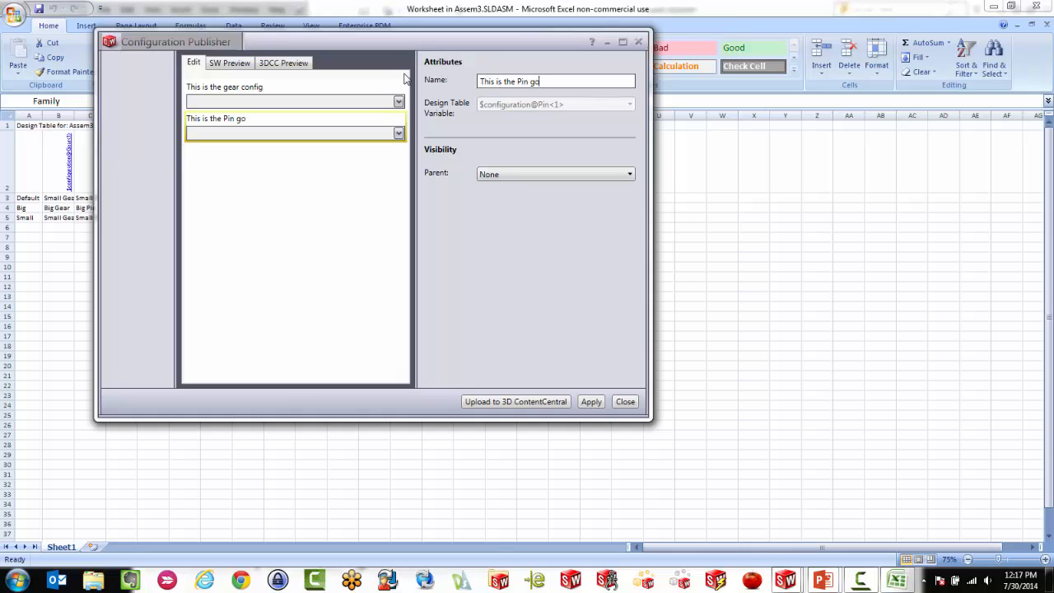
{"action": "type", "text": "con"}
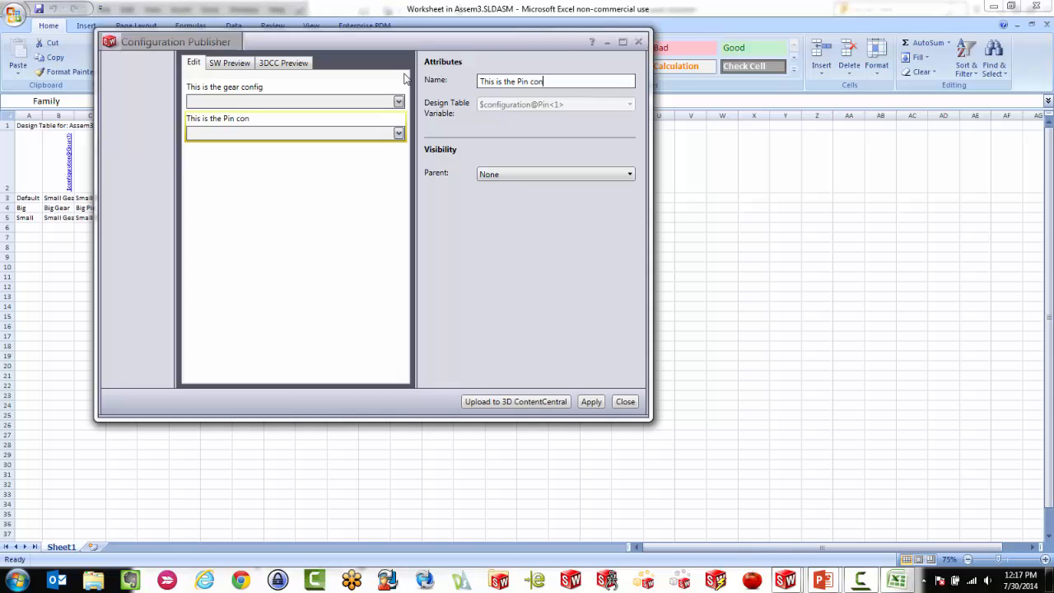
{"action": "type", "text": "fig"}
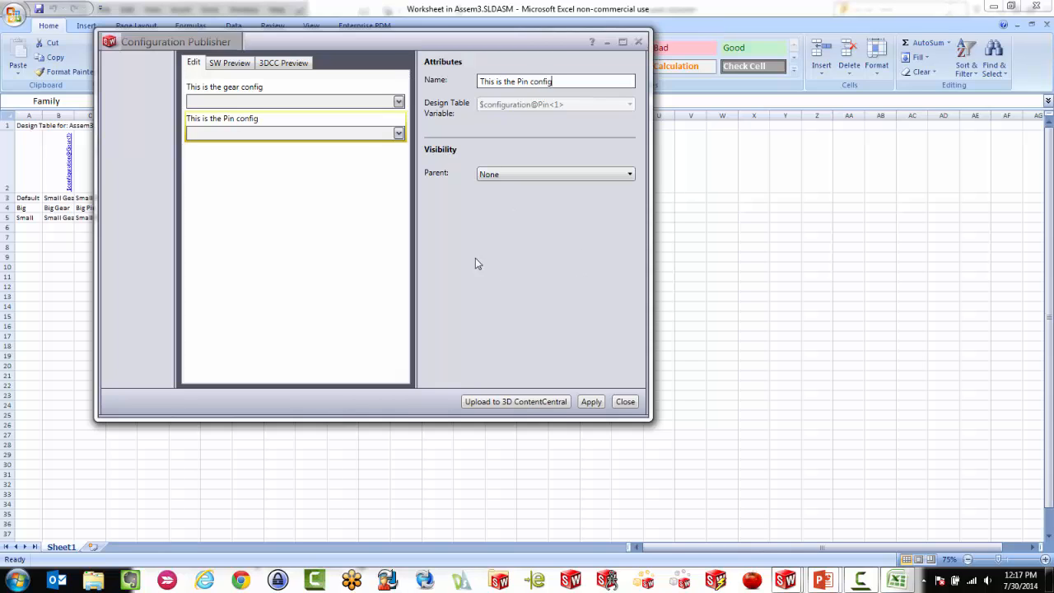
{"action": "left_click", "coordinate": [590, 402]}
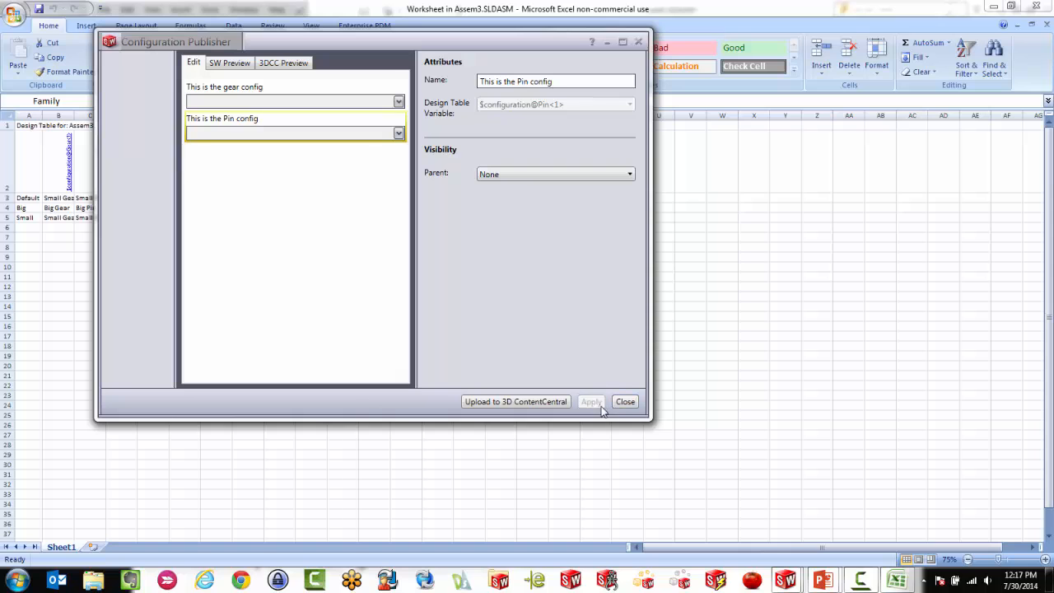
Step: Close Configuration Publisher and return to the GUIDE, CHAIN assembly, rotating it to a new angle
{"action": "left_click", "coordinate": [626, 402]}
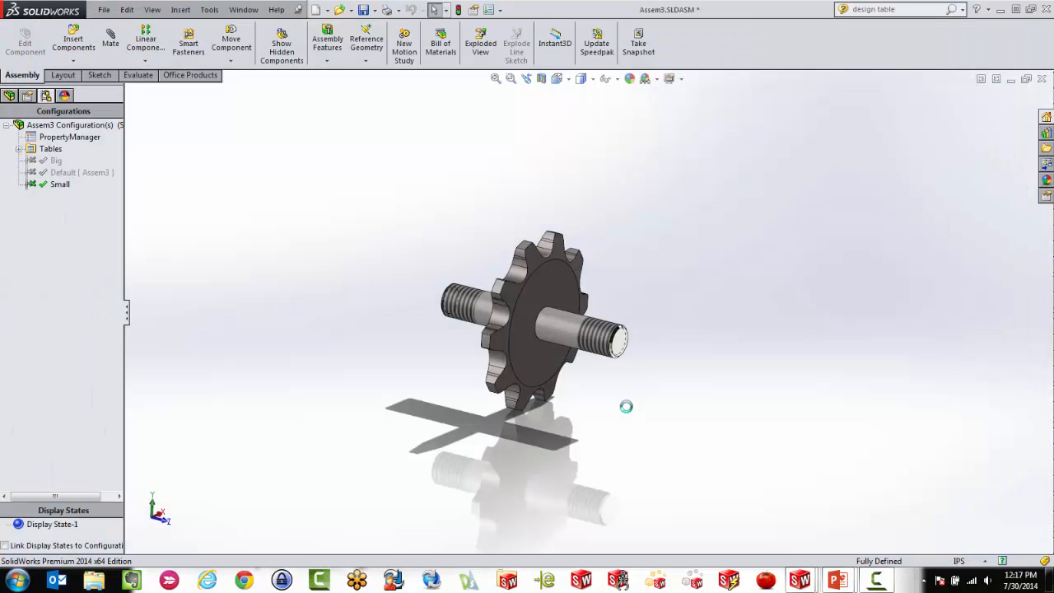
{"action": "left_click", "coordinate": [69, 137]}
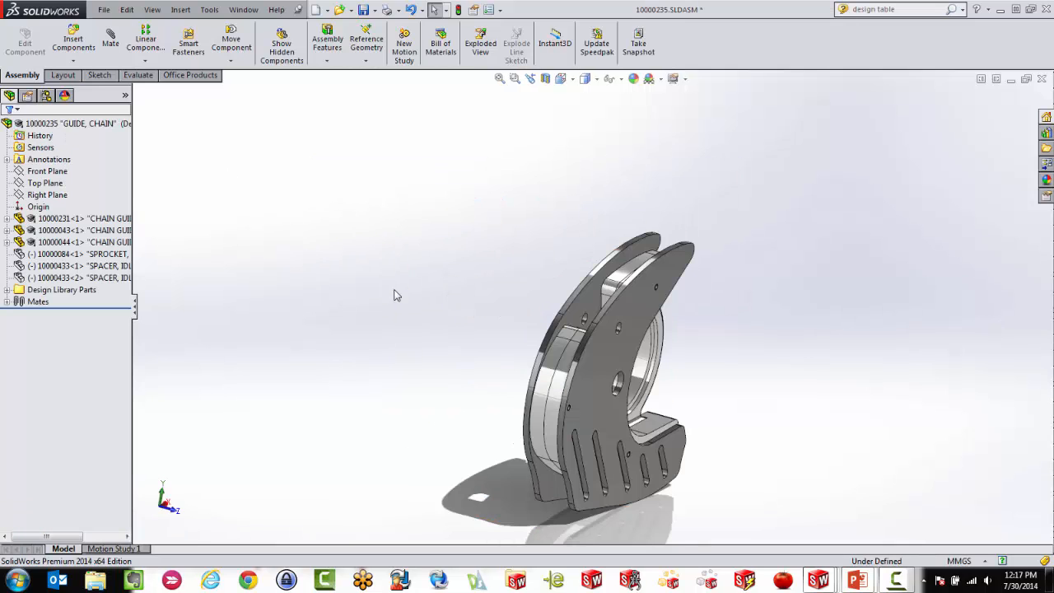
{"action": "left_click_drag", "start_coordinate": [602, 371], "coordinate": [511, 289]}
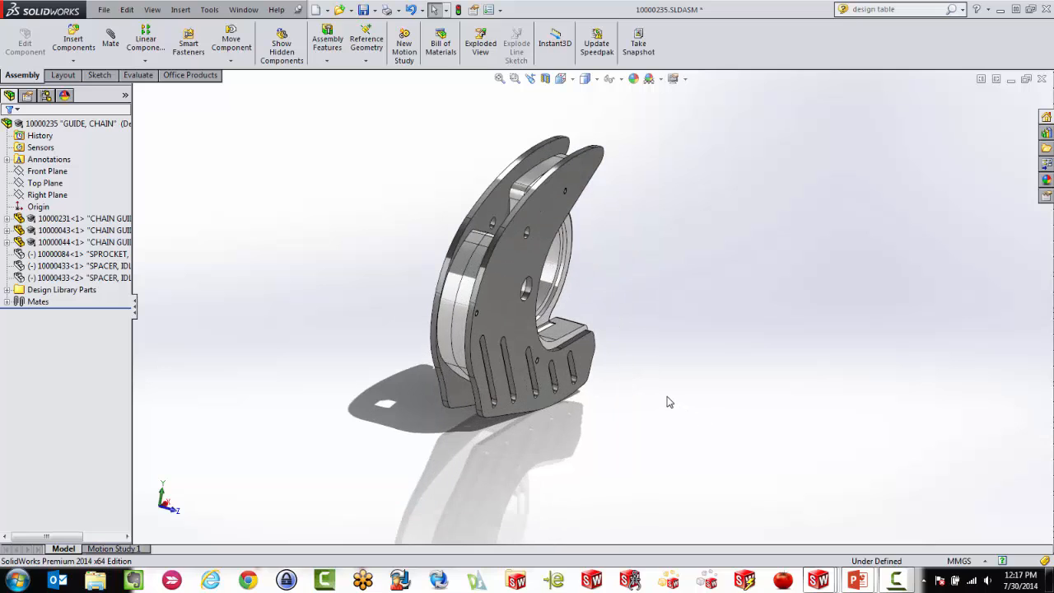
{"action": "left_click", "coordinate": [73, 42]}
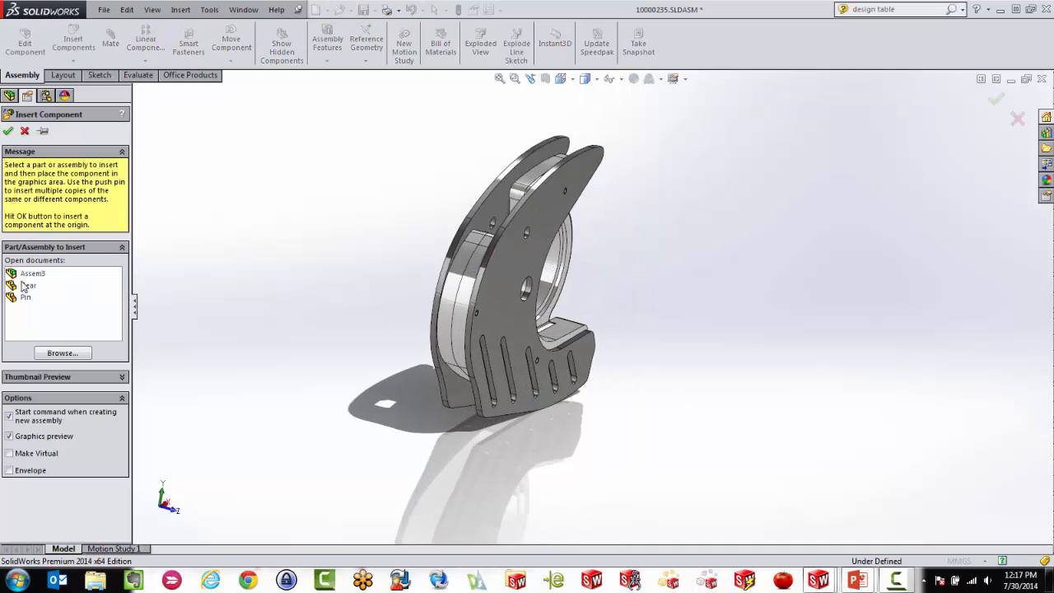
{"action": "left_click", "coordinate": [33, 274]}
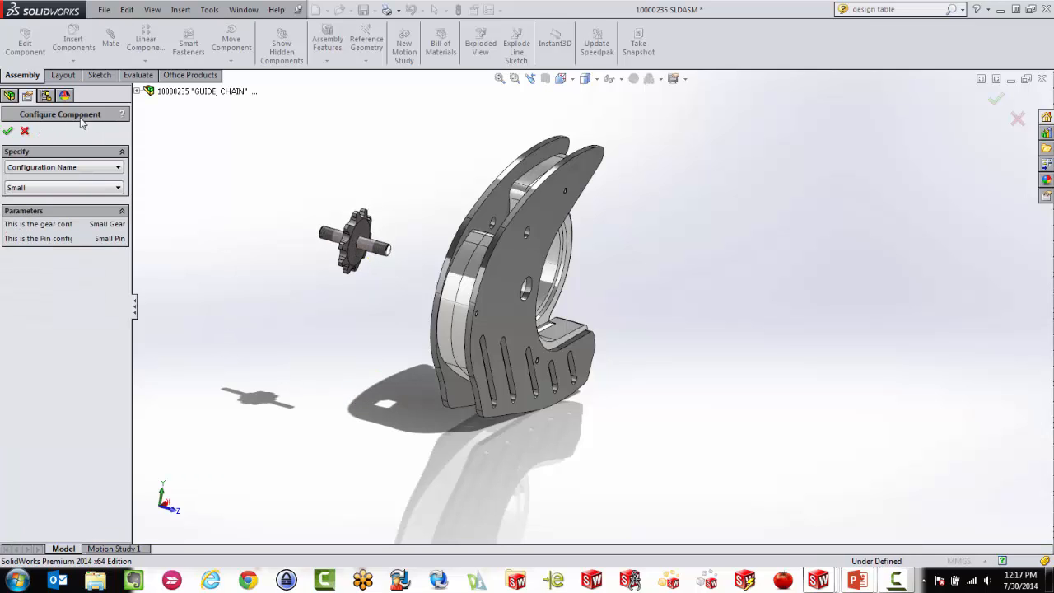
{"action": "mouse_move", "coordinate": [109, 125]}
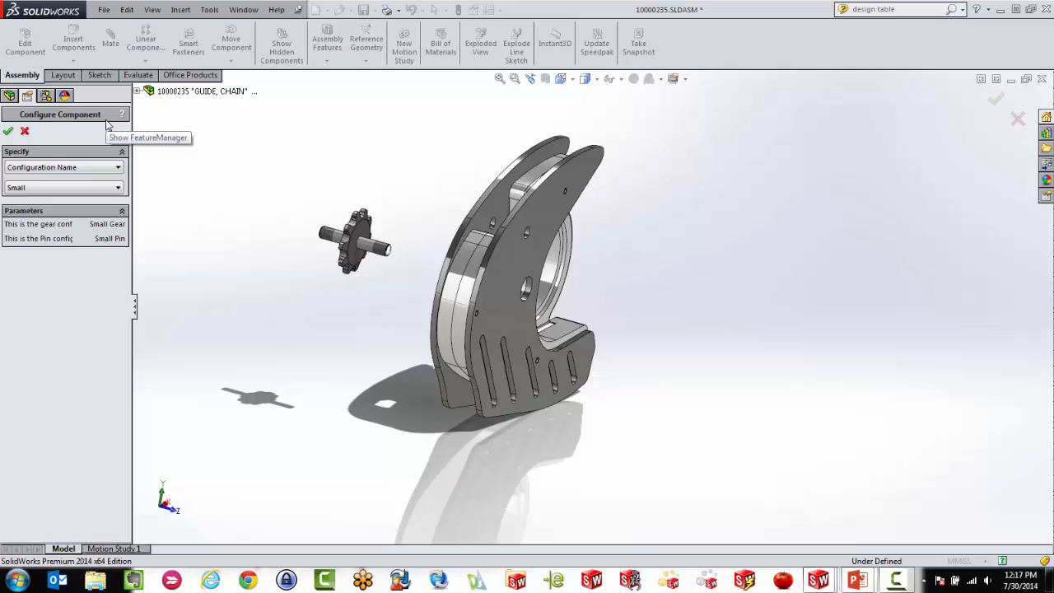
{"action": "scroll", "scroll_direction": "up", "scroll_amount": 3}
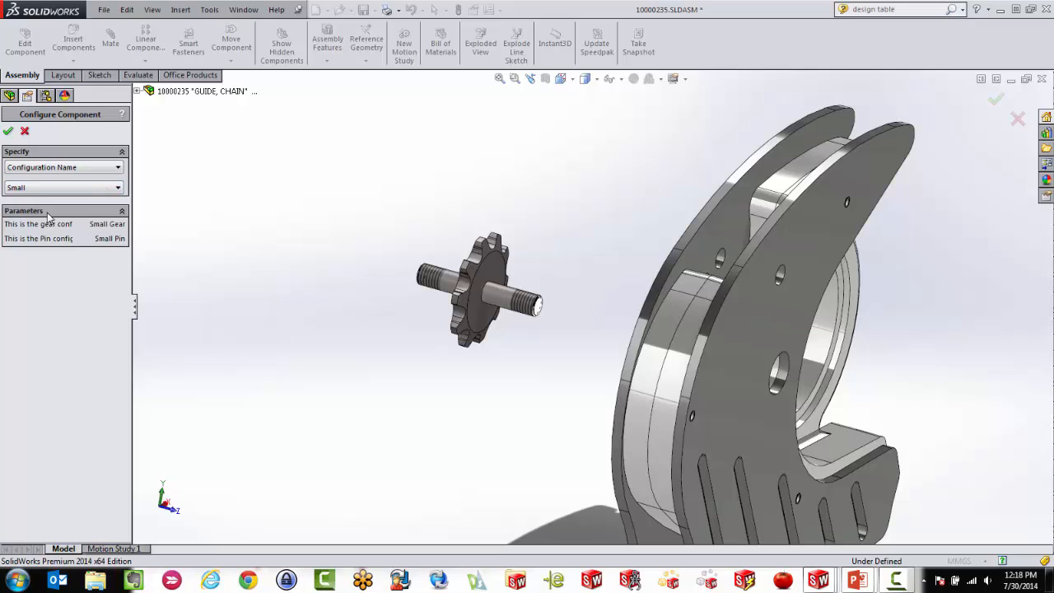
{"action": "mouse_move", "coordinate": [46, 240]}
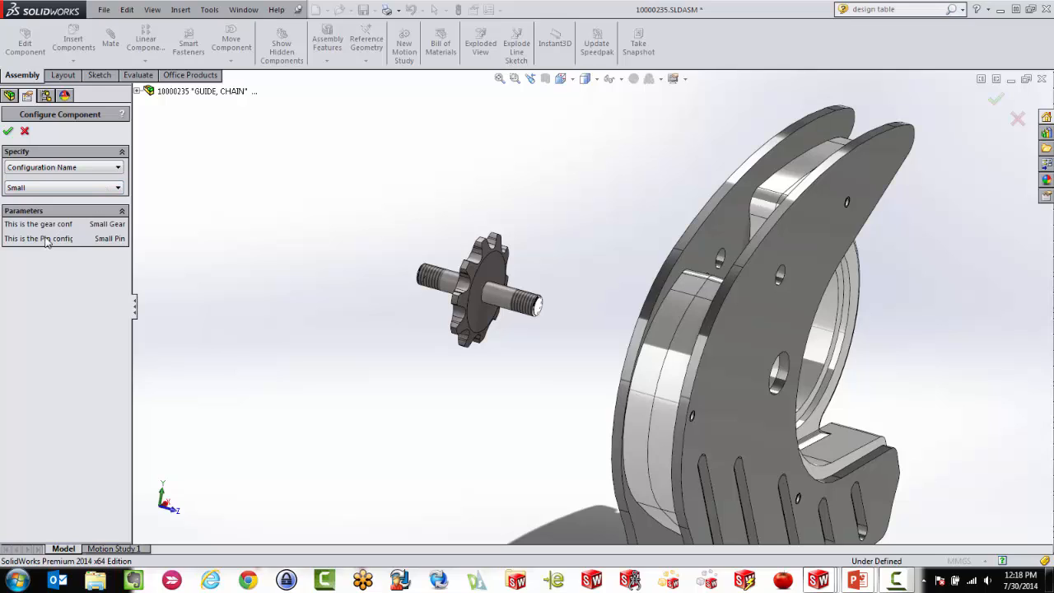
{"action": "mouse_move", "coordinate": [99, 262]}
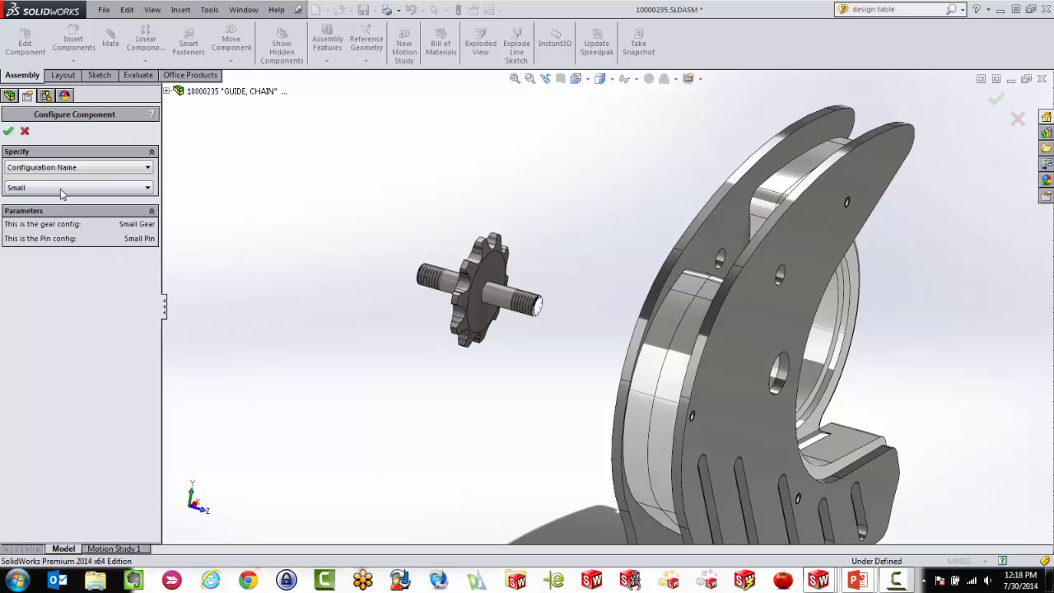
{"action": "left_click", "coordinate": [79, 187]}
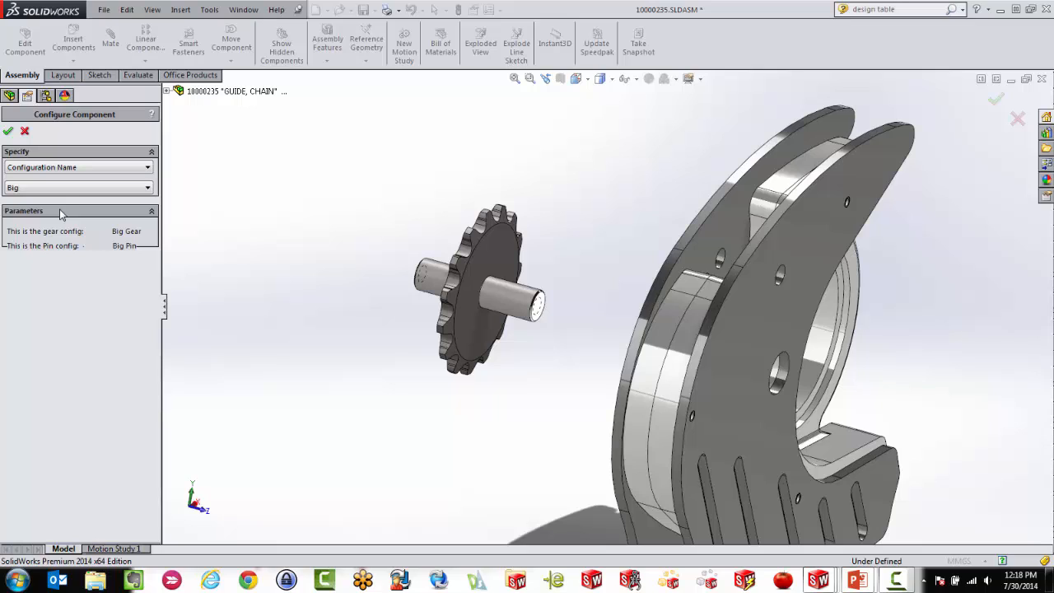
{"action": "left_click", "coordinate": [148, 188]}
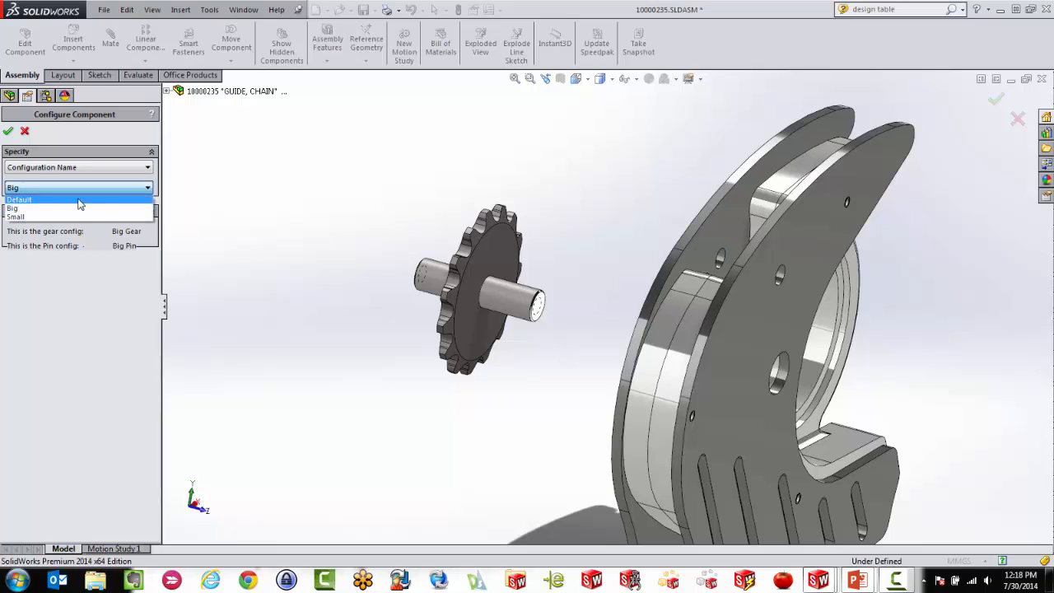
{"action": "left_click", "coordinate": [17, 218]}
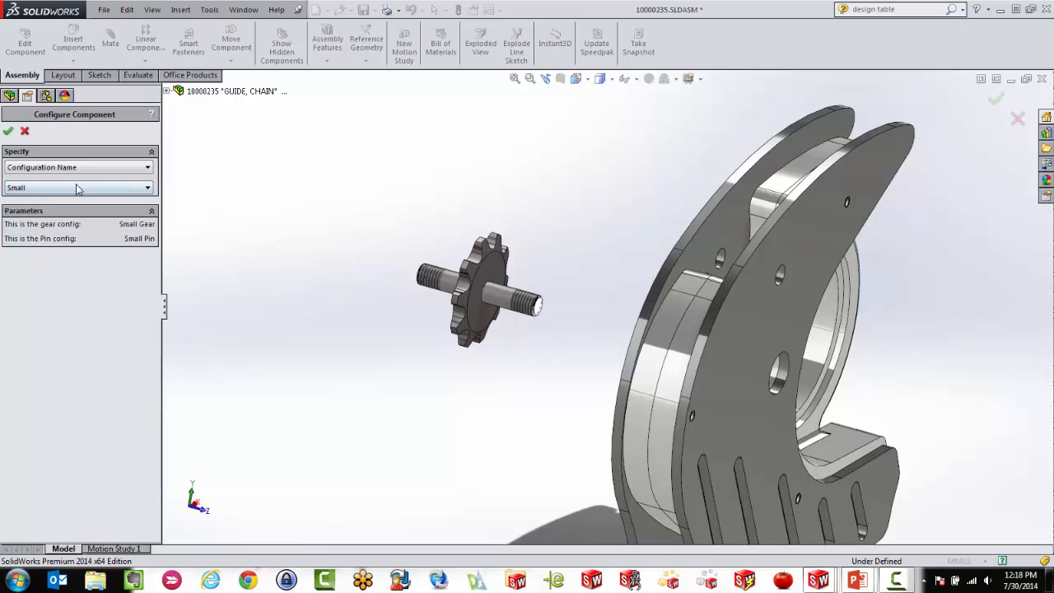
{"action": "left_click", "coordinate": [8, 132]}
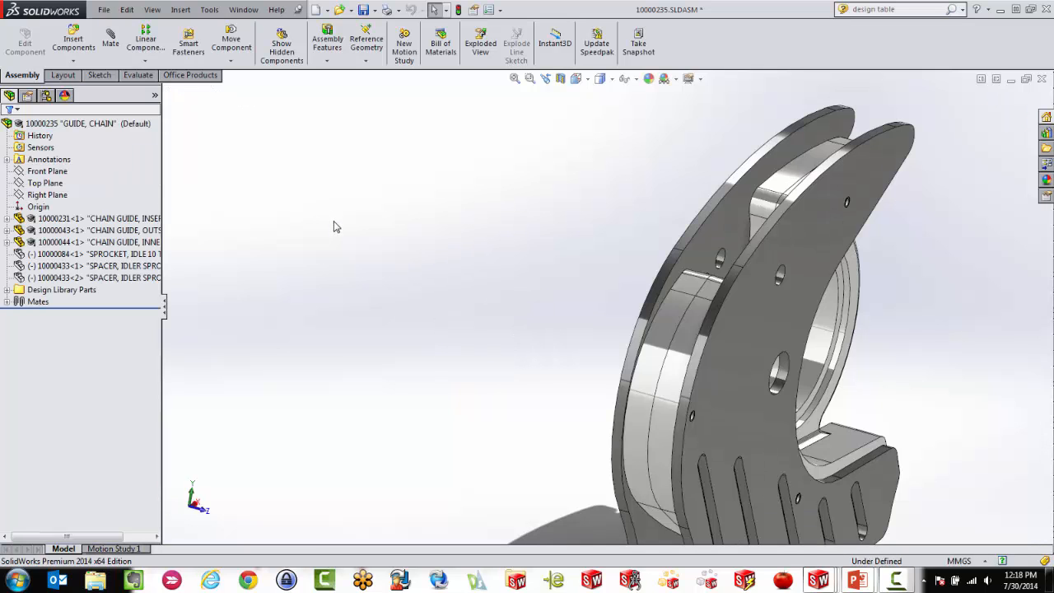
Step: Insert Assem3 beside the chain guide choosing Big in Configure Component, then bring PowerPoint forward
{"action": "left_click_drag", "start_coordinate": [741, 329], "coordinate": [745, 364]}
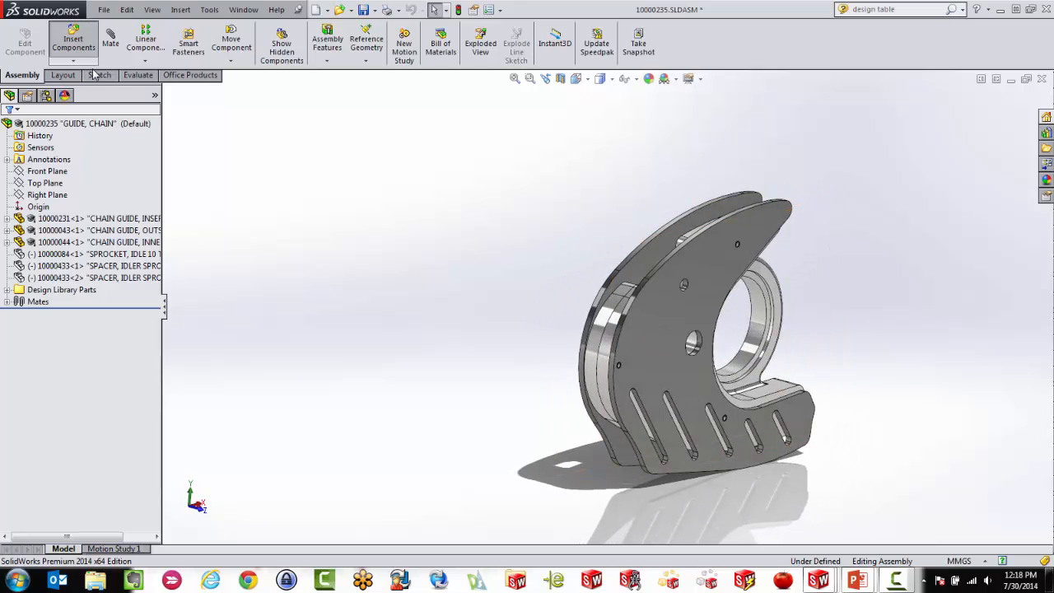
{"action": "left_click", "coordinate": [73, 43]}
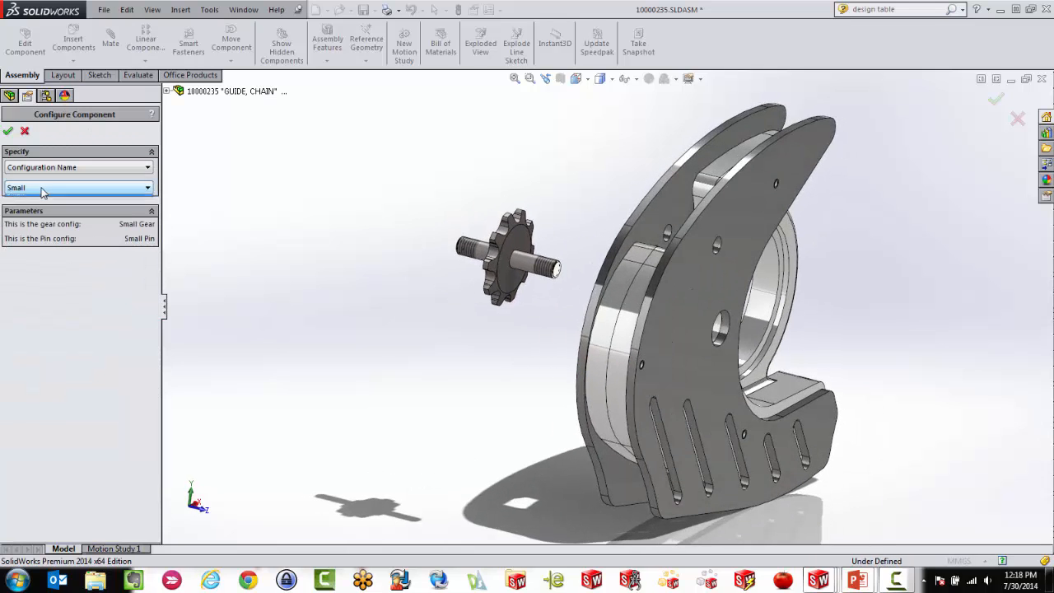
{"action": "left_click", "coordinate": [80, 188]}
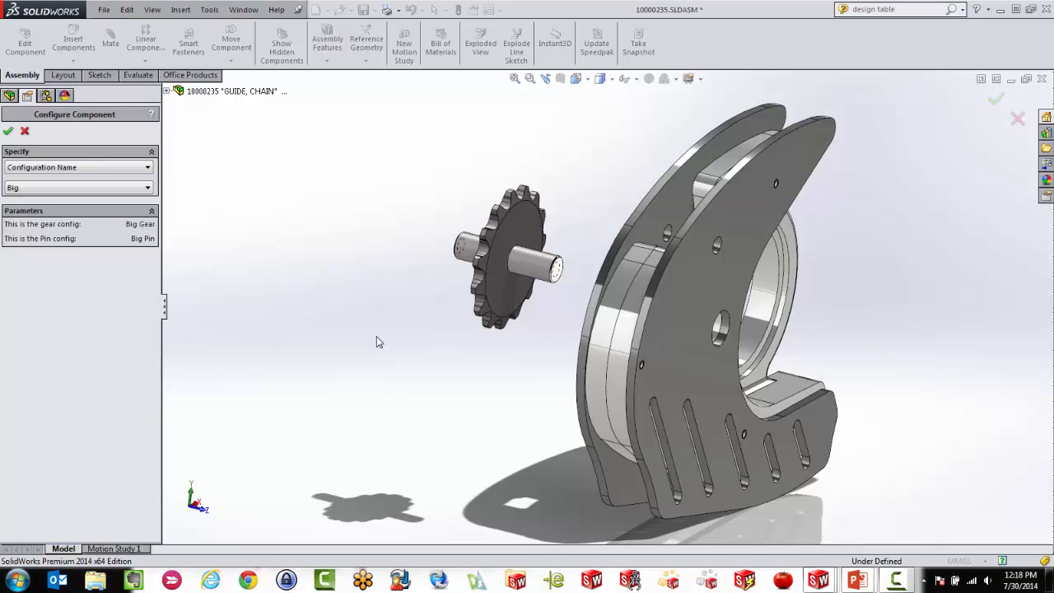
{"action": "mouse_move", "coordinate": [59, 145]}
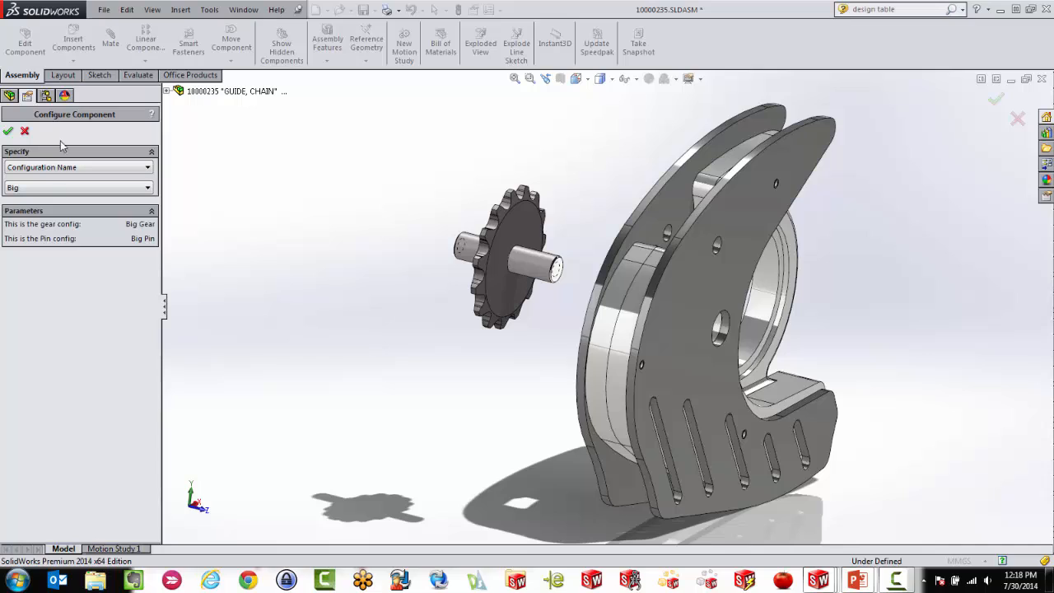
{"action": "mouse_move", "coordinate": [92, 425]}
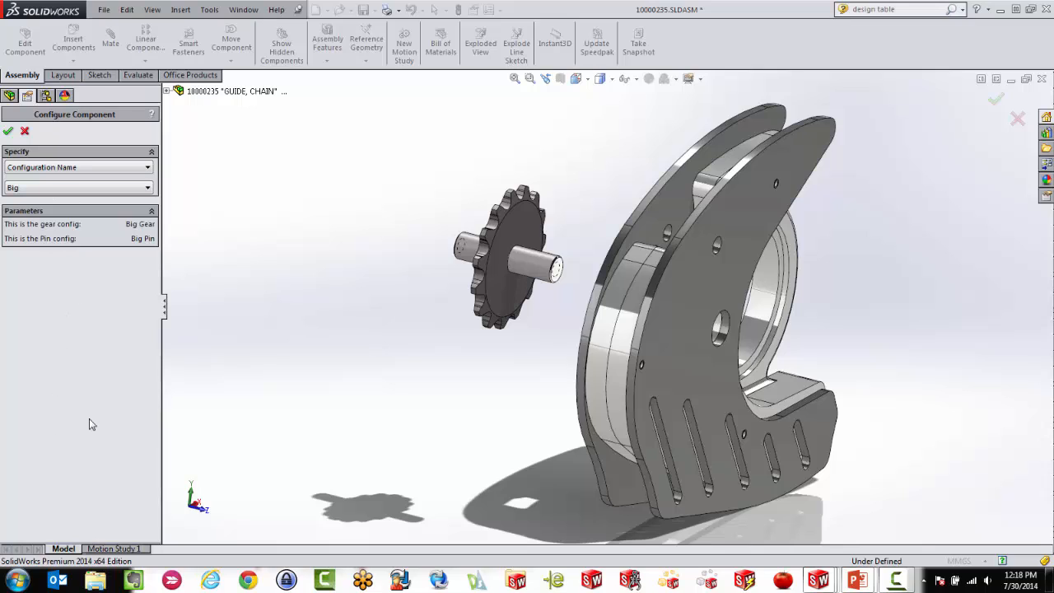
{"action": "mouse_move", "coordinate": [870, 550]}
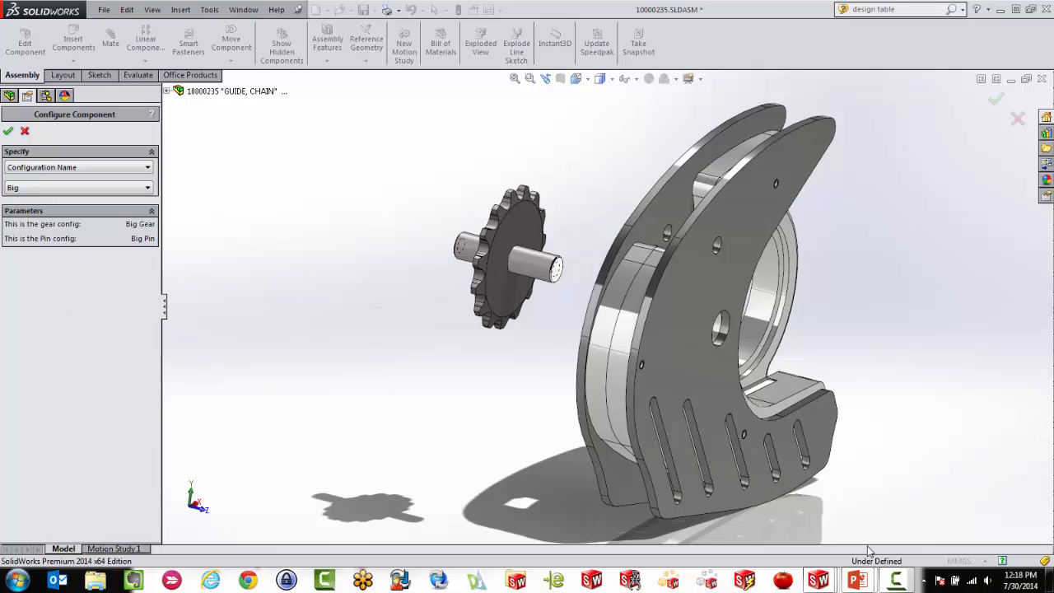
{"action": "left_click", "coordinate": [857, 580]}
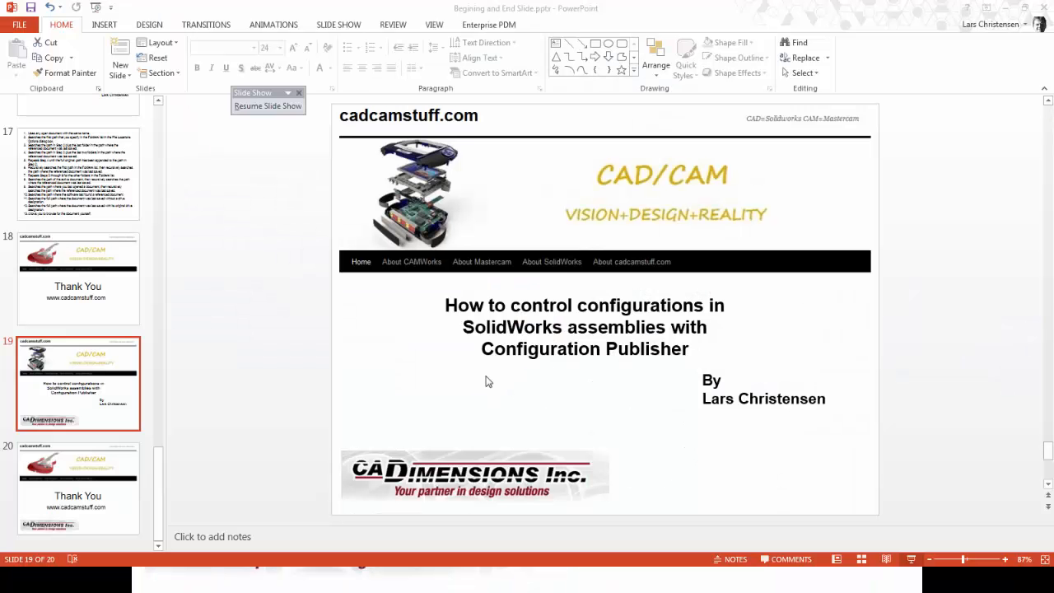